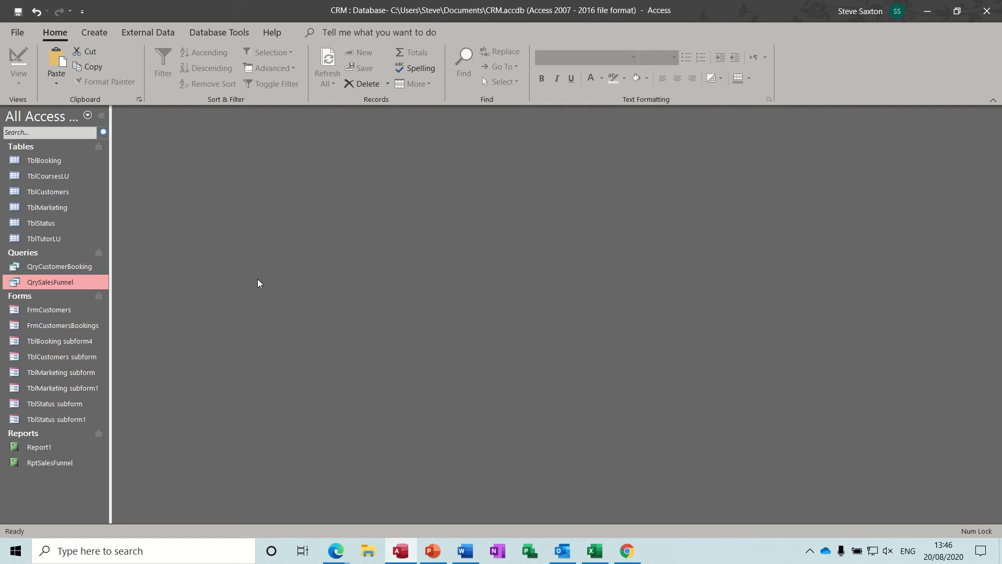
mouse_move(204, 292)
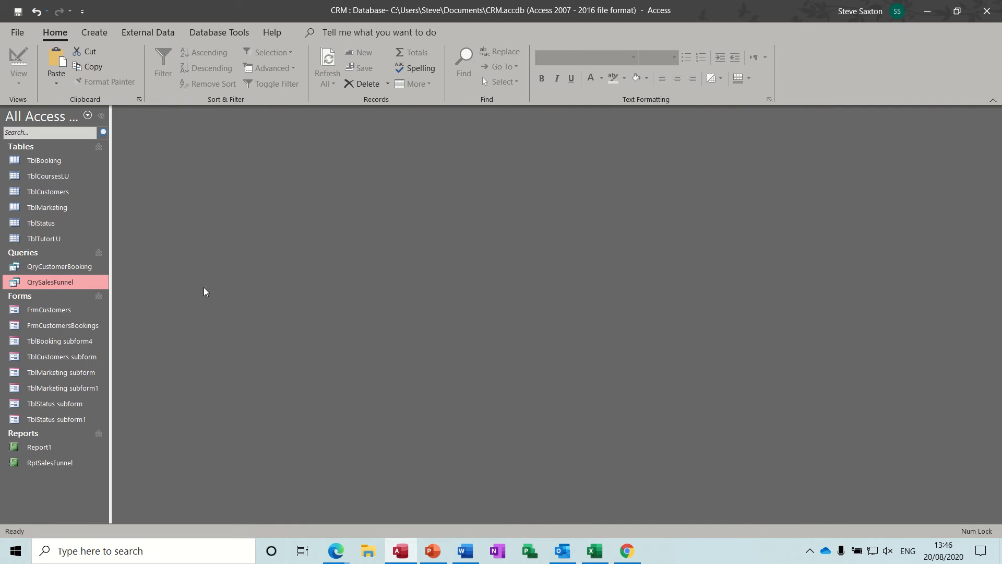
mouse_move(63, 309)
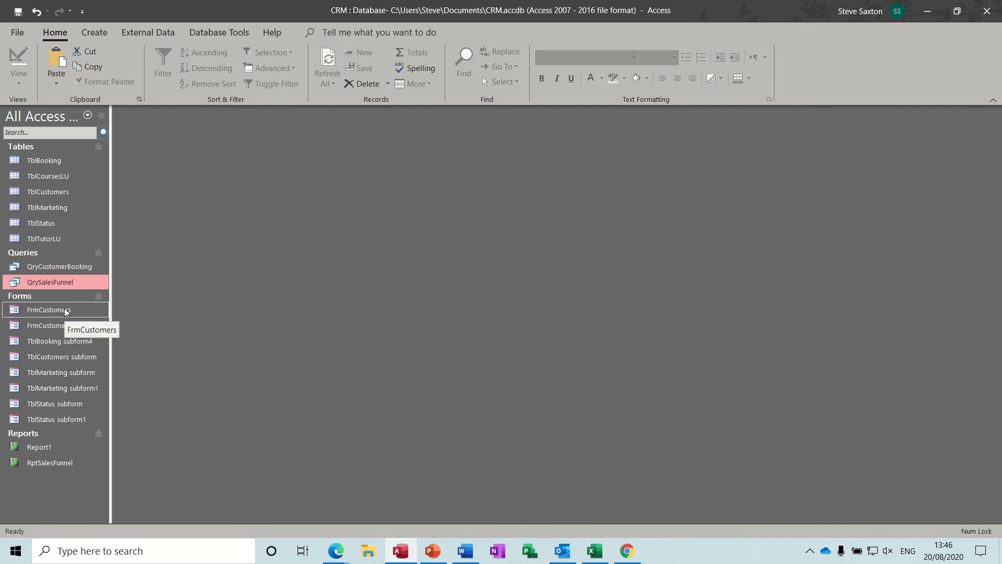
- Open the FrmCustomers form and look it over
double_click(48, 309)
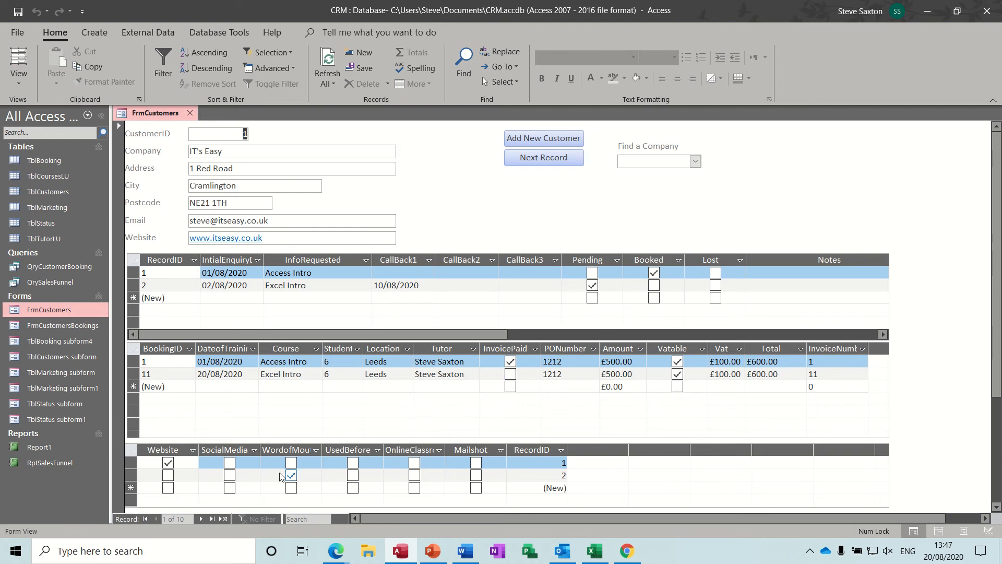
click(592, 285)
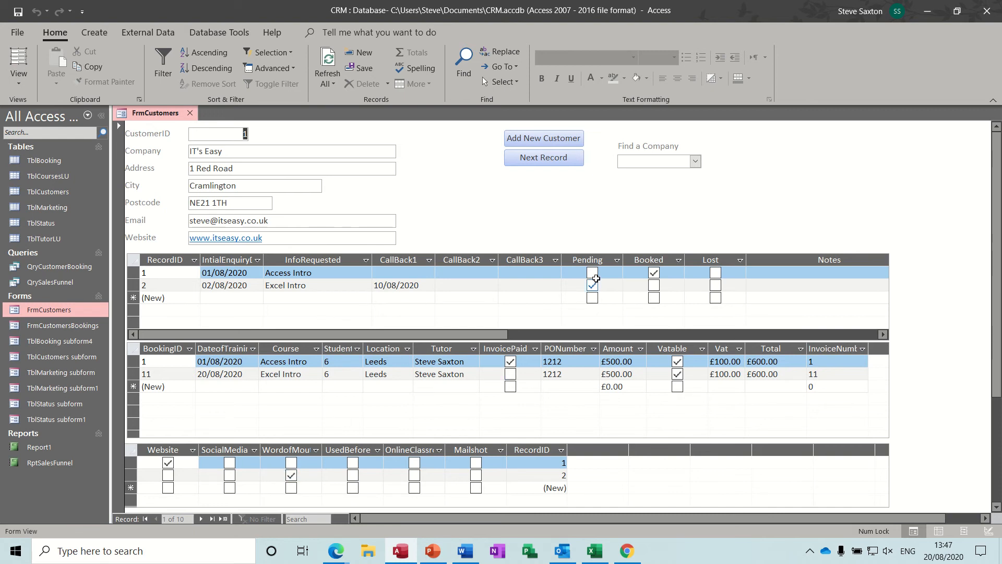
click(591, 285)
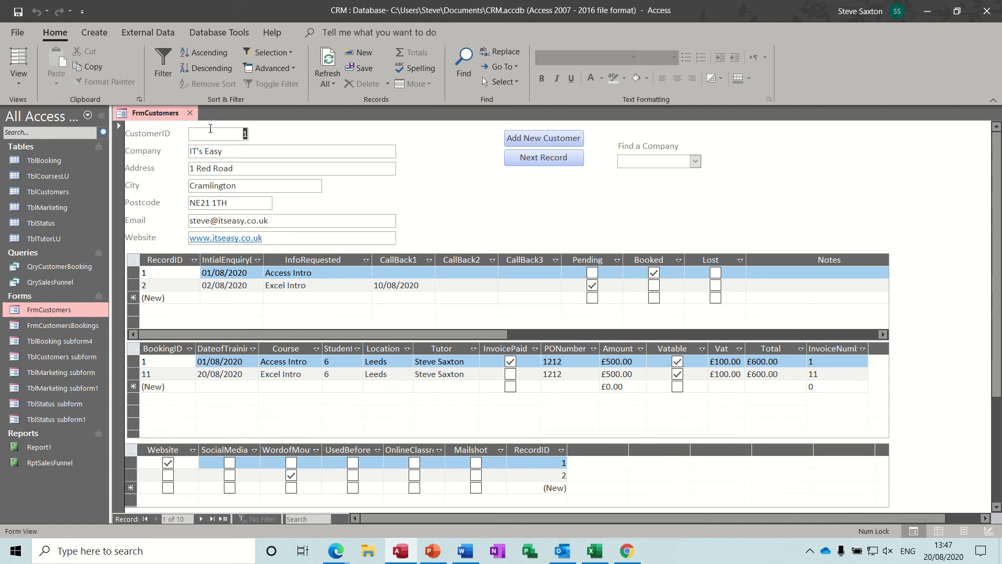
- Close the customers form and open the RptSalesFunnel report in Report View
click(189, 113)
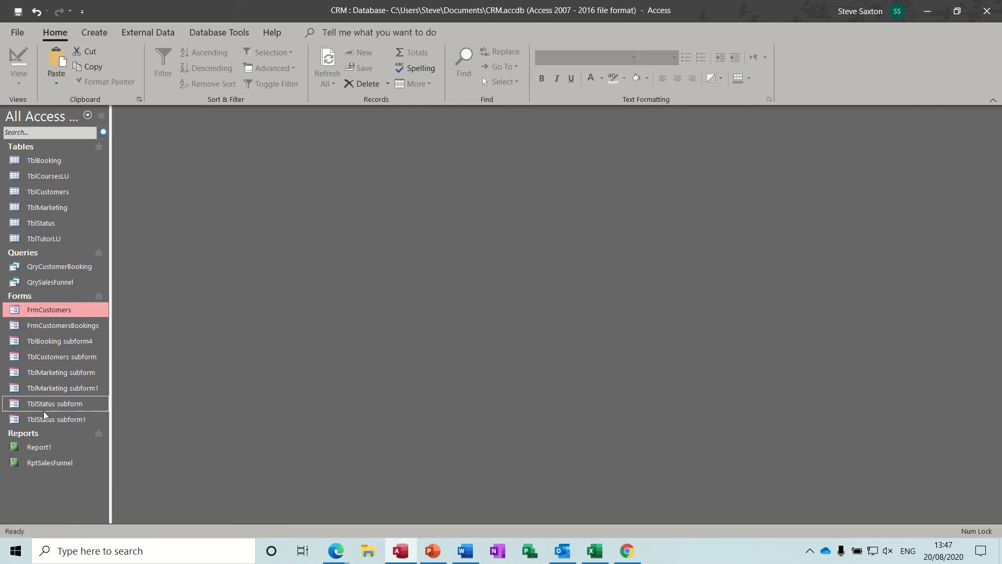
click(50, 462)
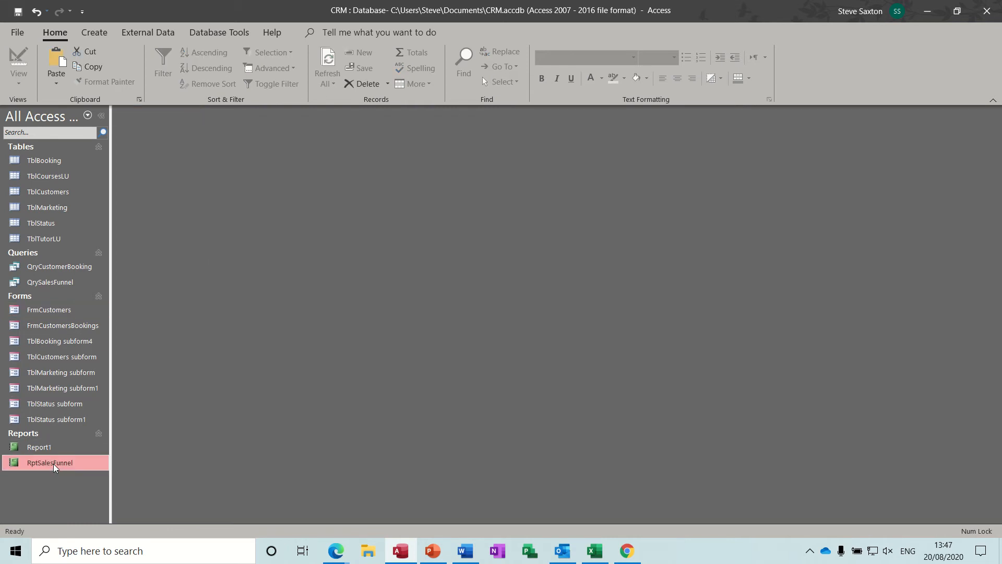
double_click(48, 462)
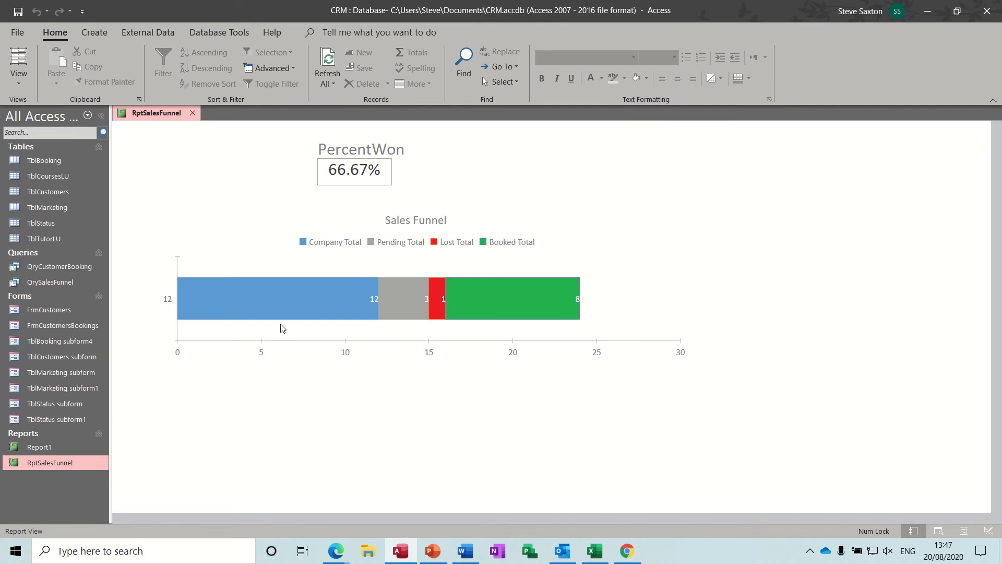
mouse_move(236, 301)
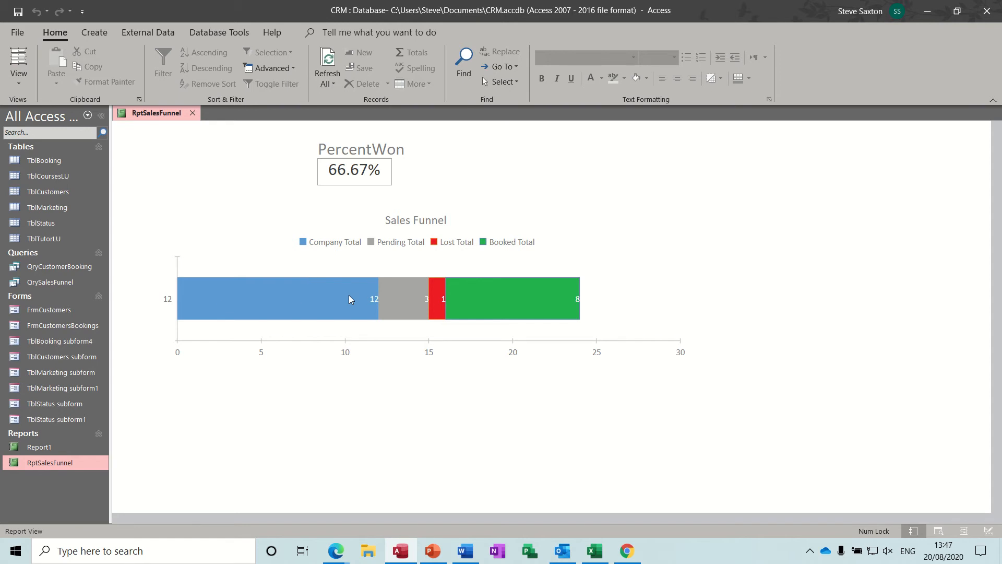
mouse_move(380, 270)
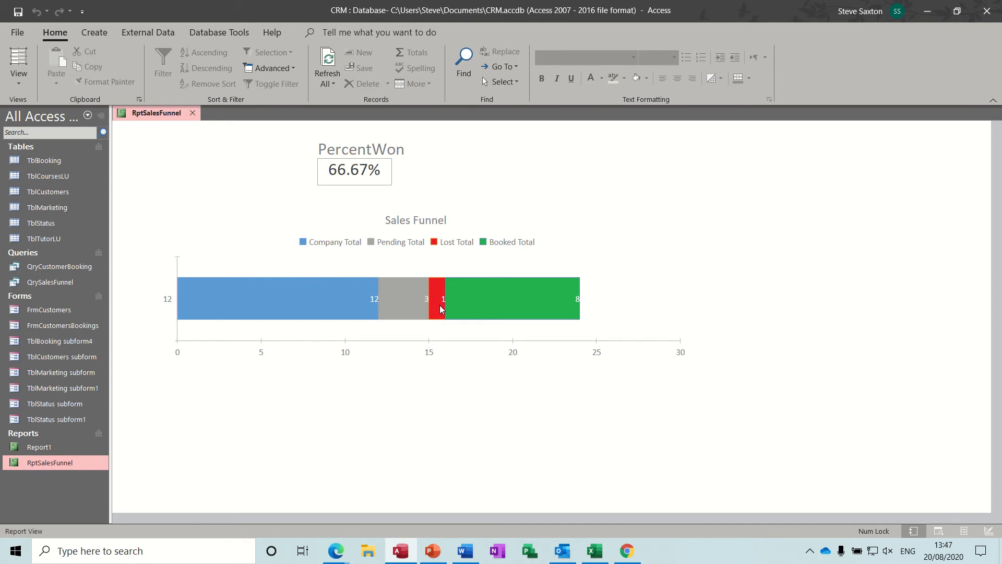
mouse_move(336, 305)
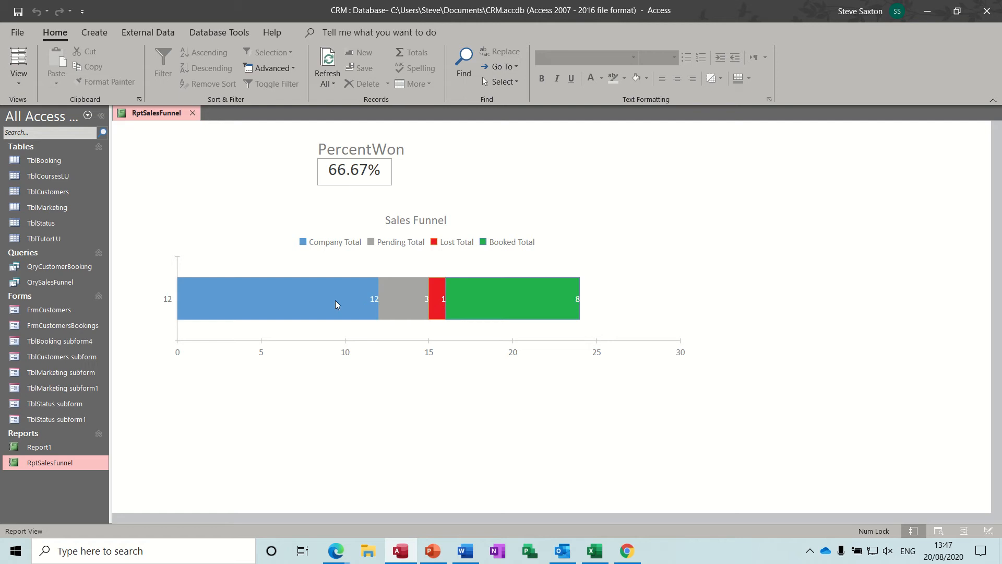
mouse_move(399, 286)
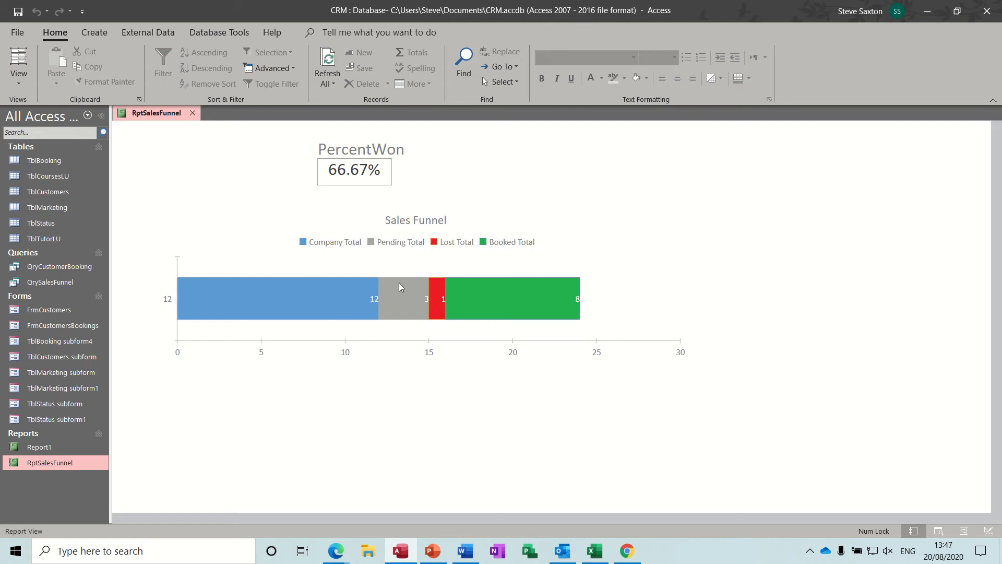
mouse_move(526, 295)
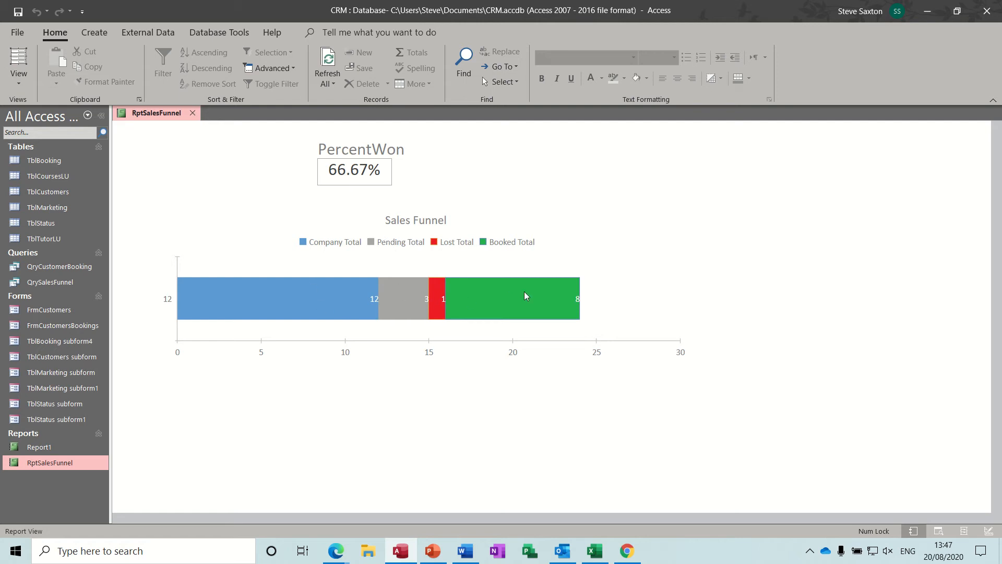
mouse_move(512, 287)
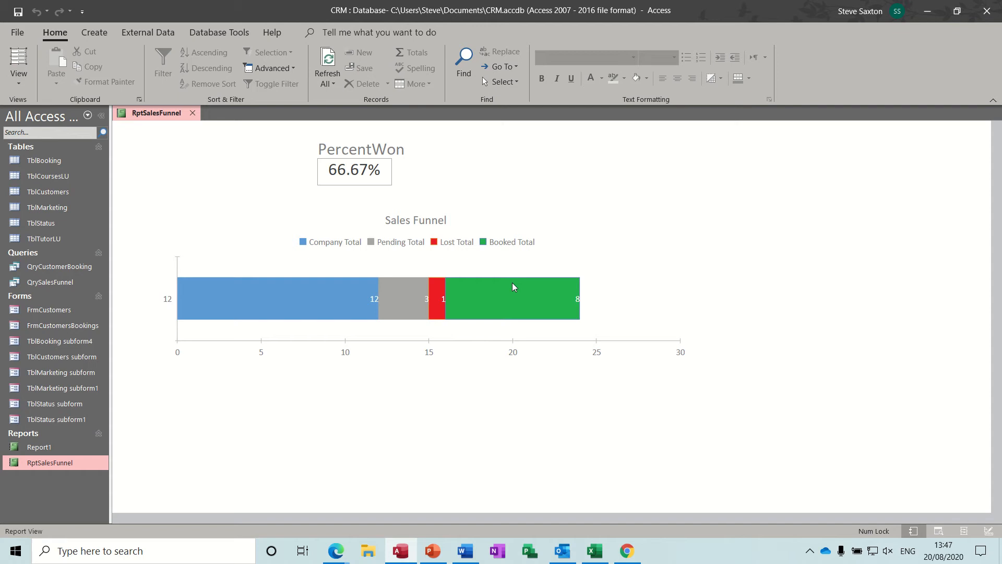
mouse_move(222, 306)
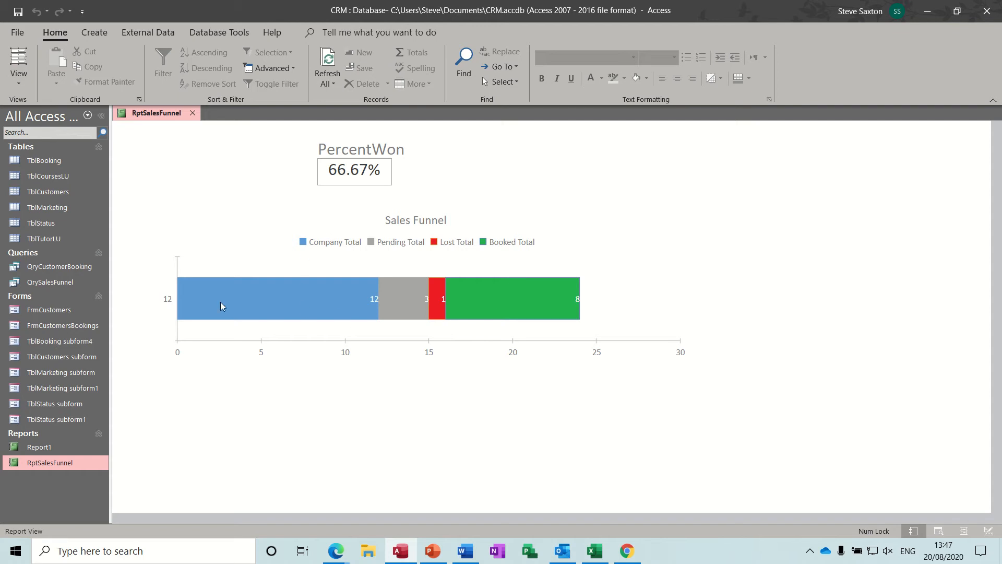
mouse_move(50, 282)
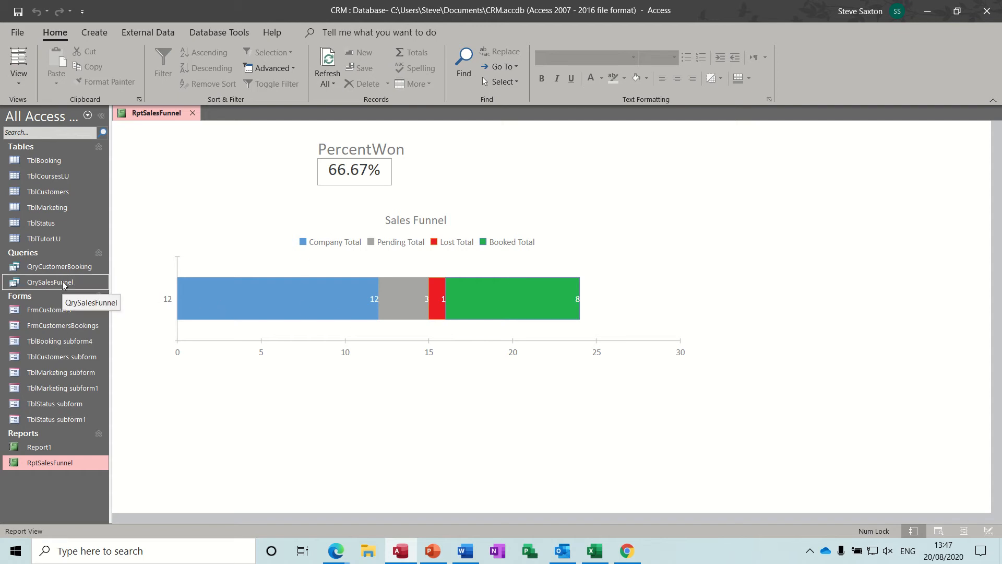
double_click(49, 281)
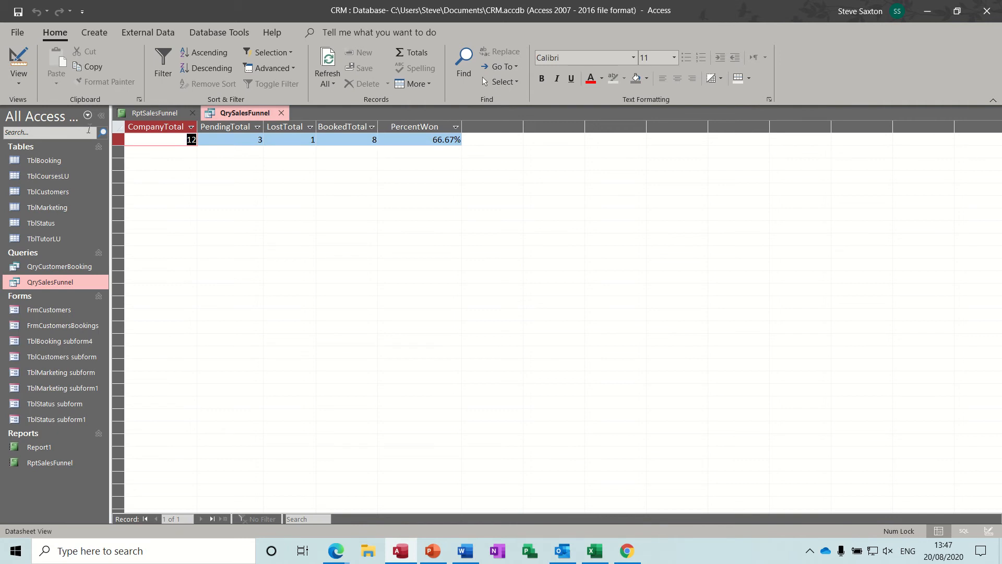
click(17, 60)
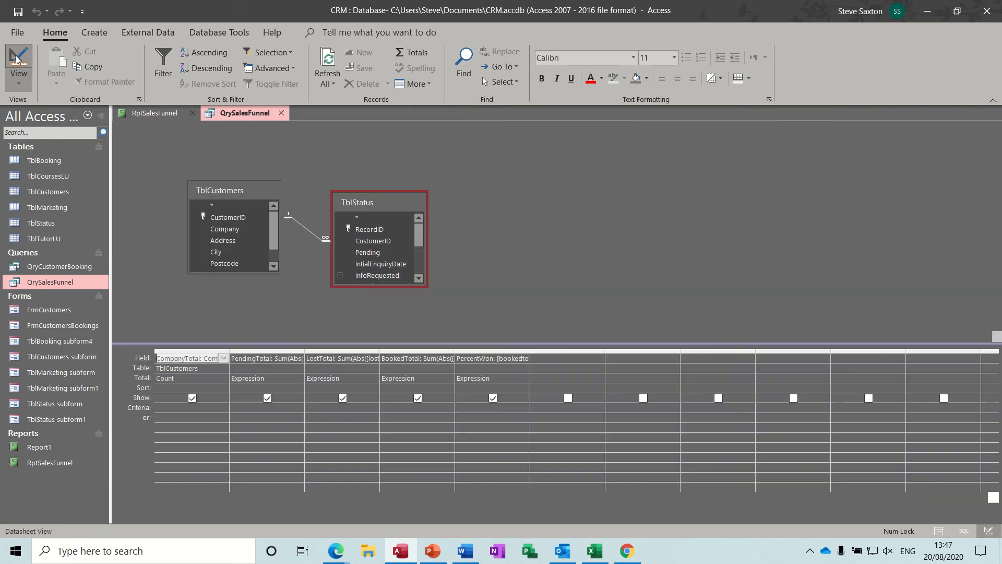
click(18, 61)
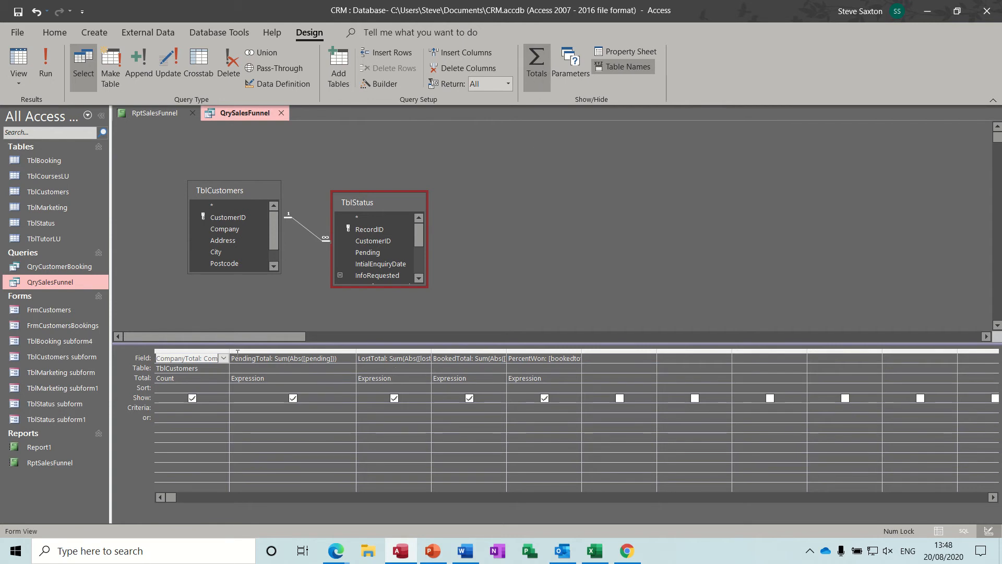
mouse_move(322, 222)
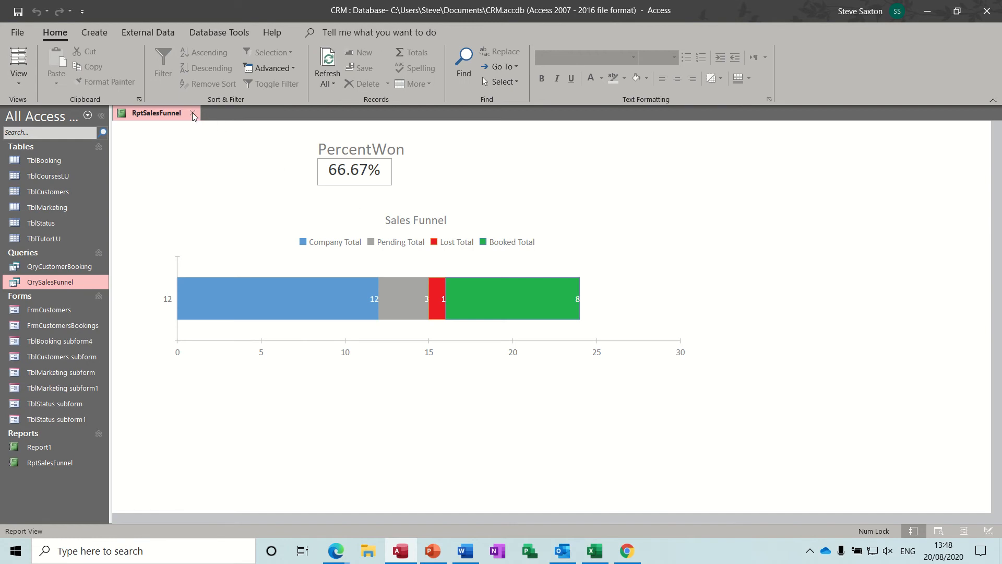
- Close the report and start a new query design containing TblStatus
click(193, 114)
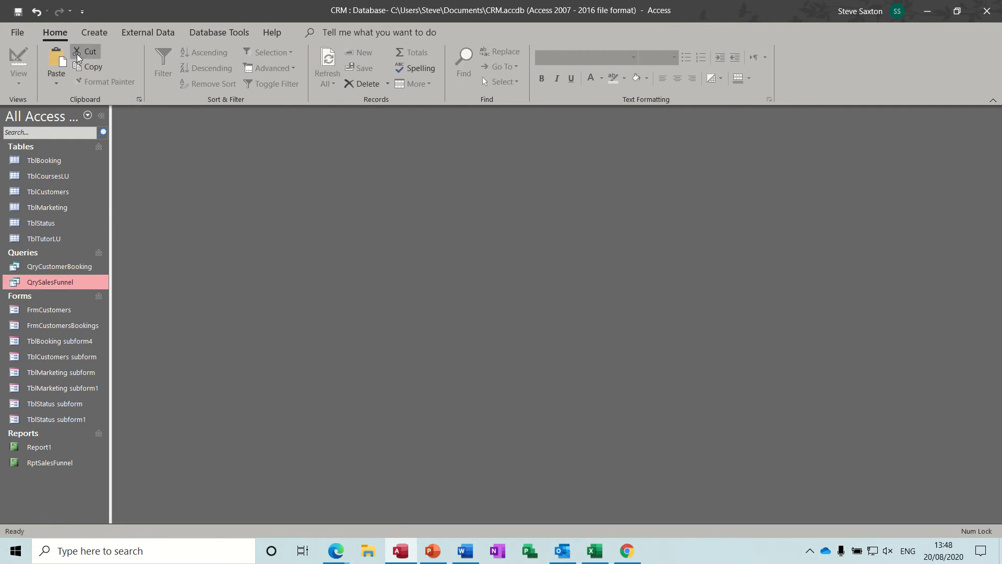
click(94, 31)
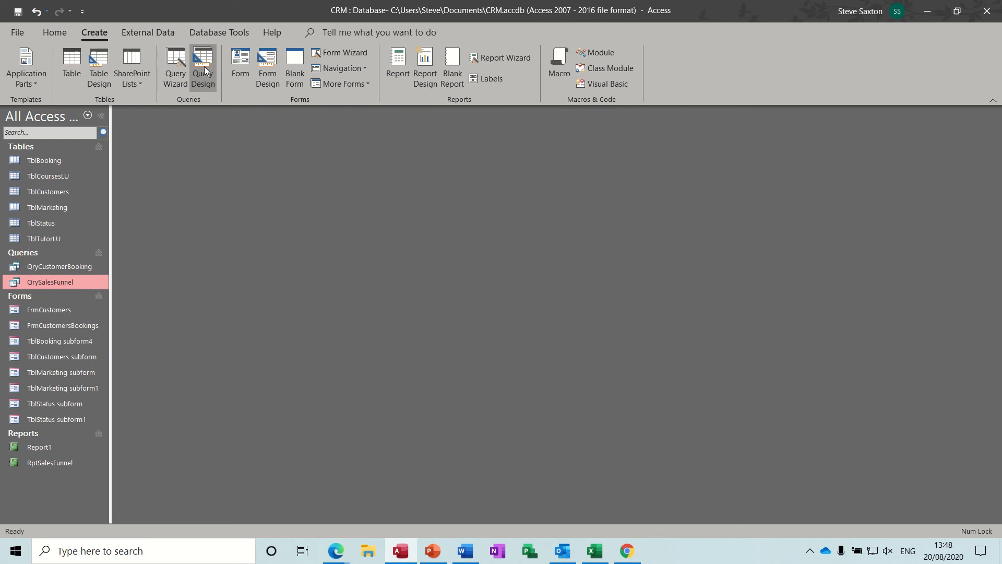
click(202, 67)
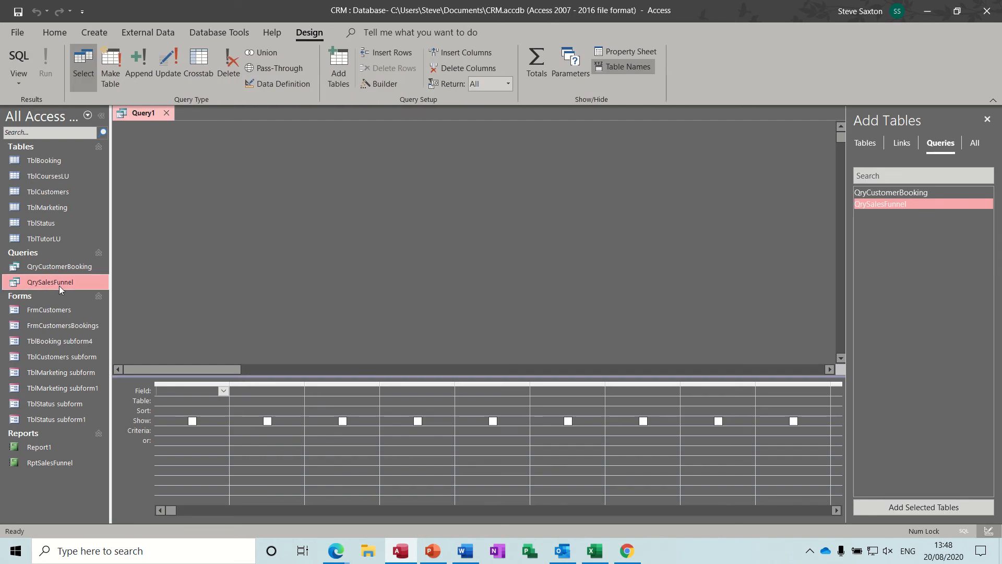
mouse_move(78, 223)
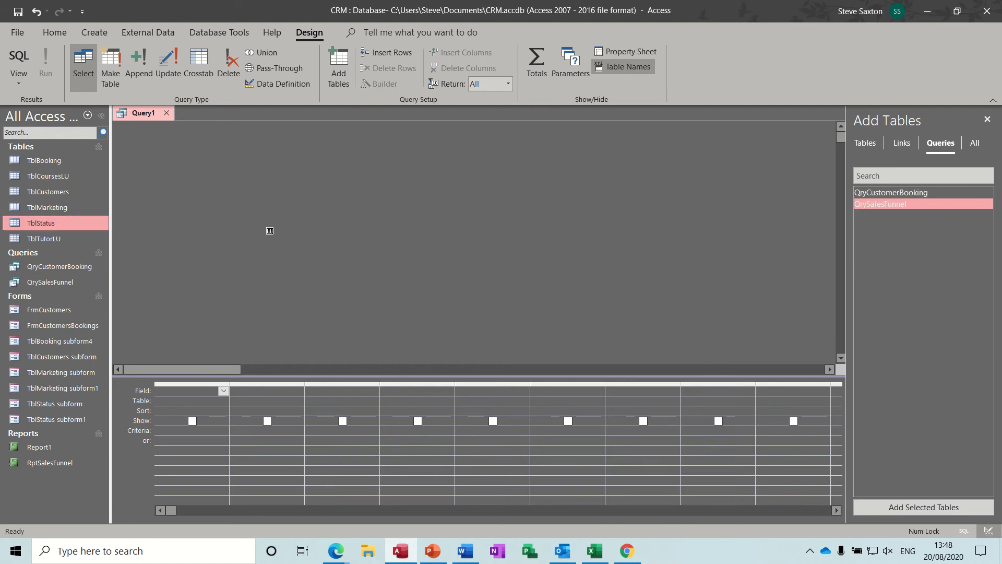
double_click(40, 222)
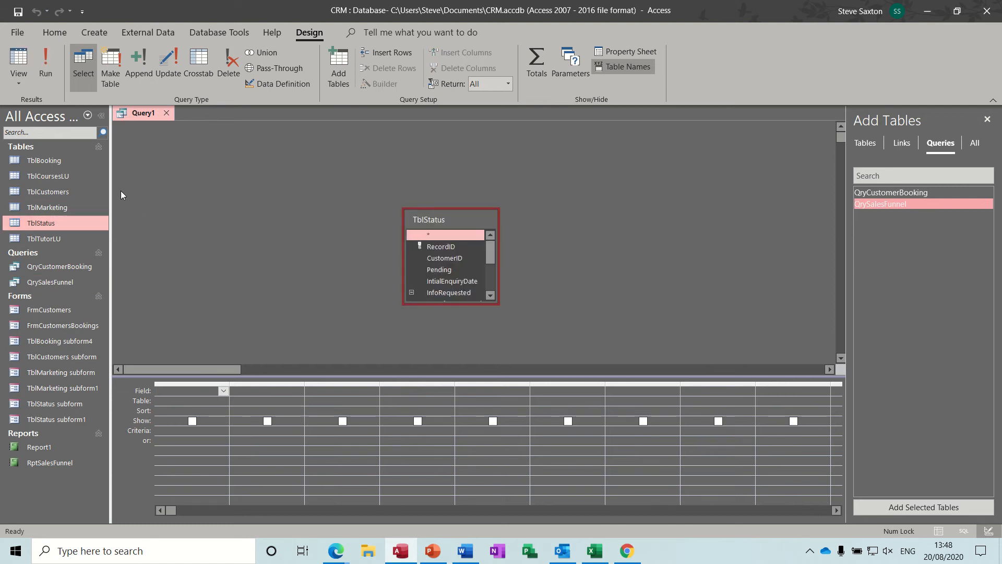
mouse_move(48, 194)
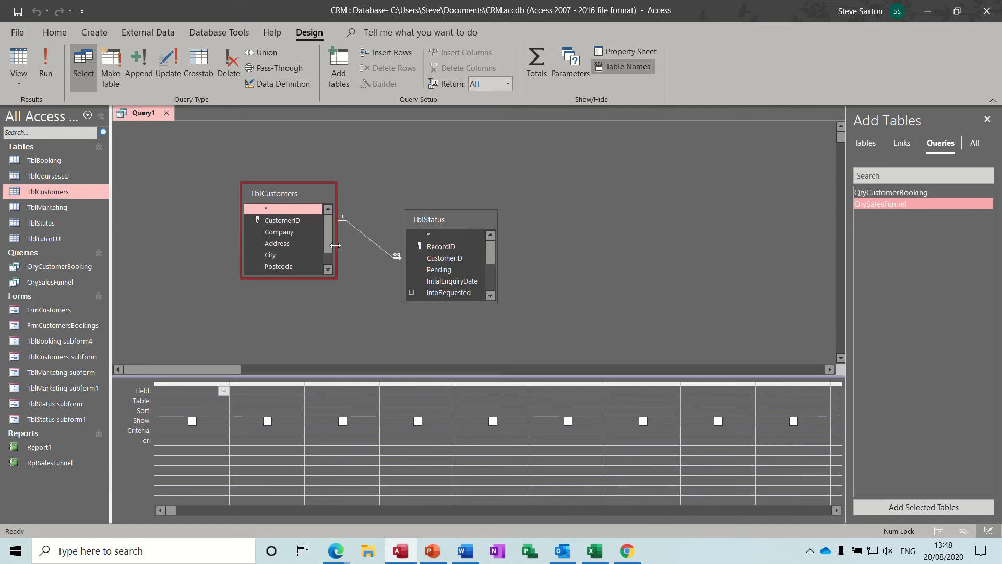
- Add the Pending and Booked fields from TblStatus to the design grid
scroll(down, 3)
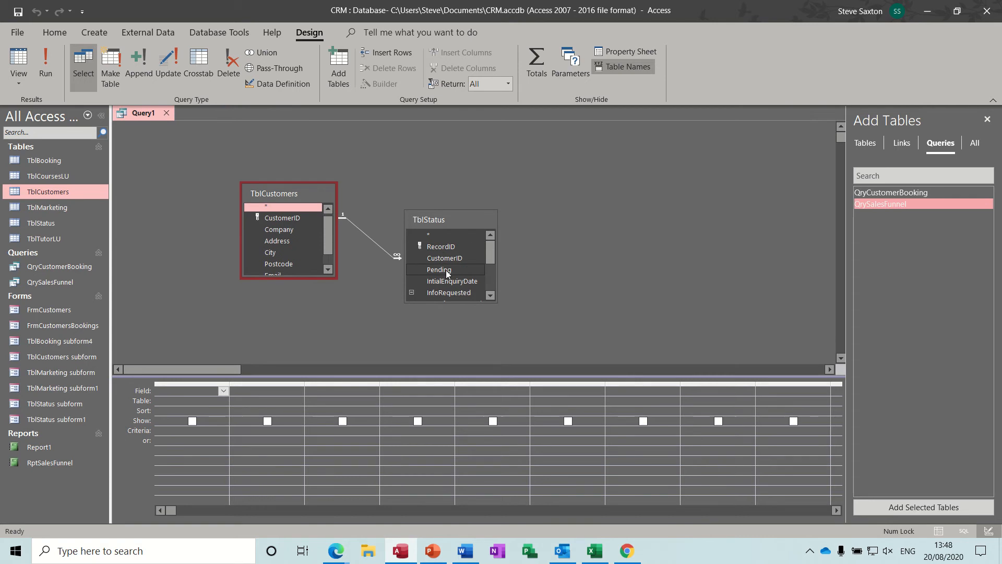
double_click(438, 269)
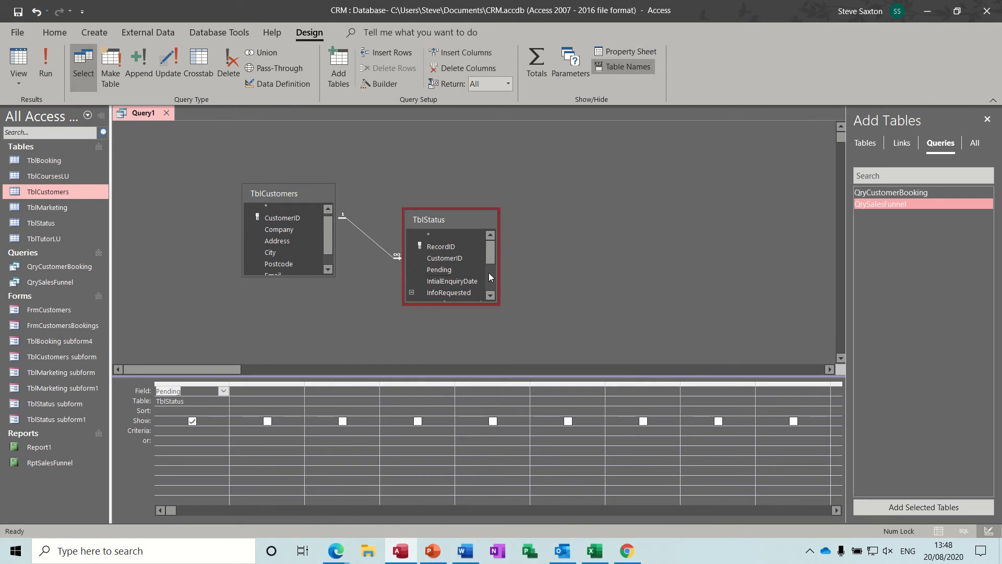
scroll(down, 3)
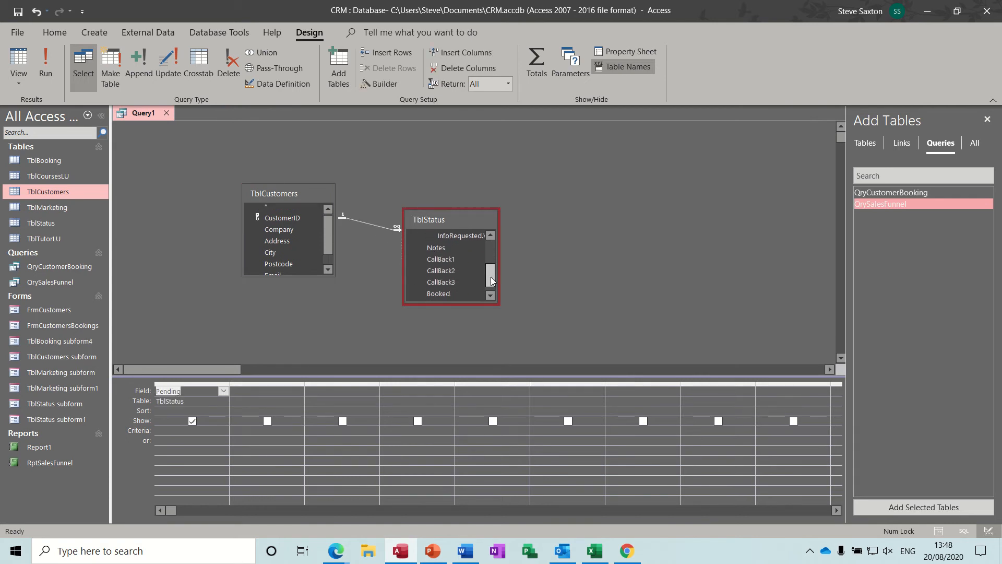
double_click(438, 293)
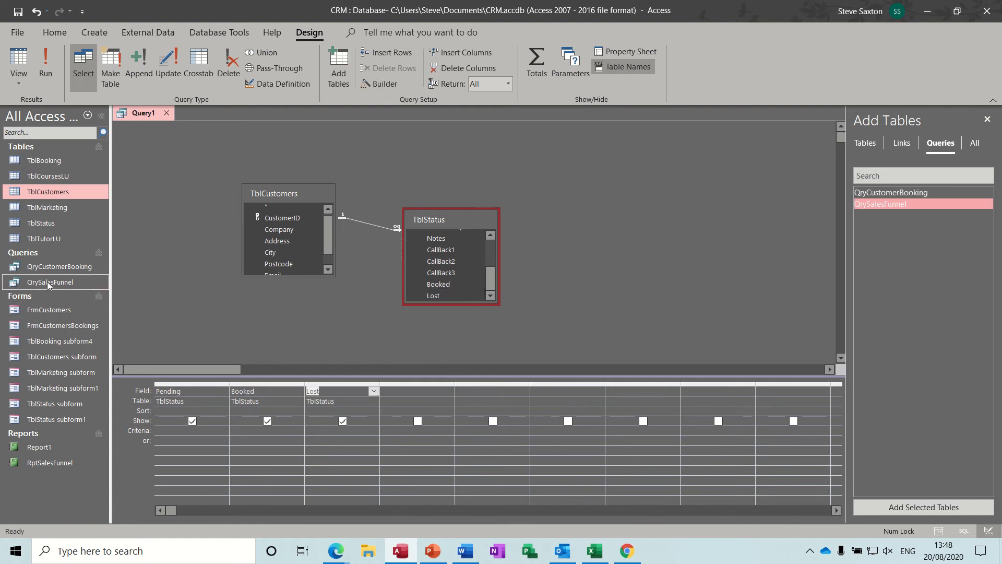
- Open QrySalesFunnel for reference, preview Query1's records, and return to Design View
double_click(50, 281)
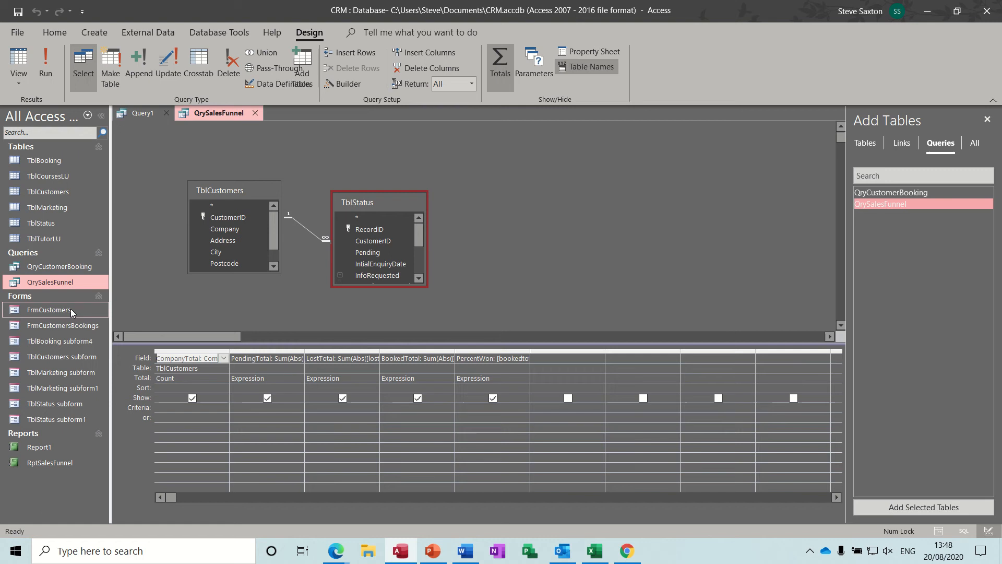
mouse_move(148, 256)
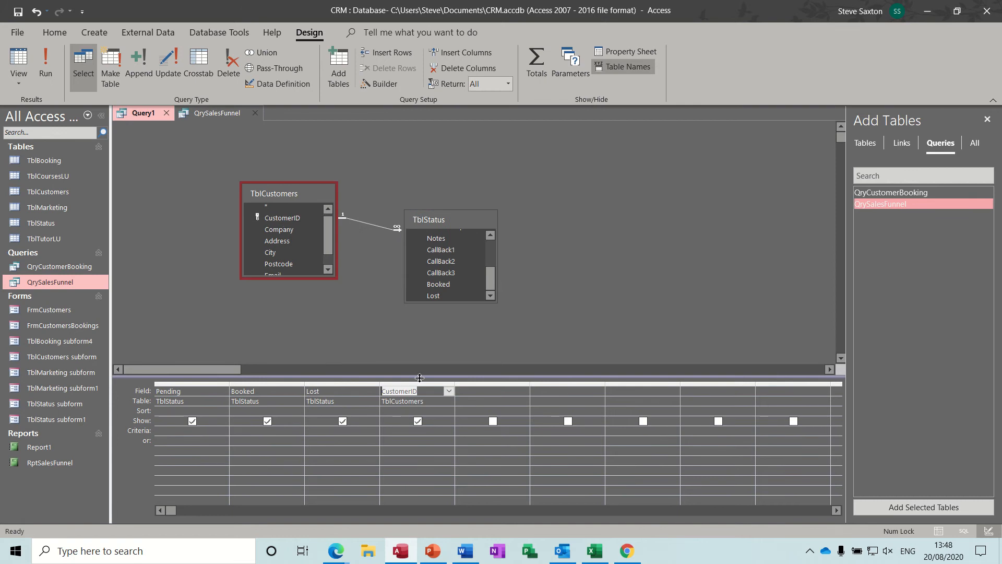
click(45, 62)
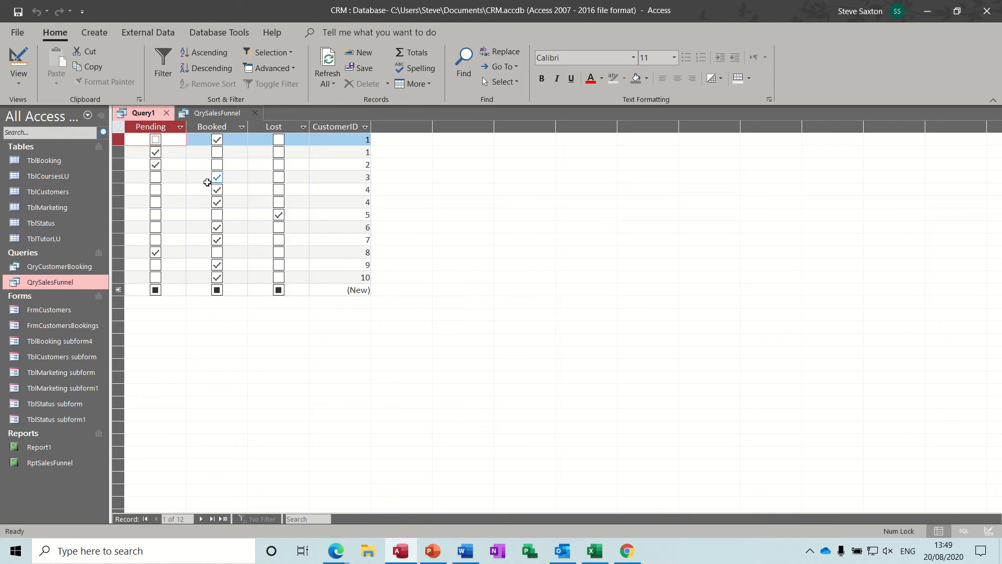
click(217, 139)
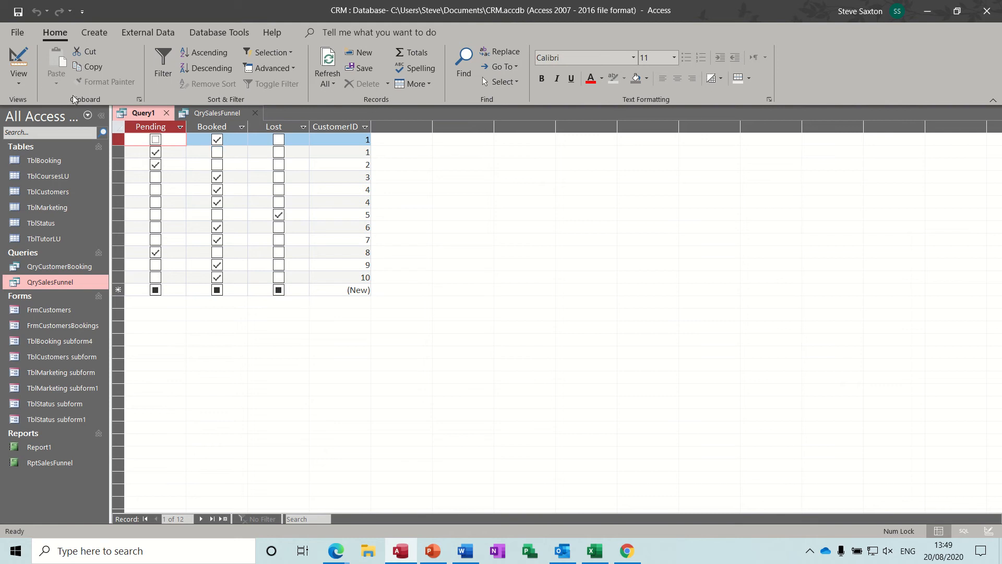
click(19, 61)
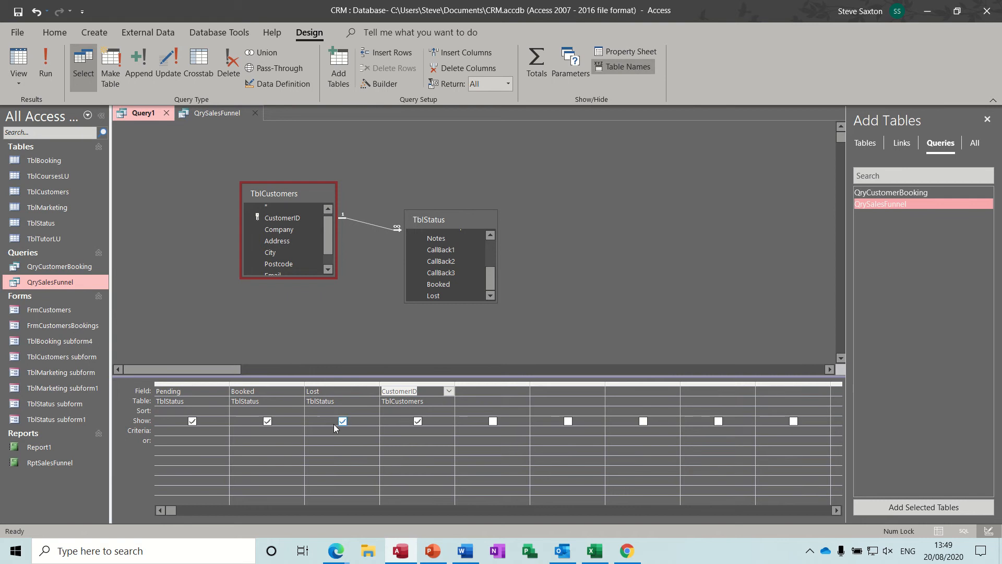
- Turn on Totals, set Pending, Lost and CustomerID to Sum, and run the query
click(536, 61)
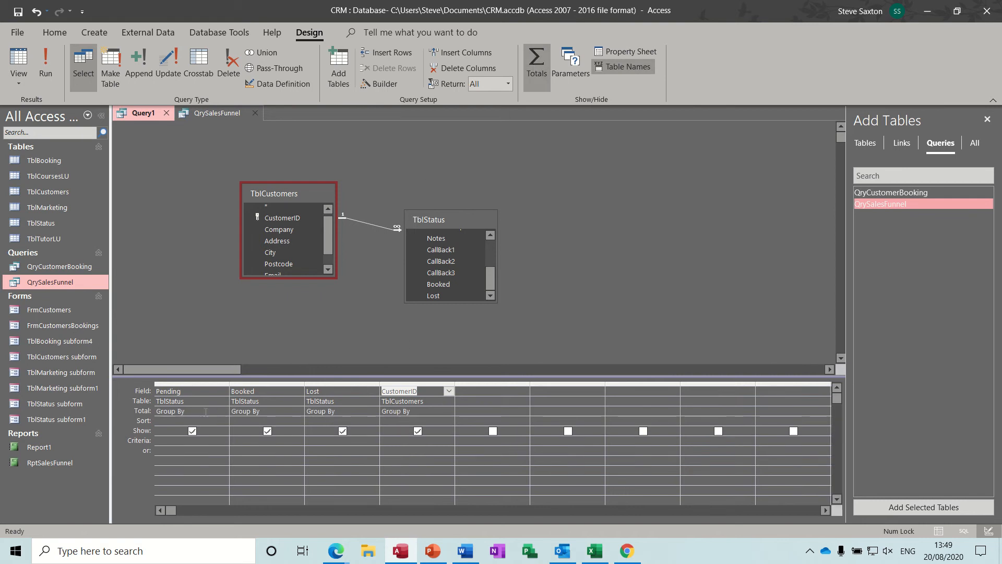
click(223, 411)
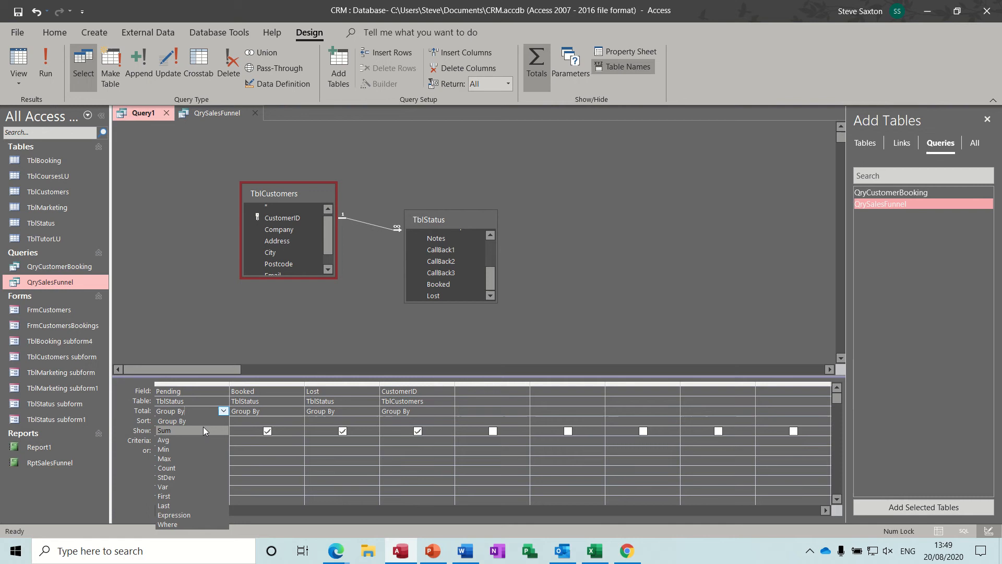
click(163, 430)
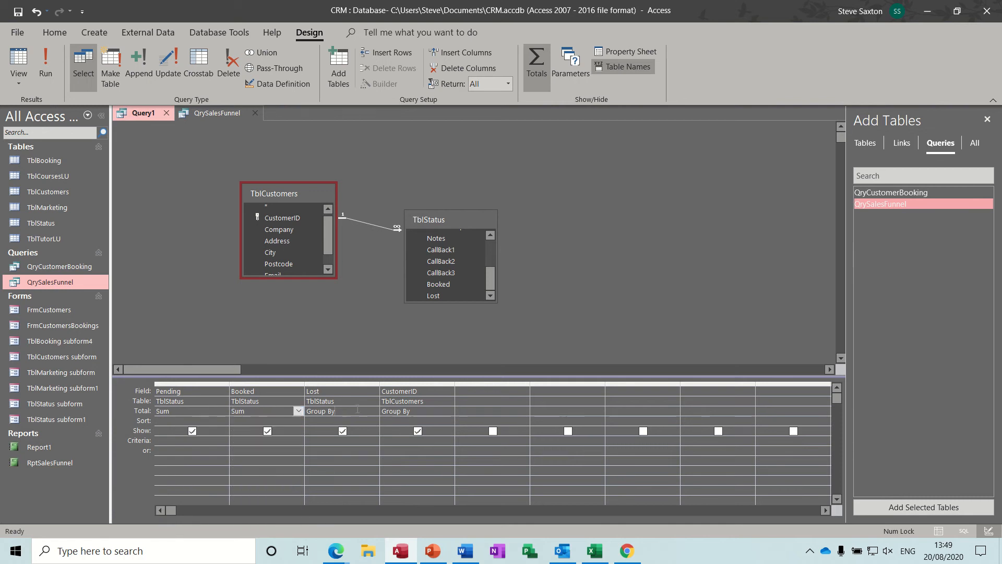
click(342, 411)
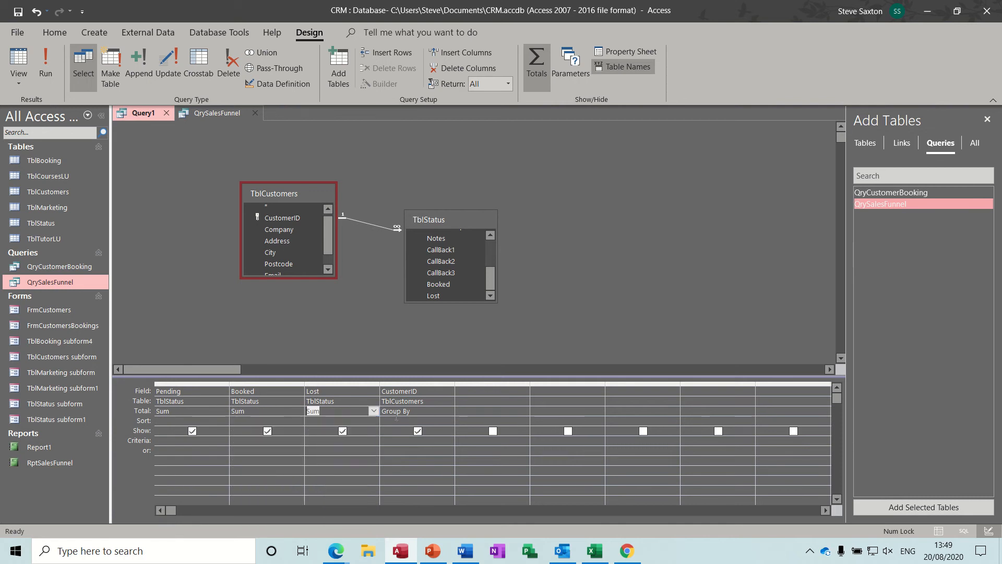
click(448, 411)
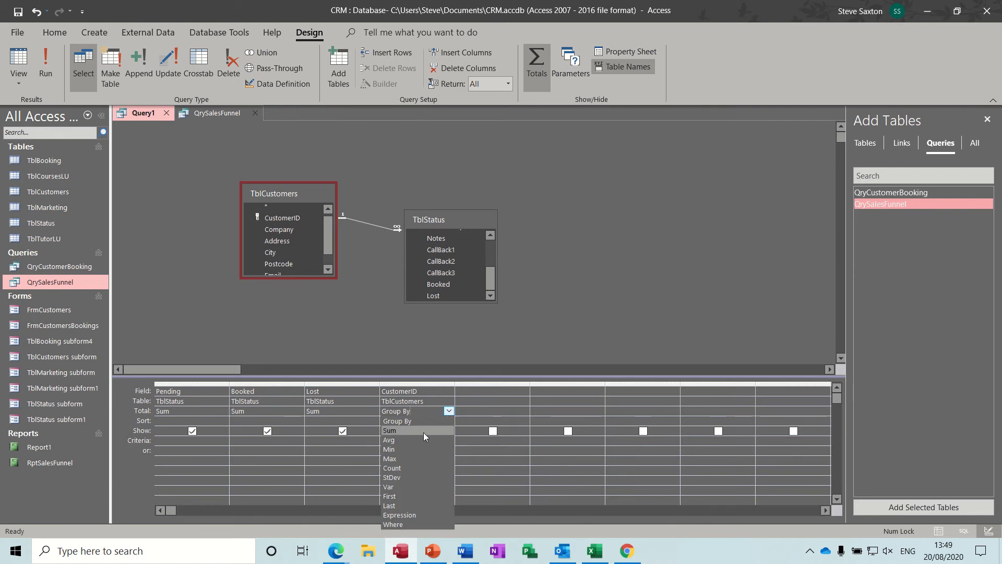
click(389, 430)
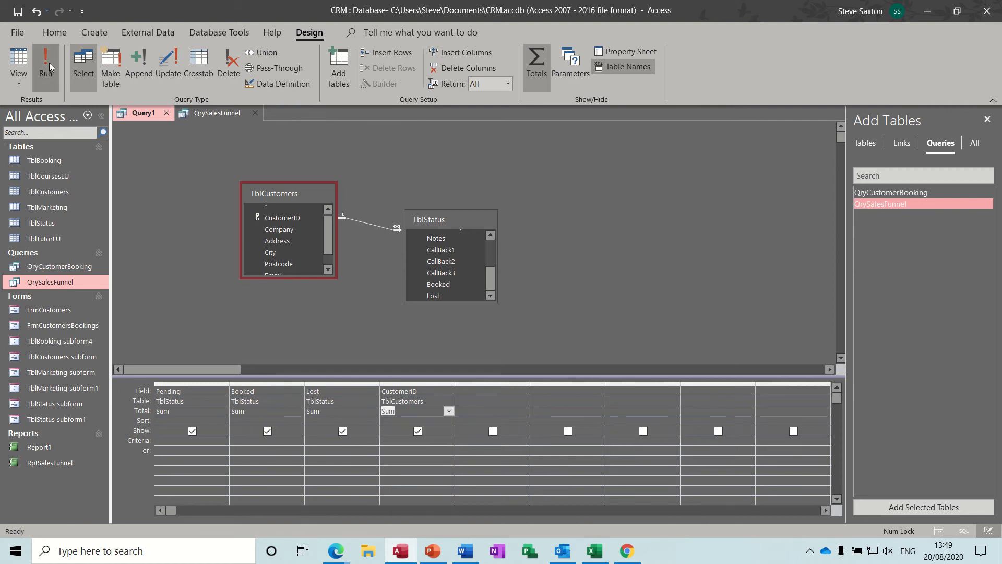
click(46, 60)
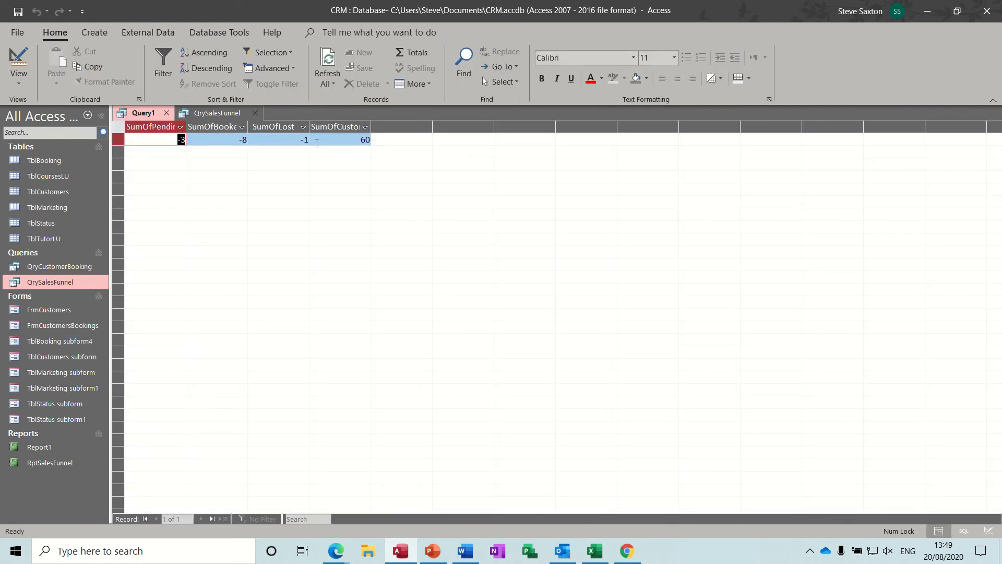
mouse_move(342, 138)
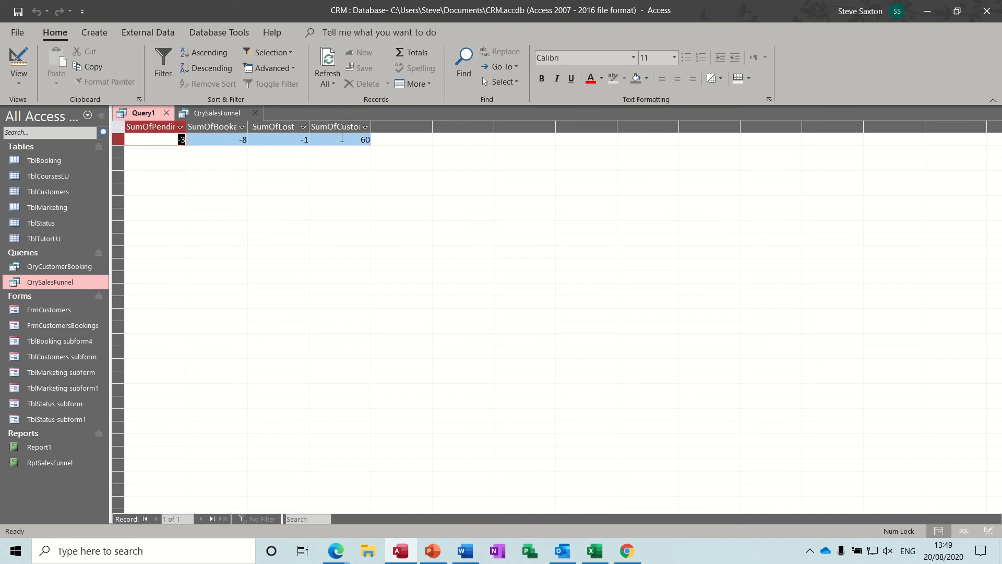
mouse_move(217, 123)
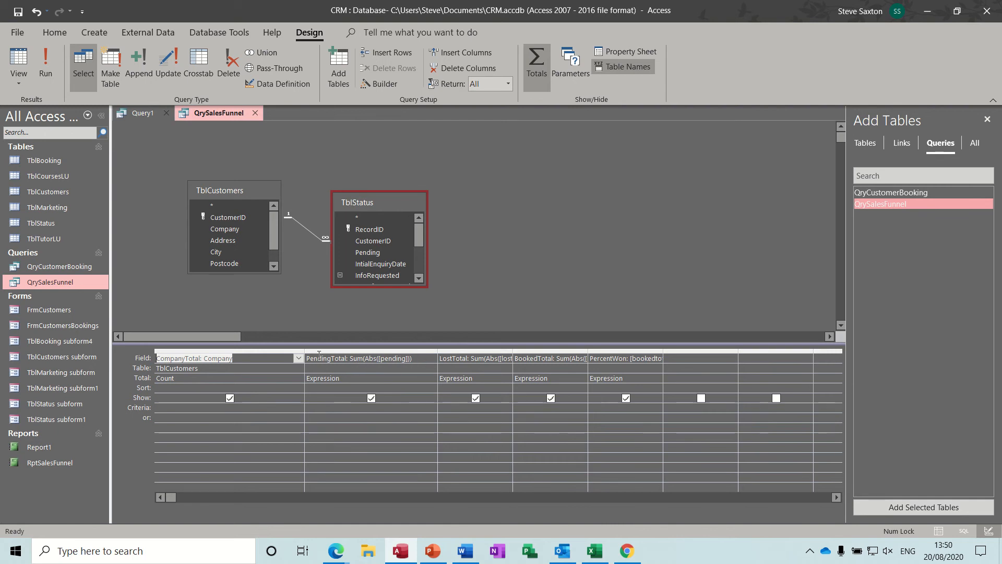
- Change CustomerID's total from Sum to Count and rerun Query1
click(45, 62)
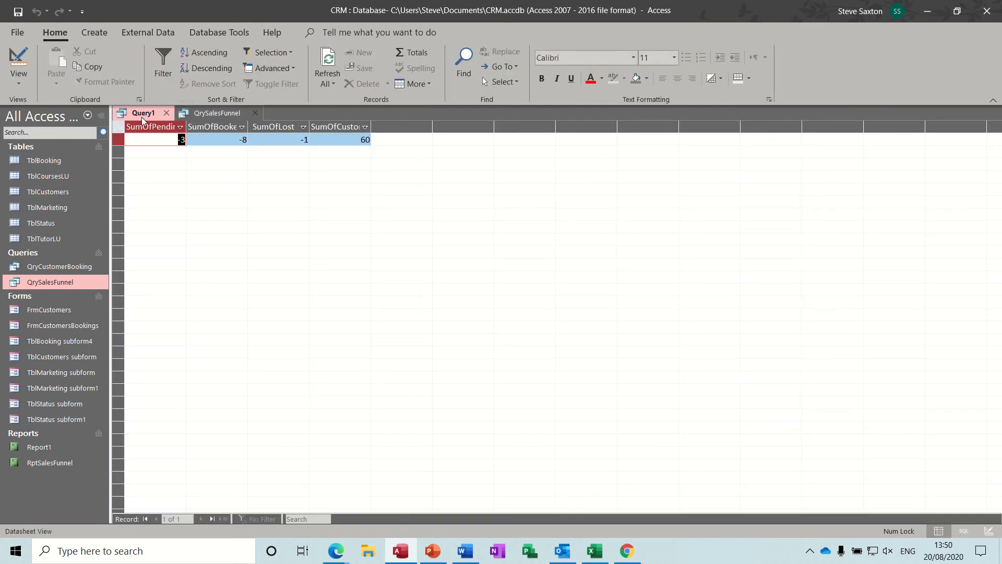
click(18, 61)
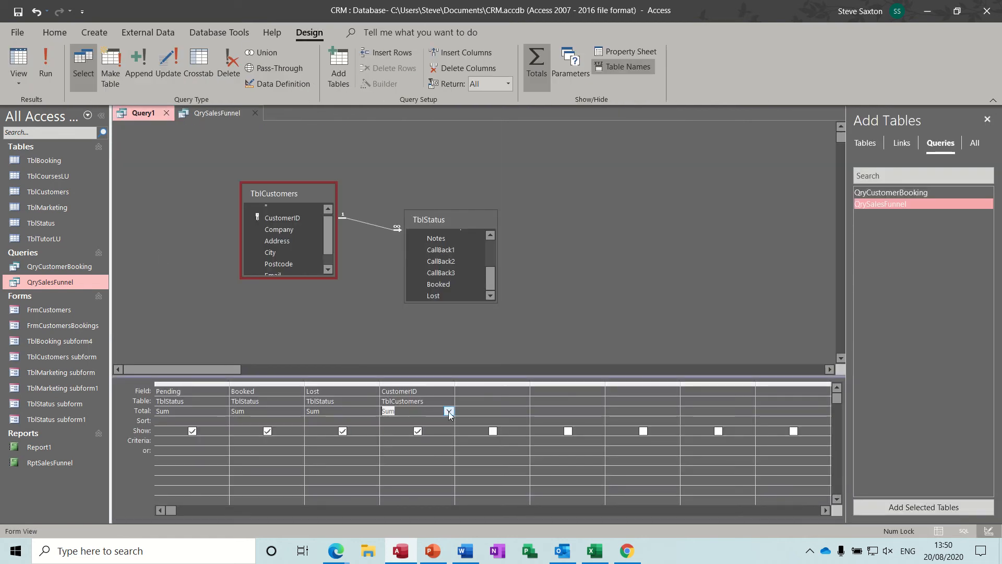
click(448, 411)
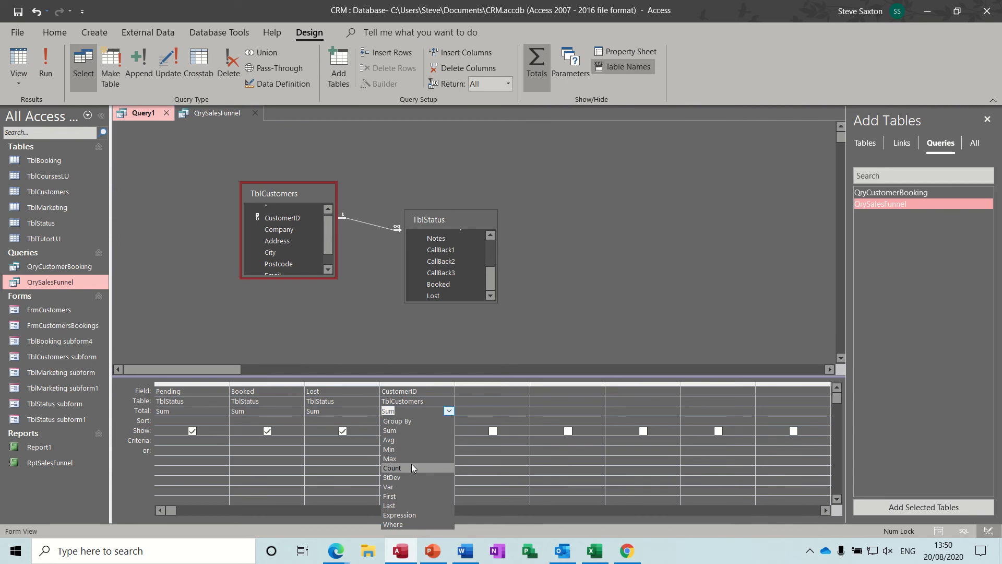
click(392, 468)
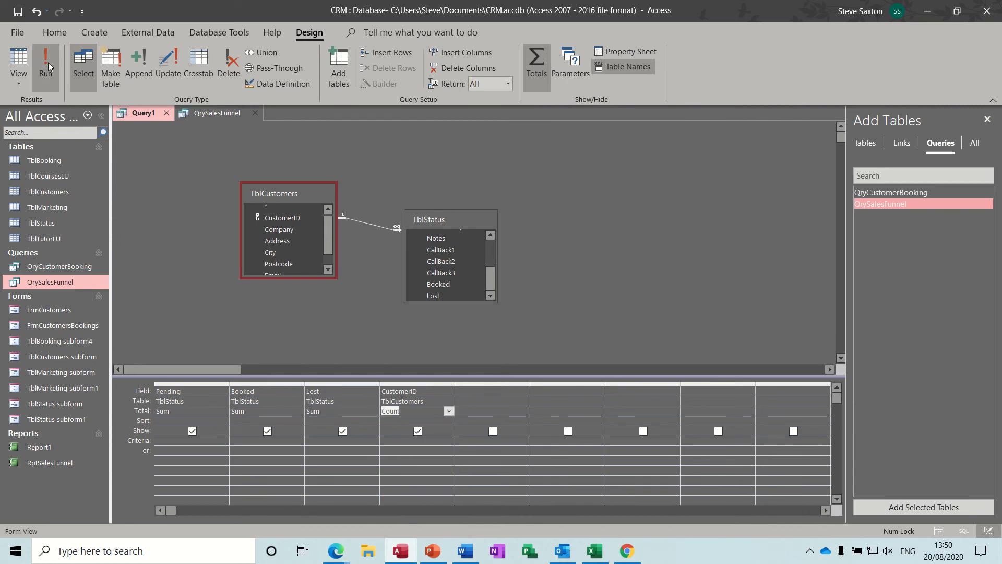
click(45, 60)
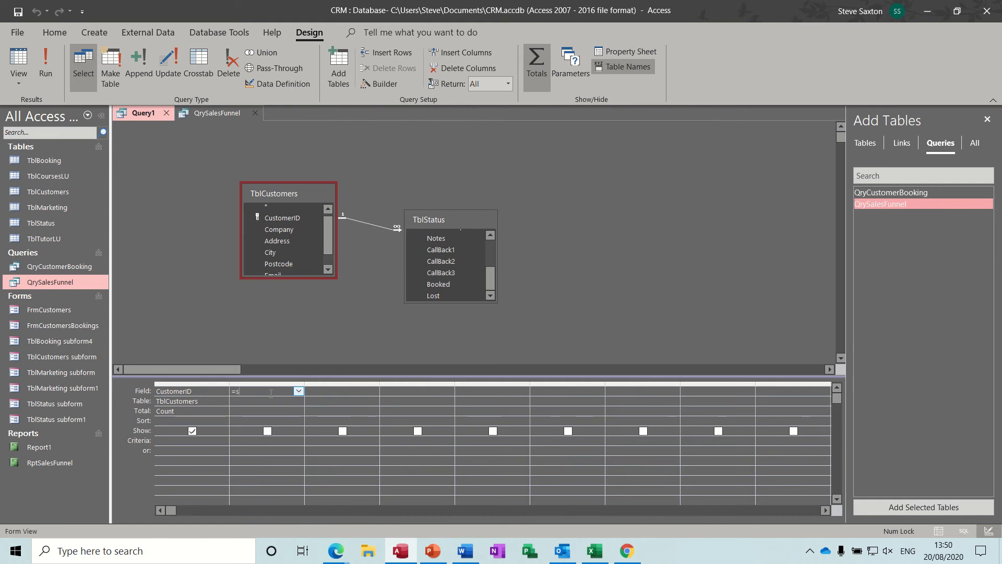
- Enter a Sum([pending]) expression in Query1, checking QrySalesFunnel's design for comparison
text(um()
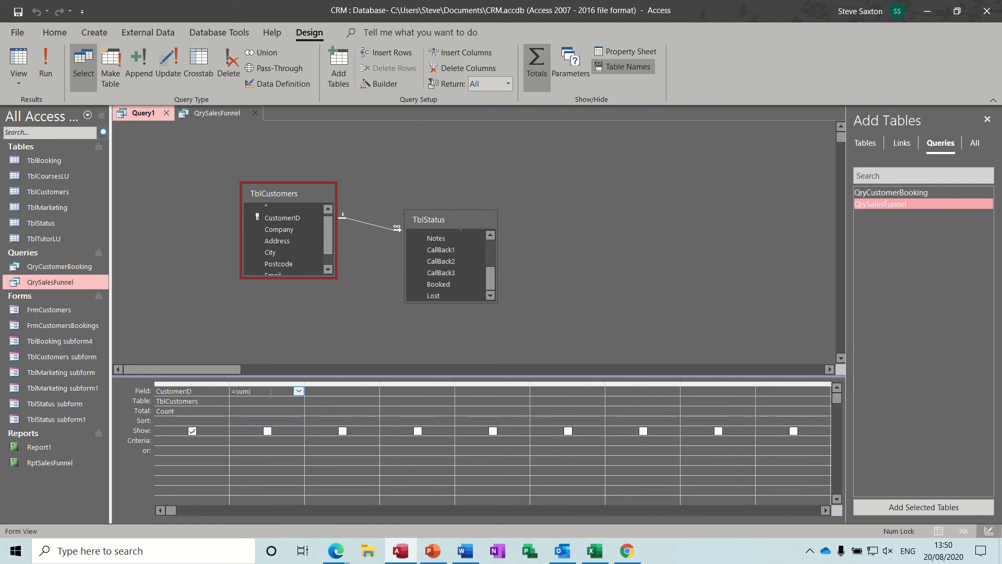
text([pending)
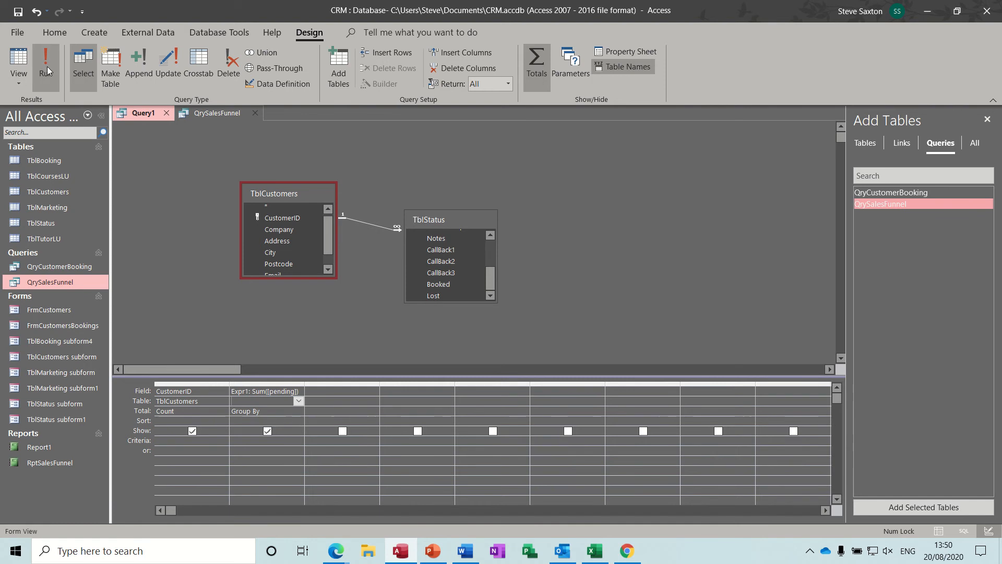
mouse_move(486, 318)
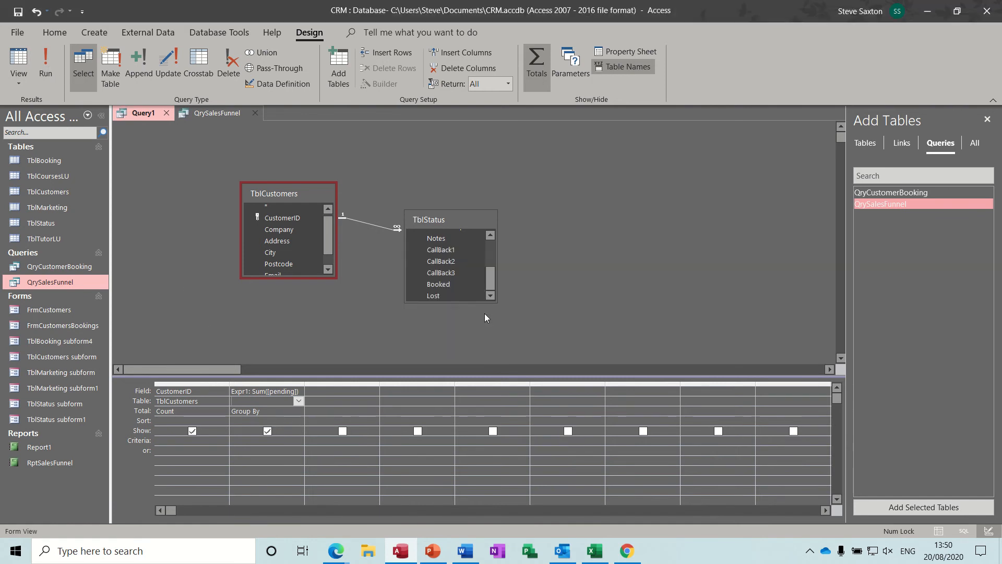
mouse_move(202, 114)
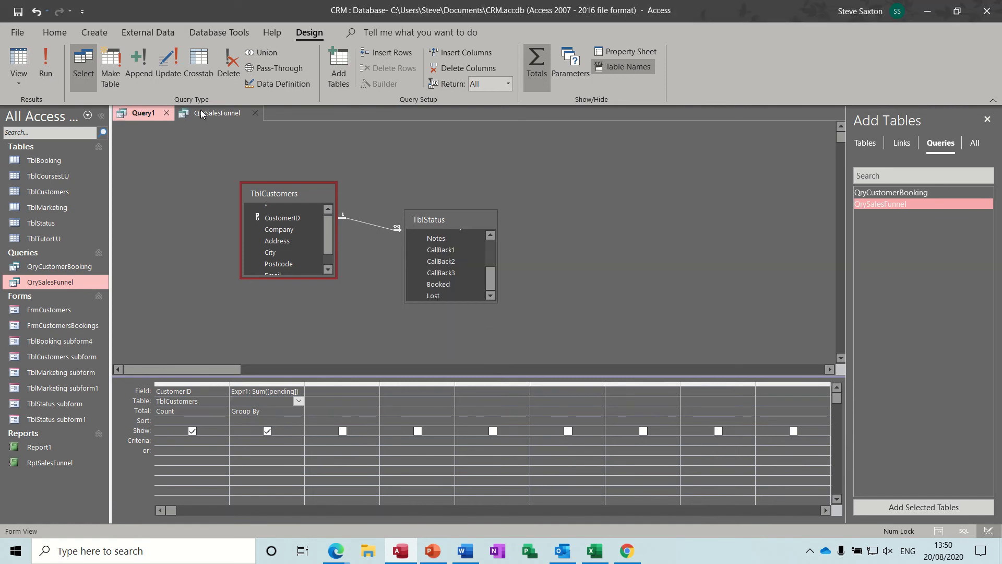
click(219, 113)
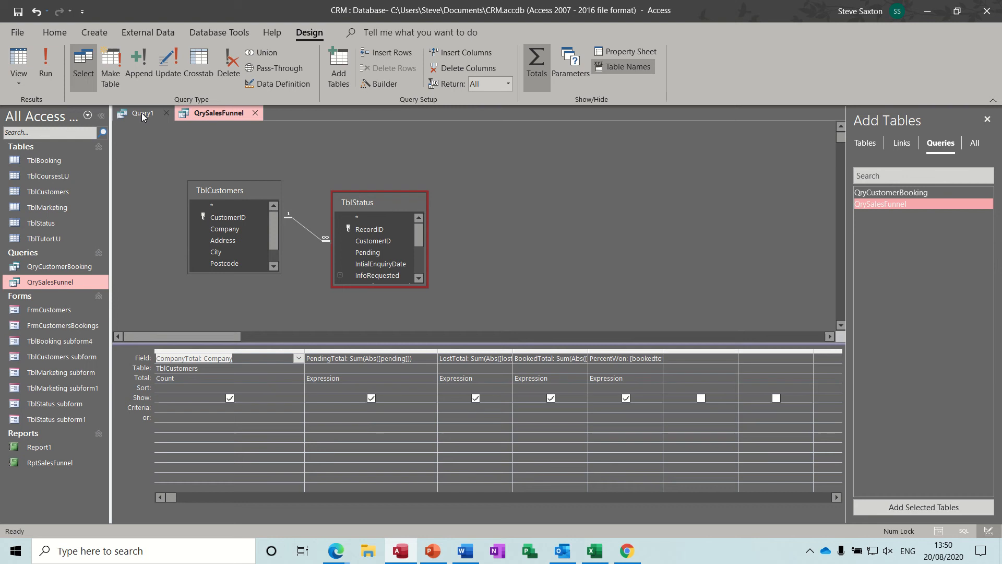
click(143, 113)
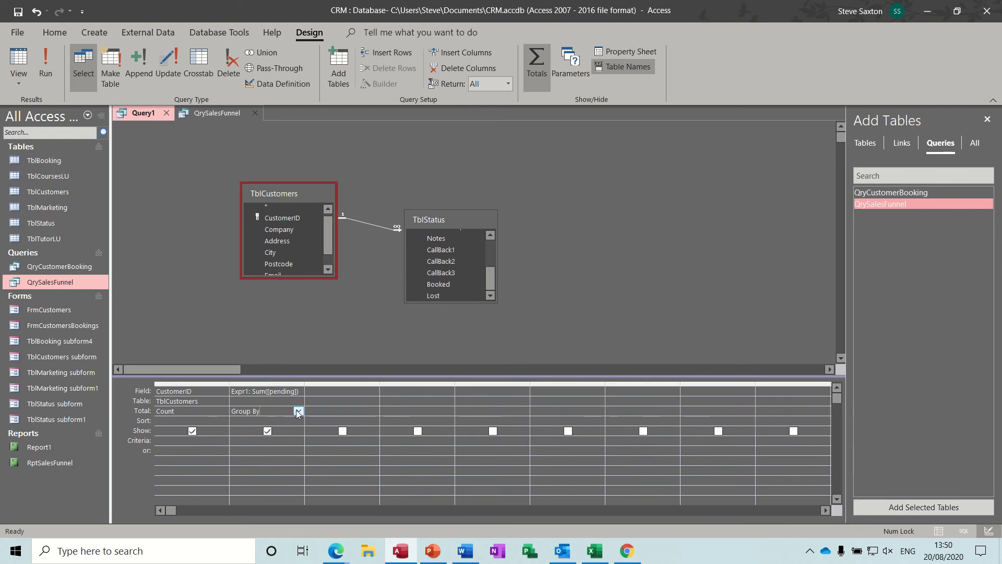
- Set the pending sum column's Total to Expression, run it for -3, then review QrySalesFunnel
click(297, 411)
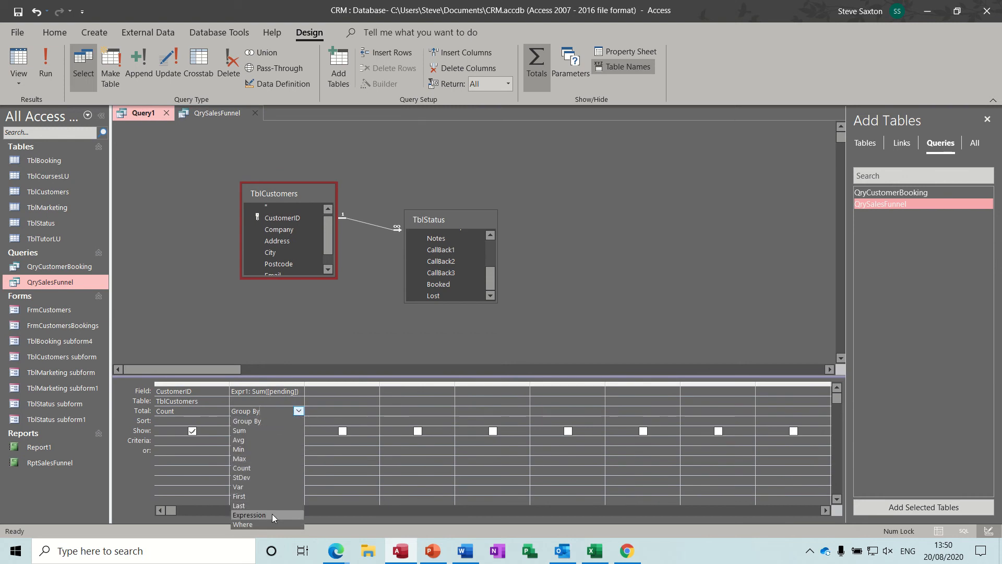
click(248, 515)
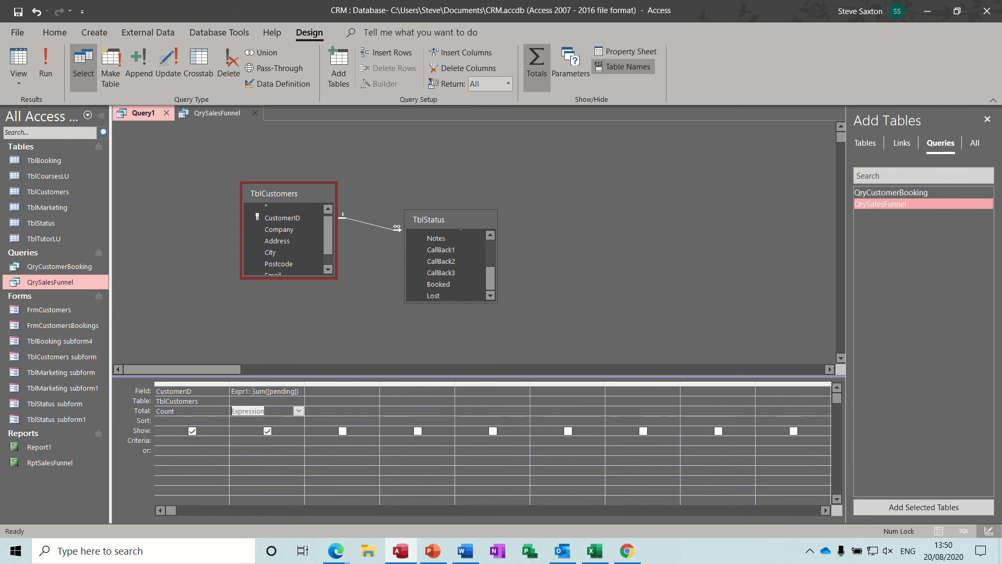
click(45, 60)
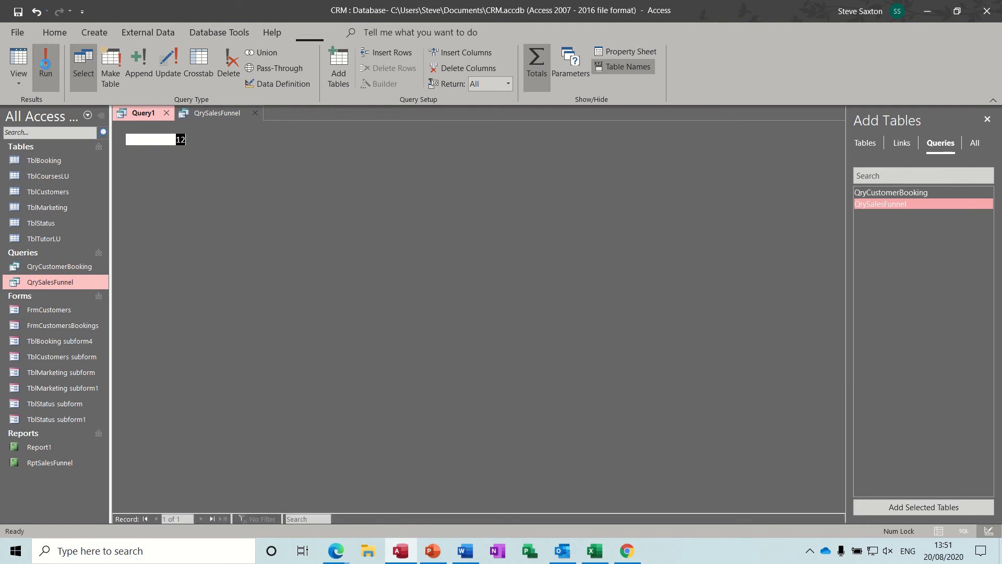
click(45, 64)
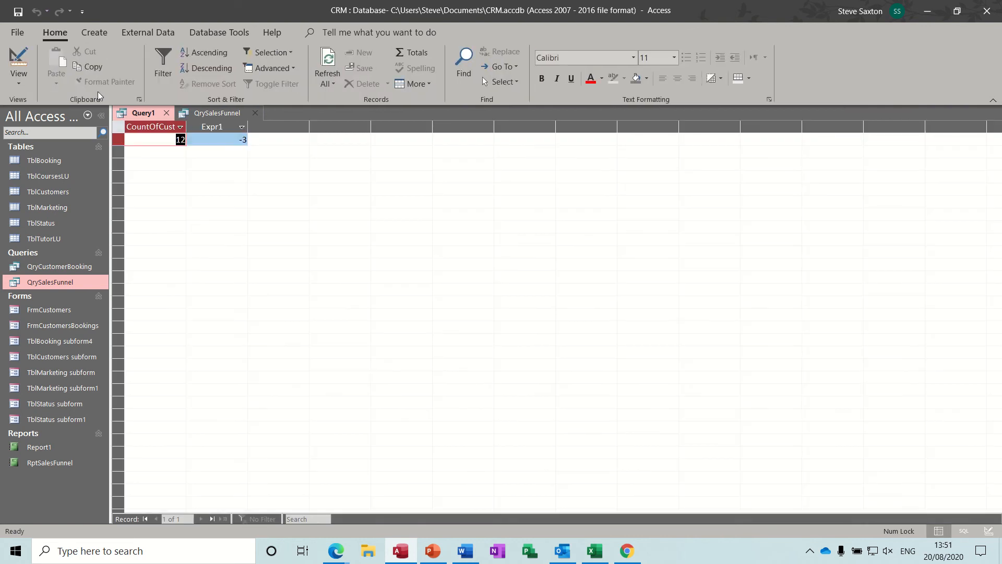
click(18, 60)
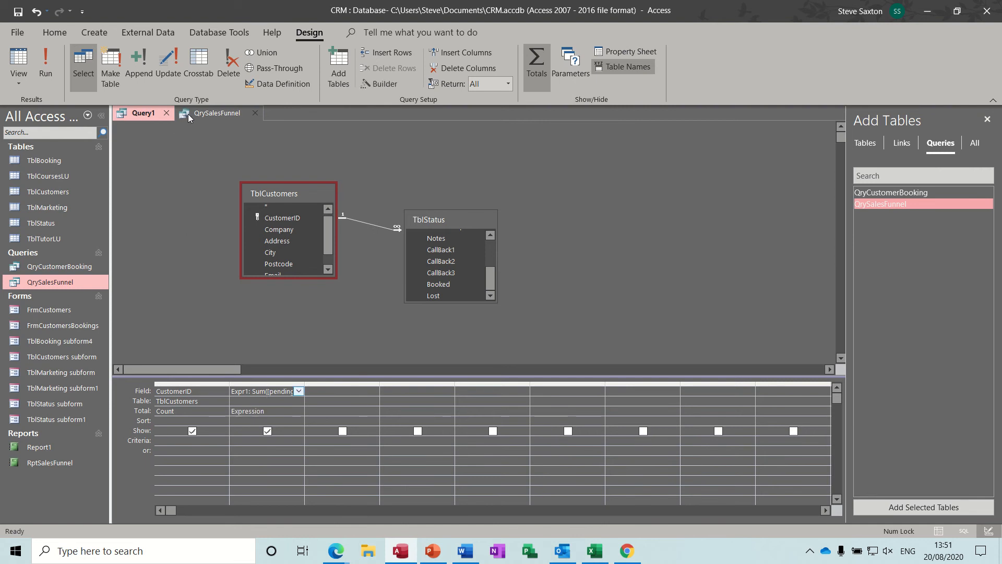
click(217, 113)
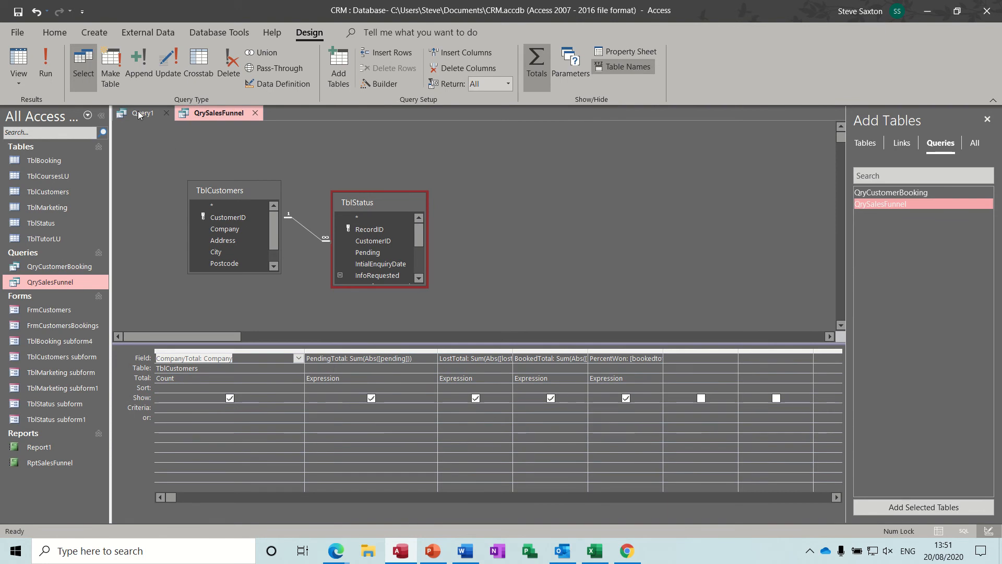
- Change the pending column to PendingTotal: Sum(Abs([pending])) and run it, returning 3
click(144, 113)
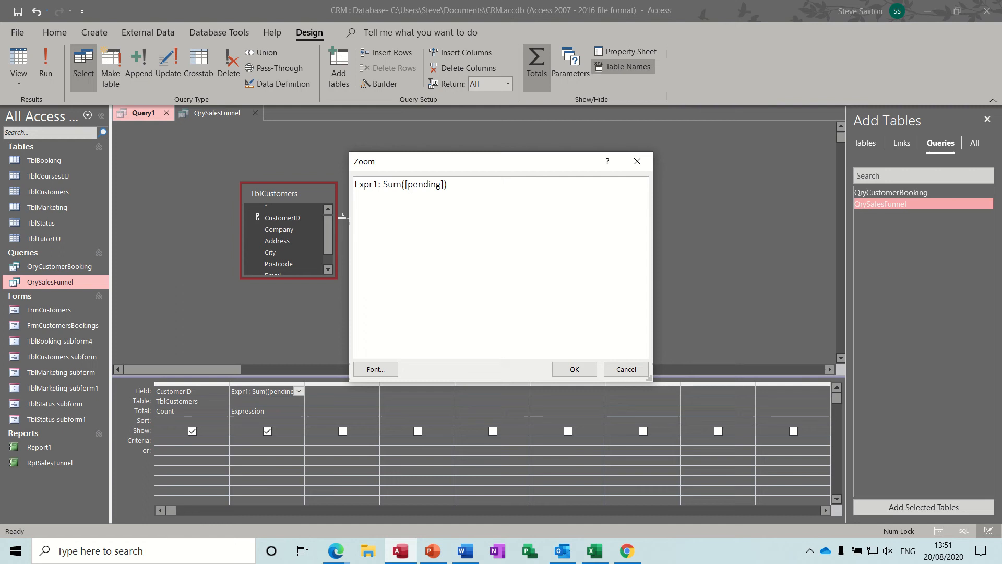
text(ab)
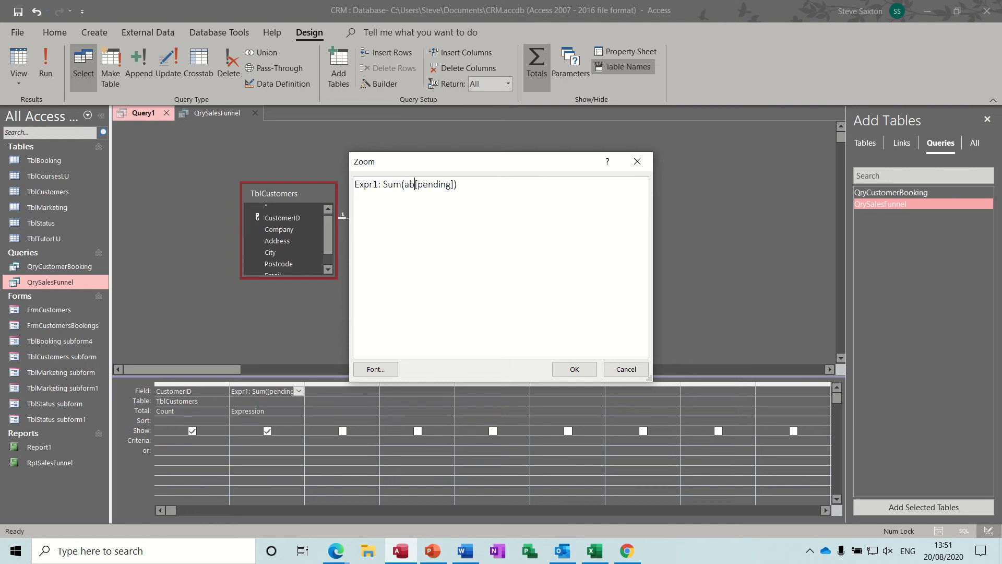
text(s()
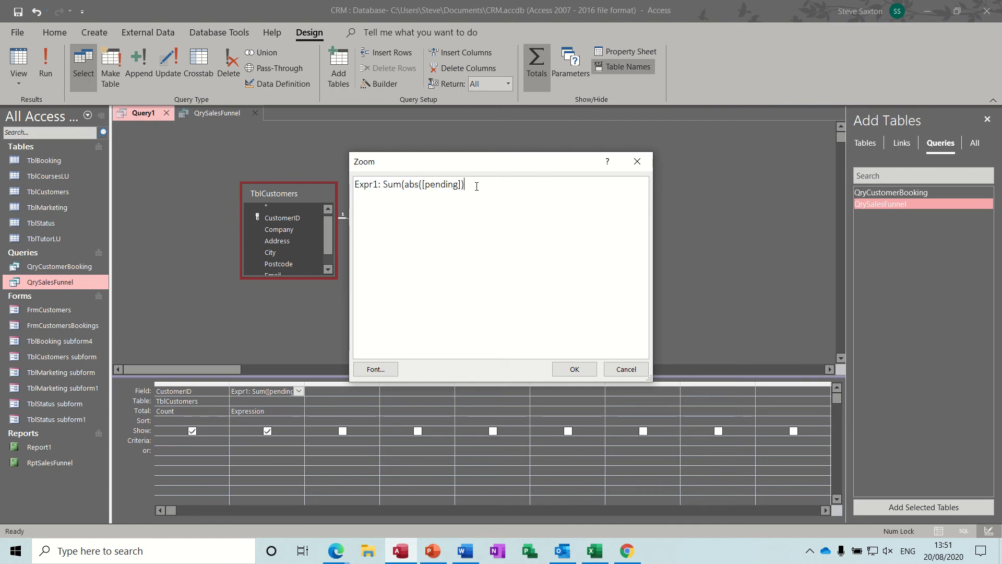
text())
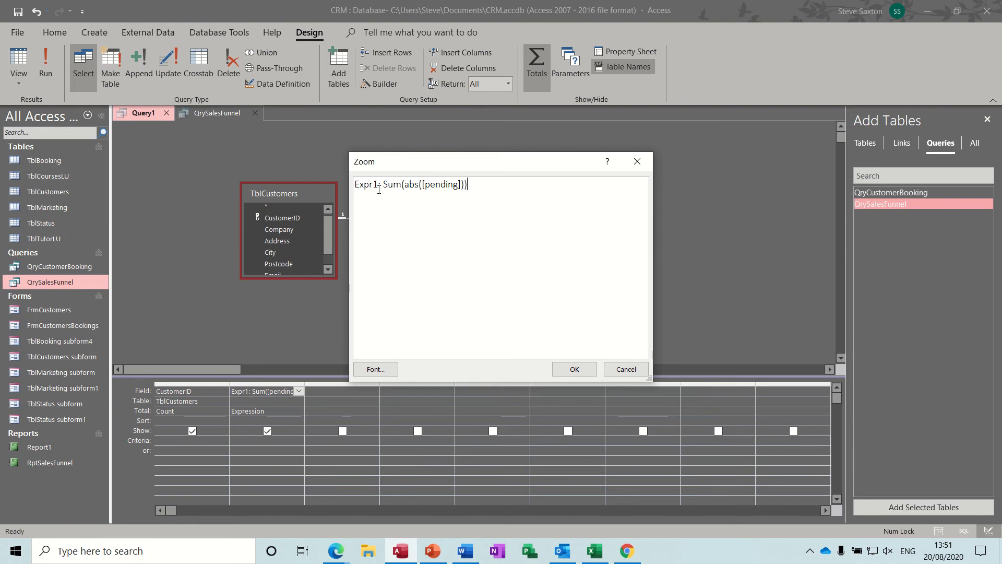
double_click(365, 184)
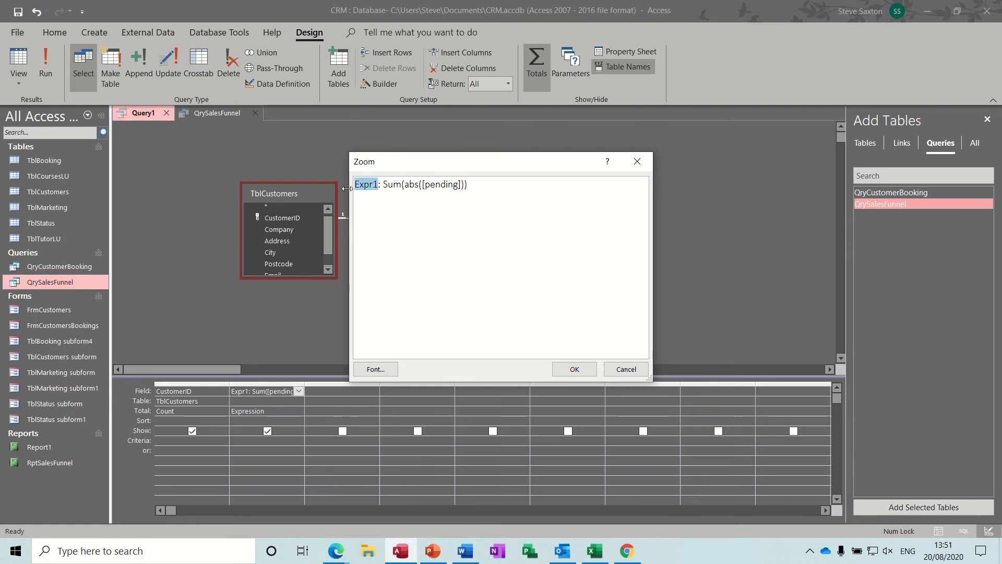
text(PendingTotal)
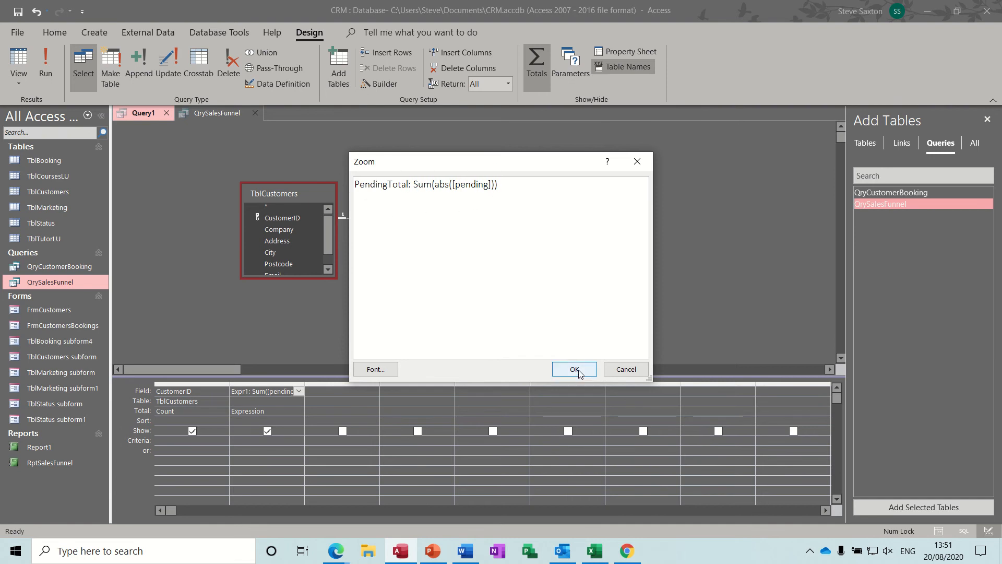
click(574, 369)
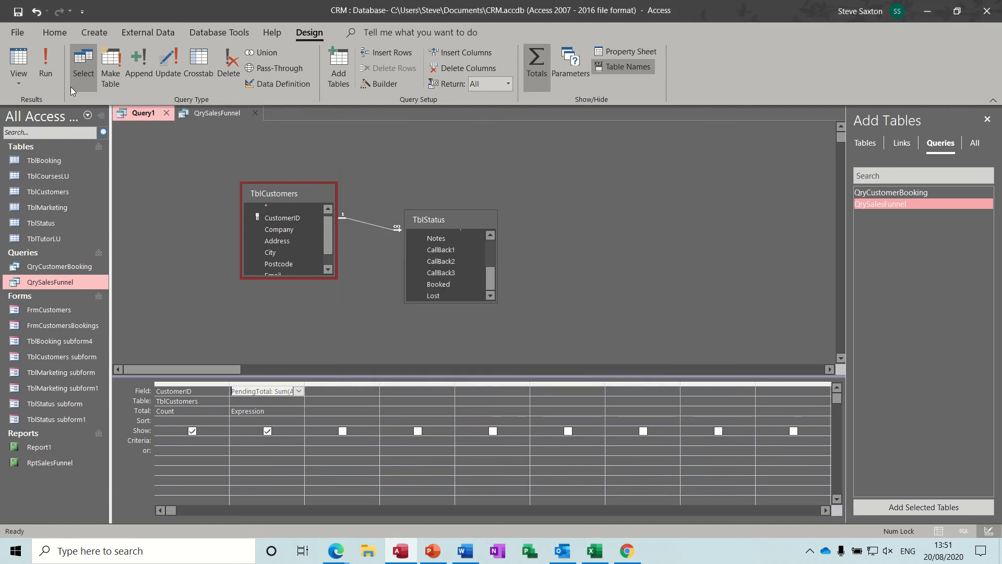
click(45, 60)
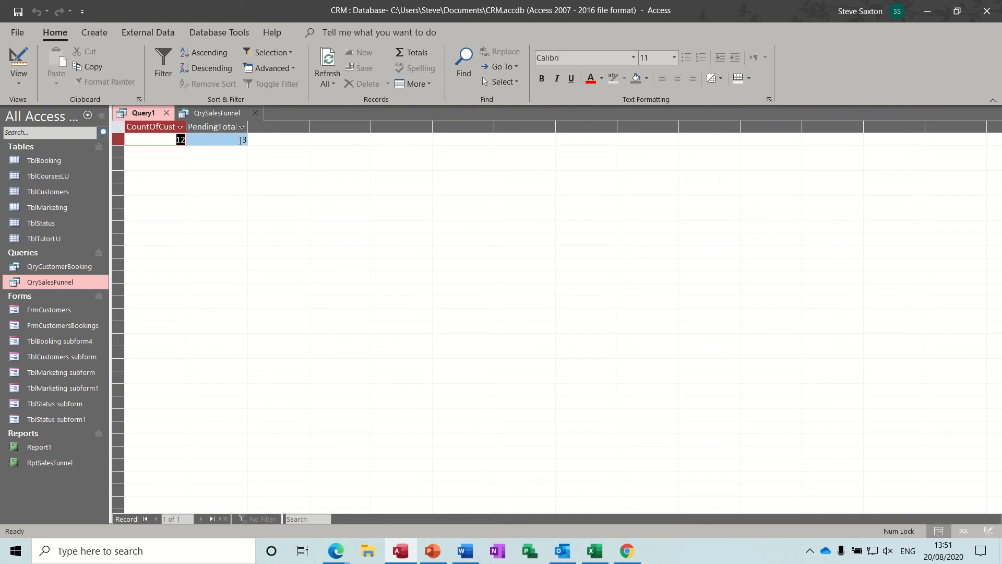
click(18, 61)
text(LostTotal: Sum(Abs([lost])))
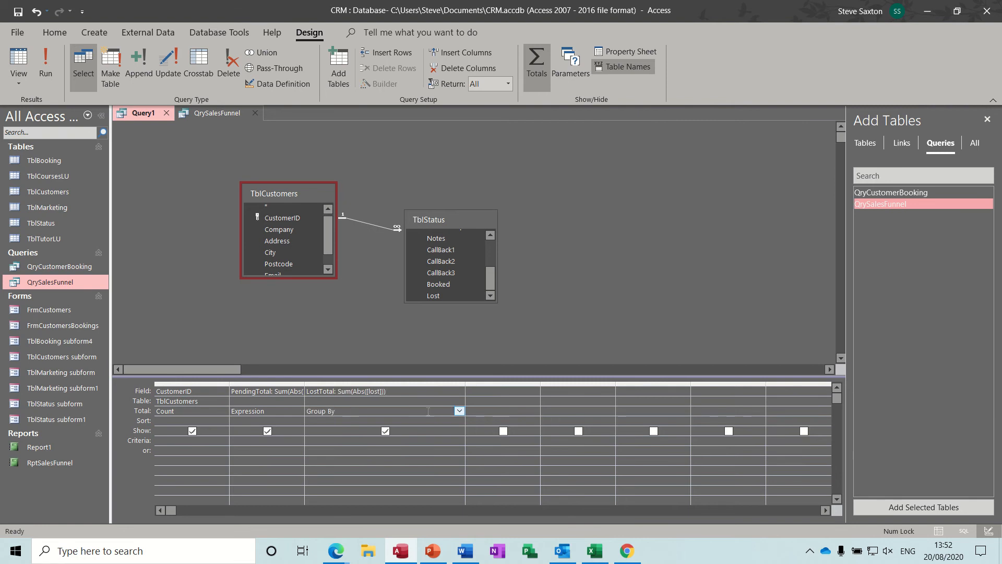
- Set LostTotal's Total to Expression and run the query, giving a lost total of 1
click(458, 411)
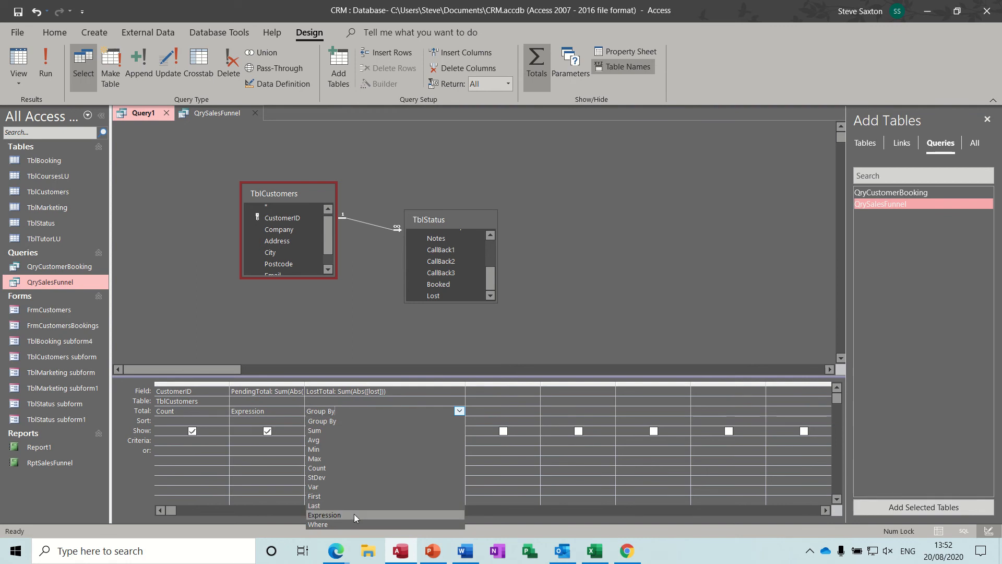
click(324, 514)
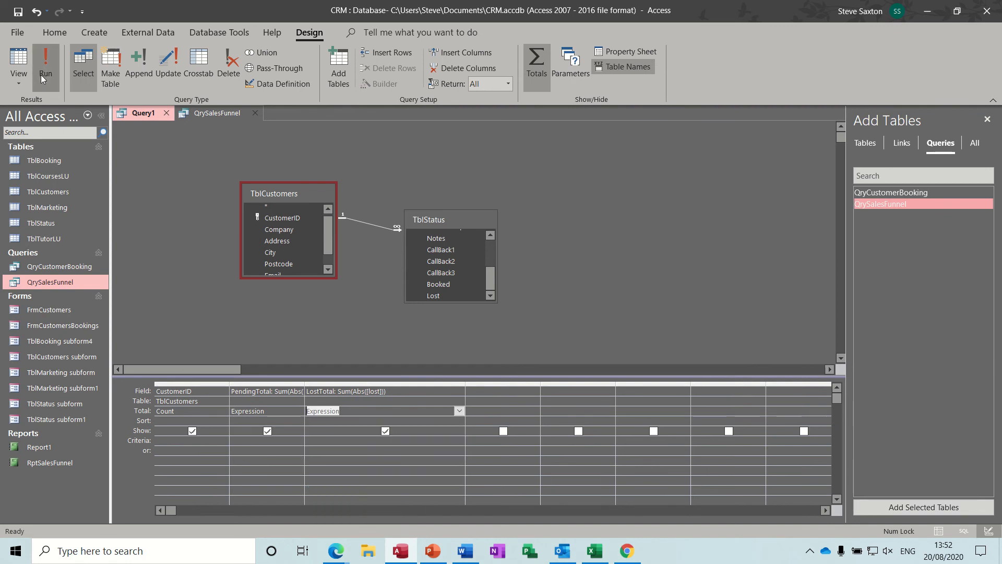
click(46, 60)
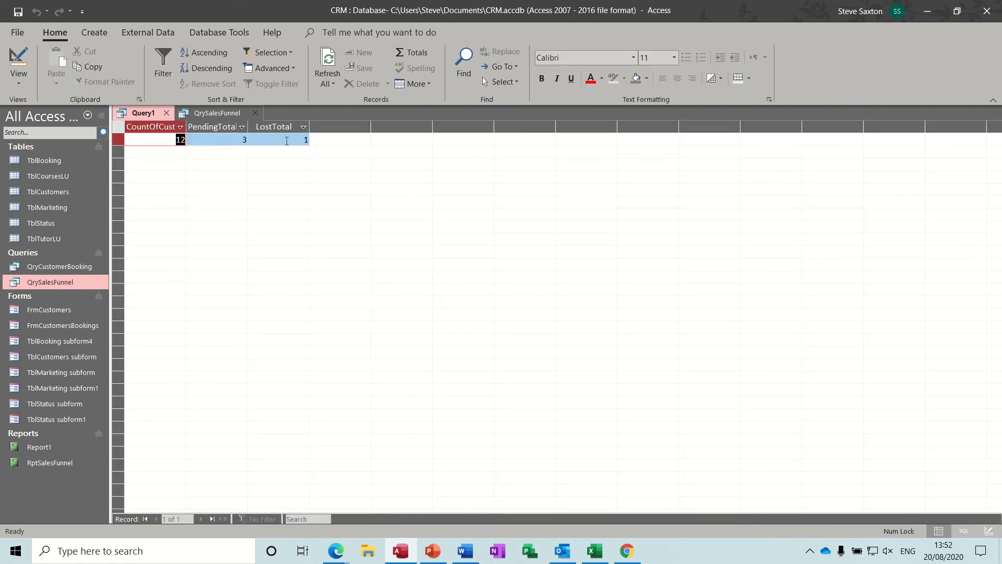
click(19, 61)
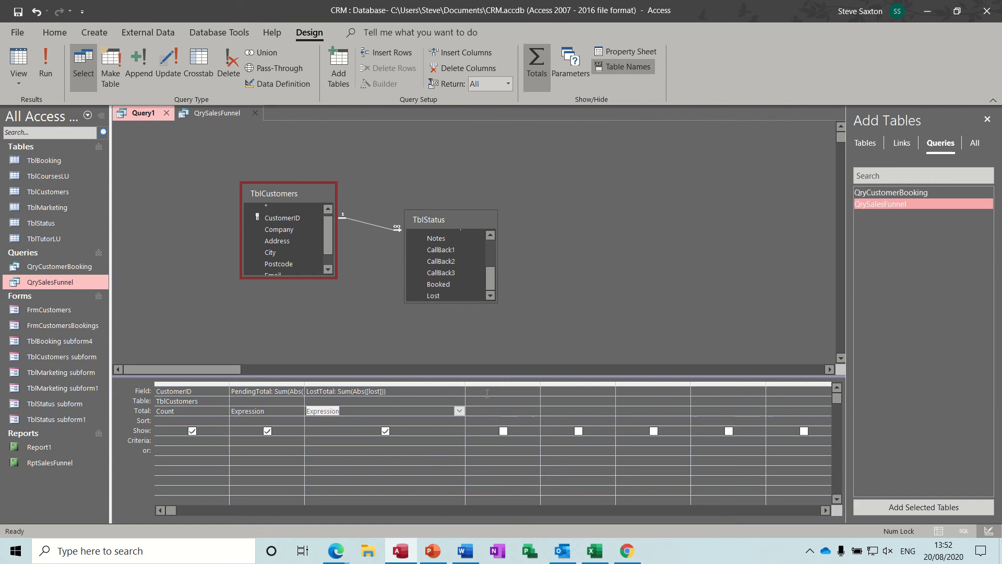
- Enter BookedTotal: Sum(Abs([booked])) with an Expression total and run it, returning 8
click(502, 390)
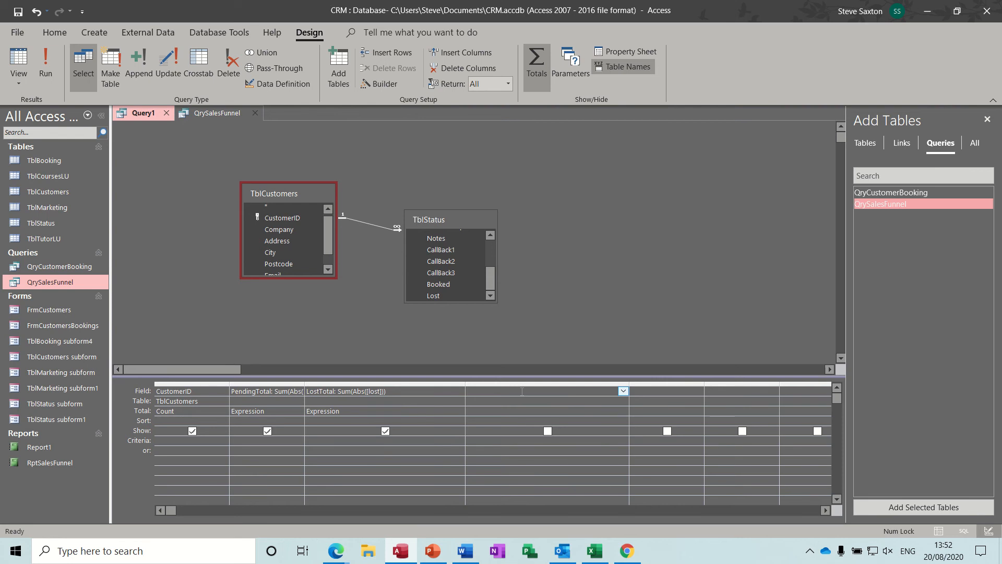
text(BookedTotal: Sum(Abs([booked)
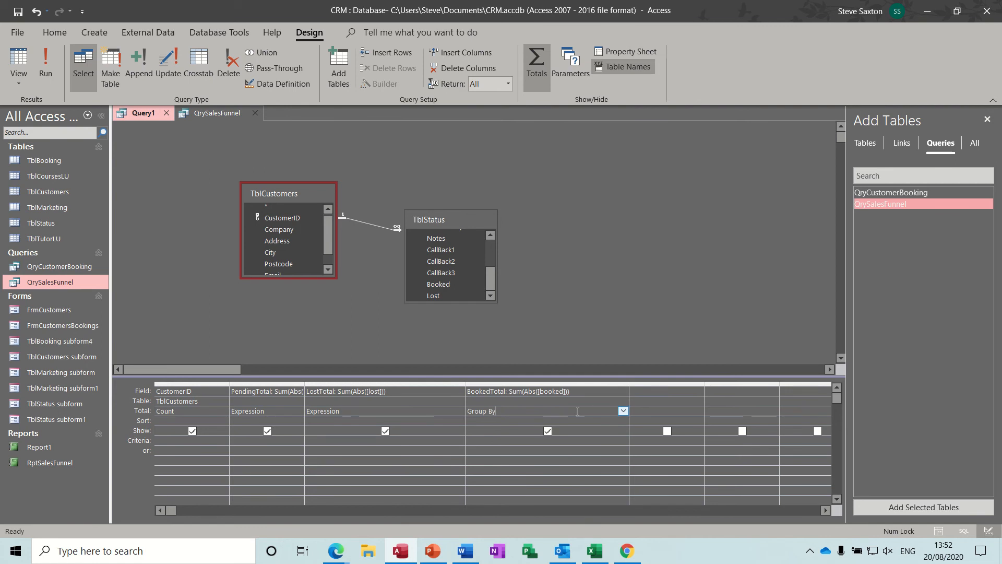
click(621, 411)
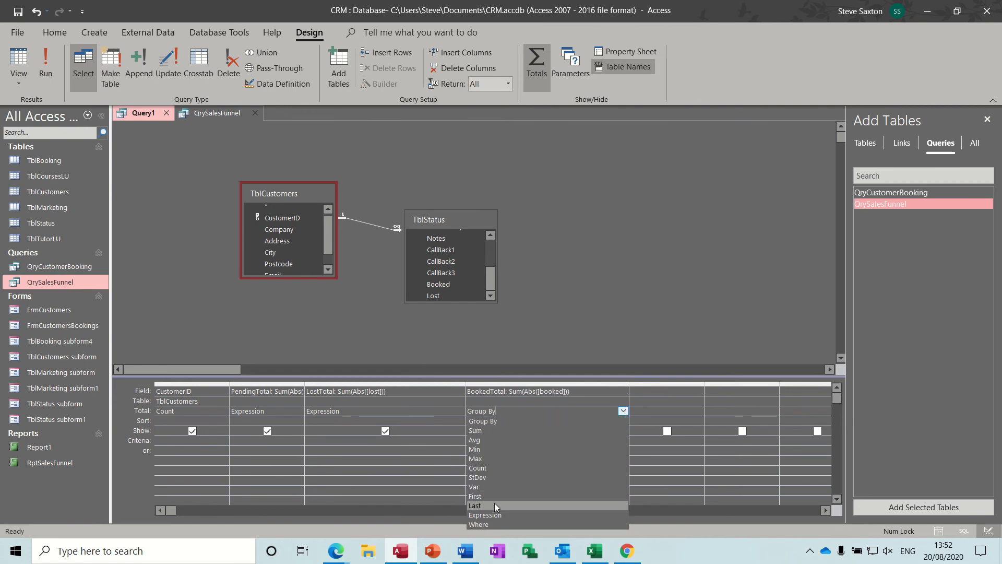
click(485, 514)
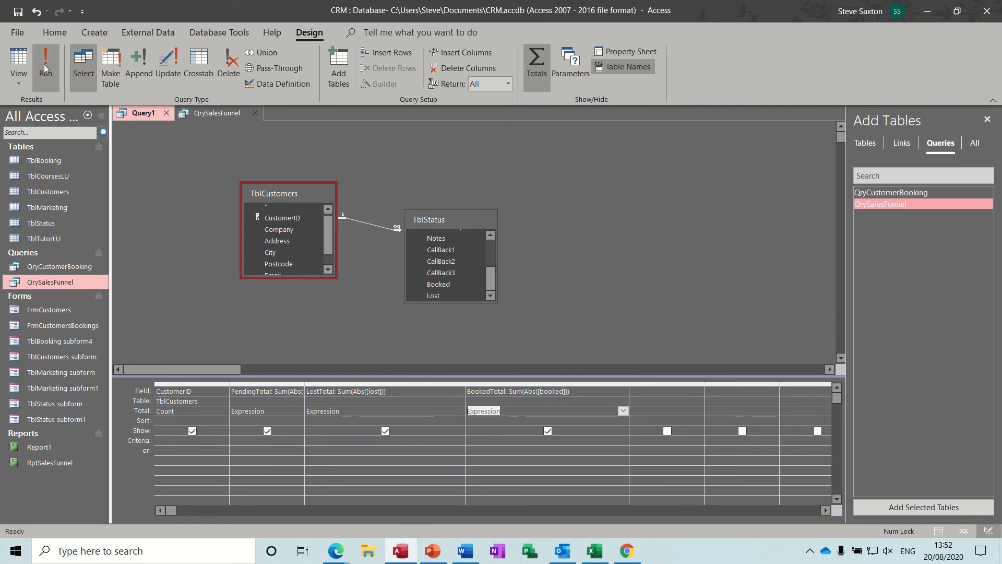
click(45, 61)
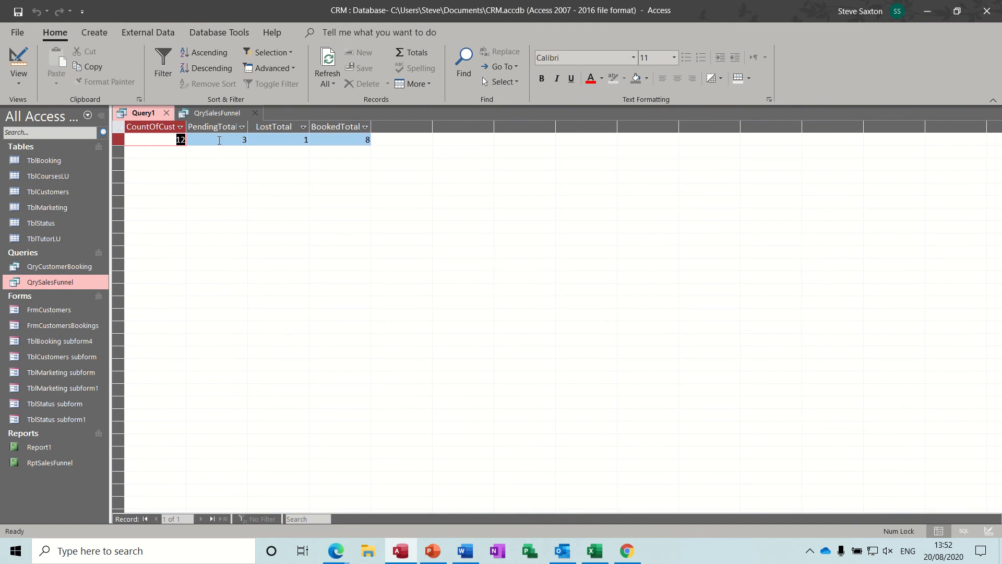
mouse_move(240, 141)
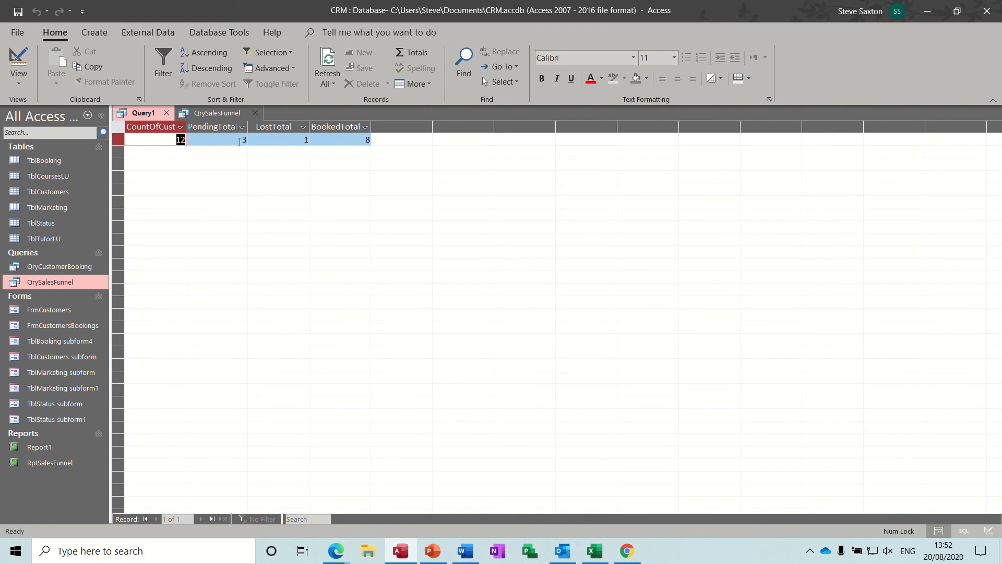
mouse_move(225, 151)
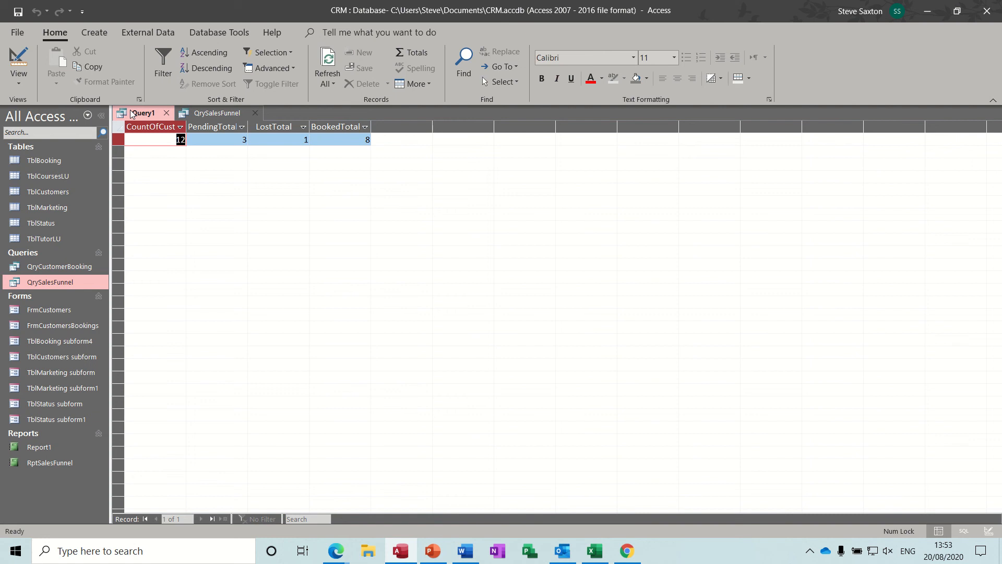
mouse_move(186, 116)
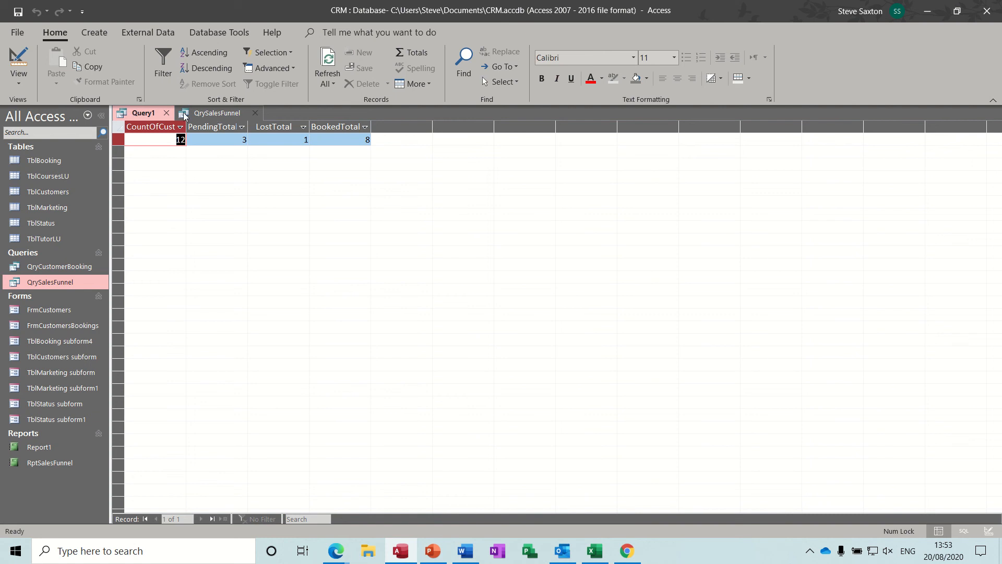
- Close the trial Query1 and respond to the save-changes prompt
click(165, 113)
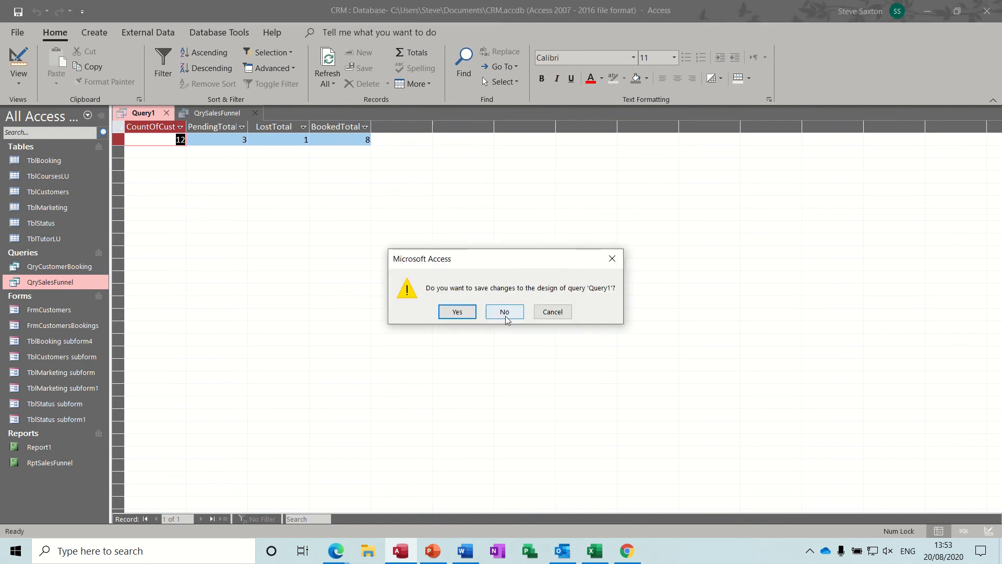
click(504, 311)
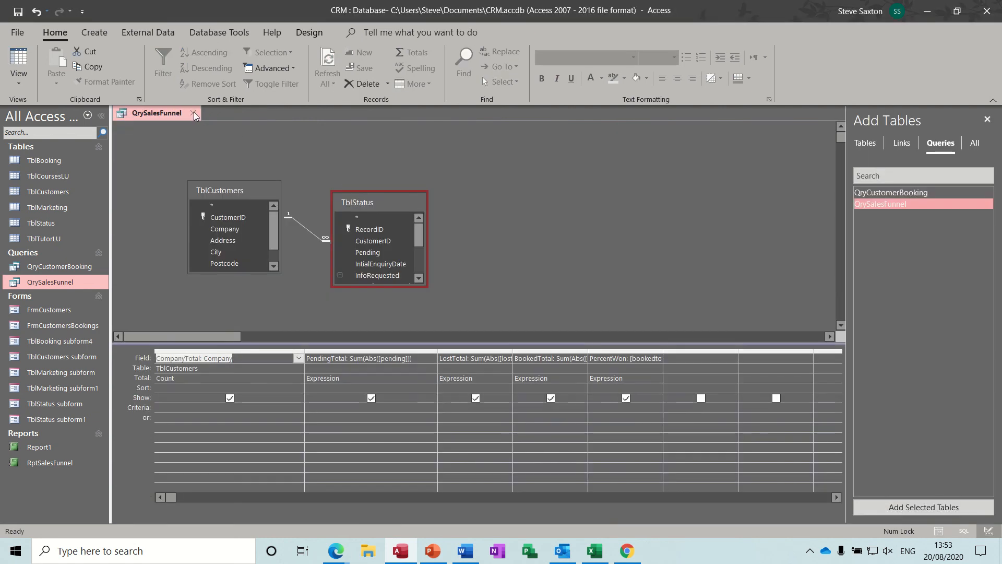
- Close the QrySalesFunnel design, then open RptSalesFunnel to review and close it
click(194, 113)
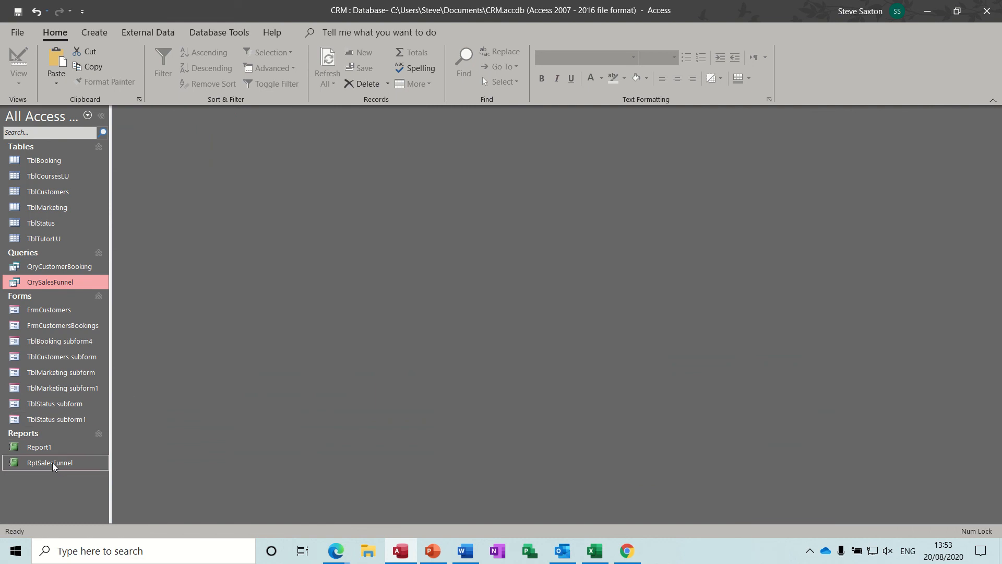
double_click(49, 462)
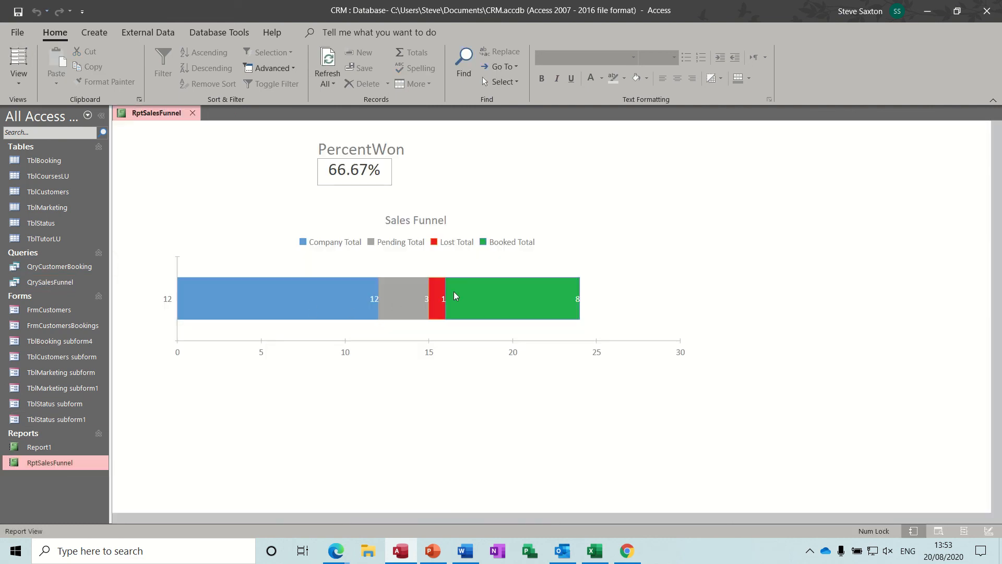
mouse_move(249, 130)
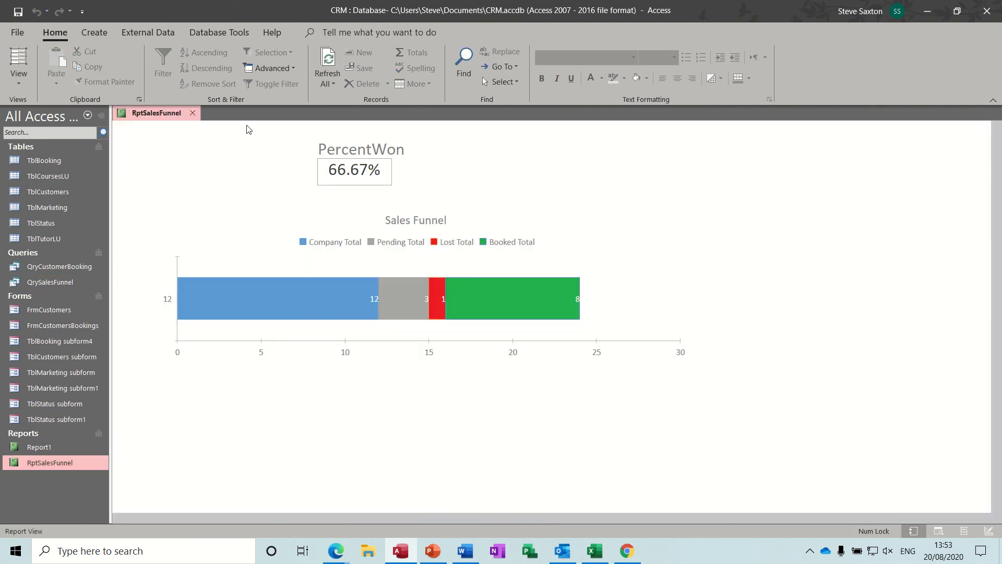
click(94, 32)
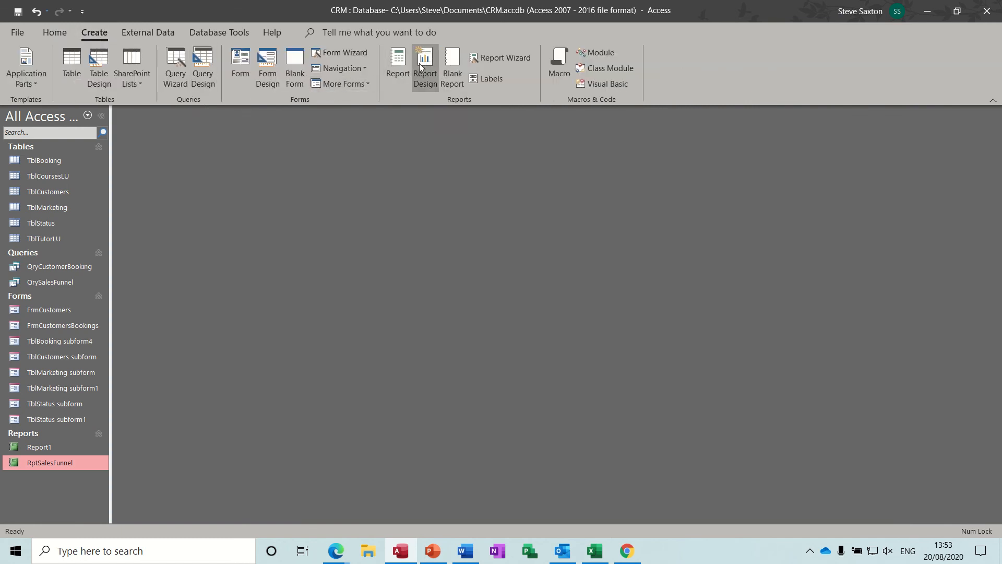
- Create a blank report design and set its Record Source to QrySalesFunnel
click(424, 66)
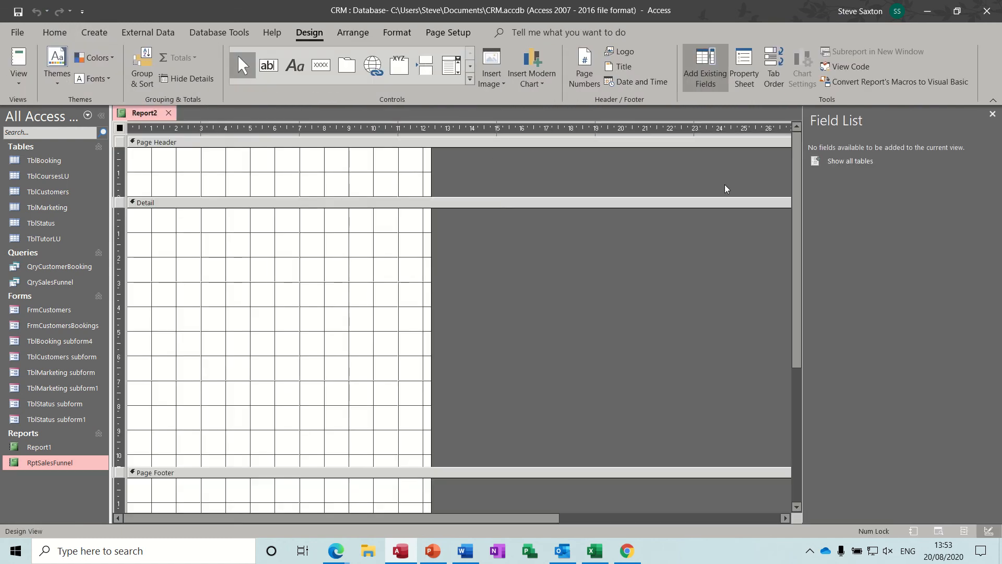
click(743, 67)
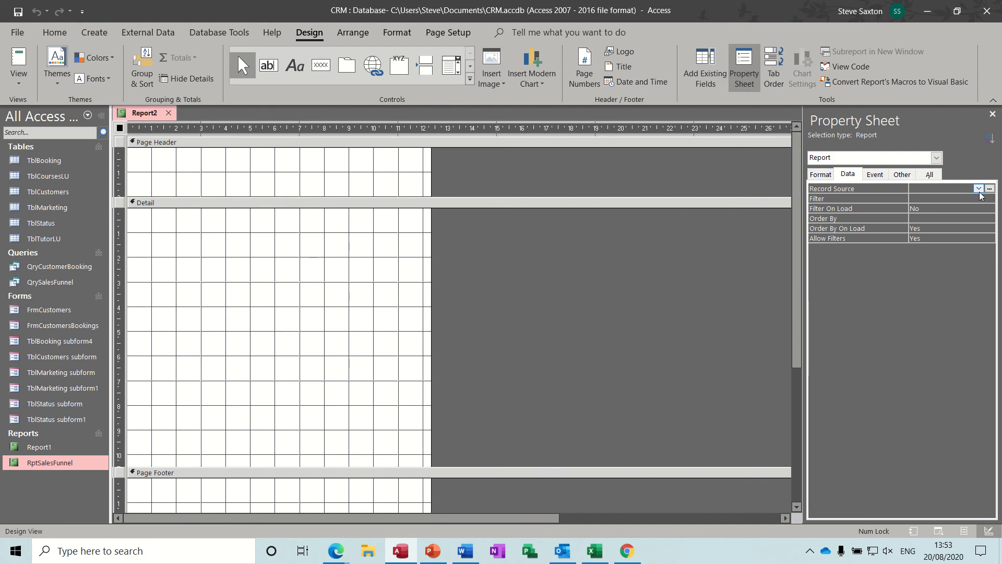
click(977, 188)
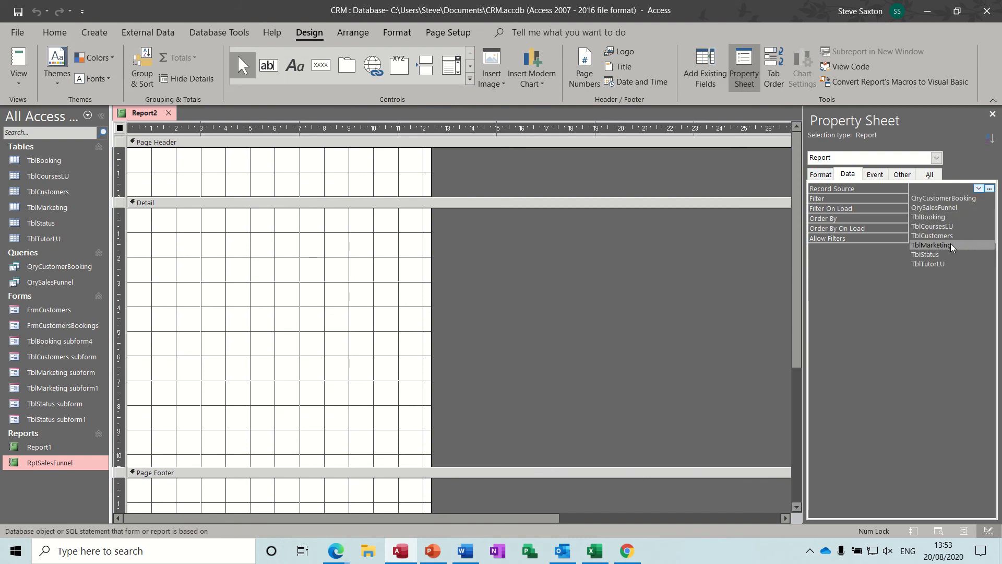
click(934, 207)
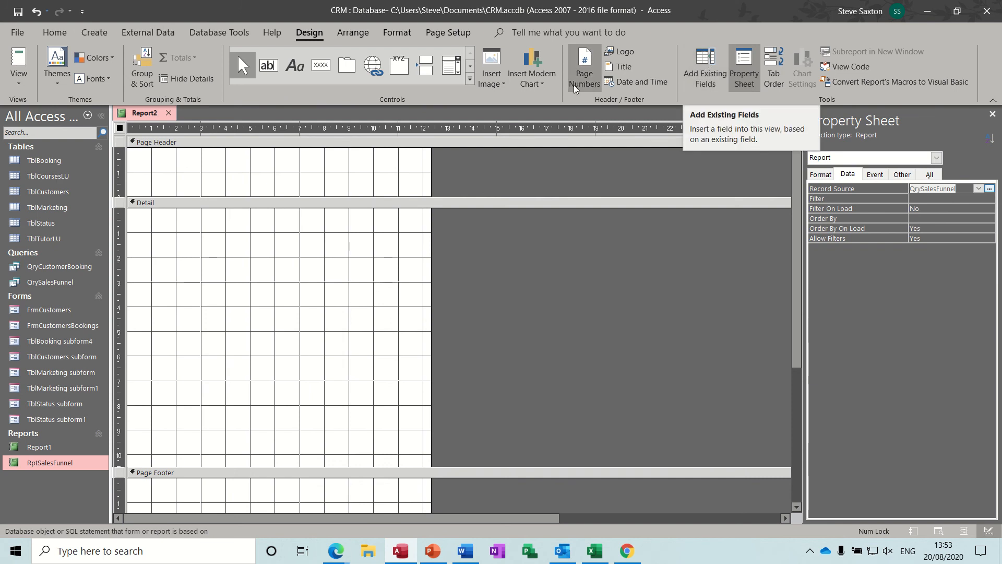
mouse_move(531, 66)
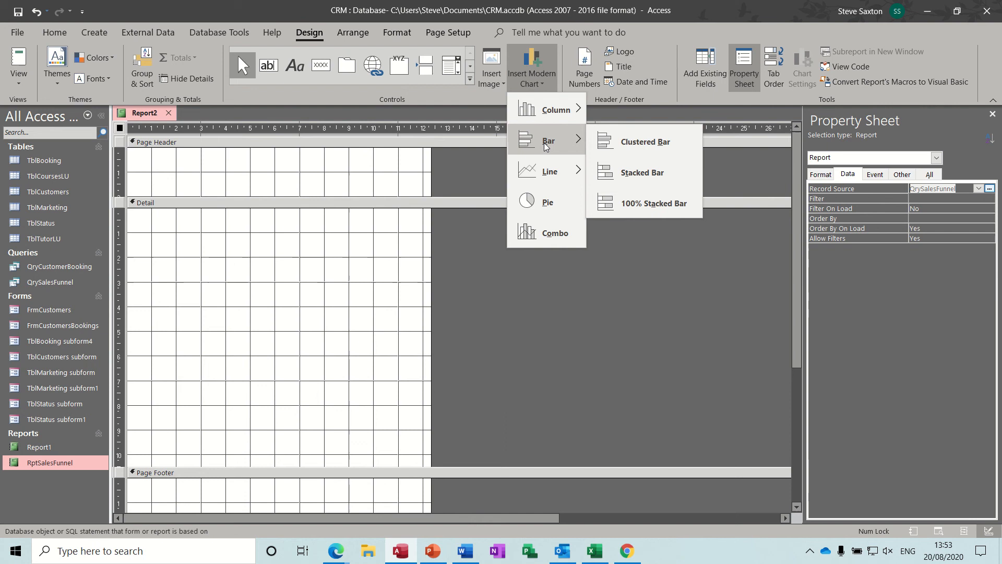
mouse_move(641, 173)
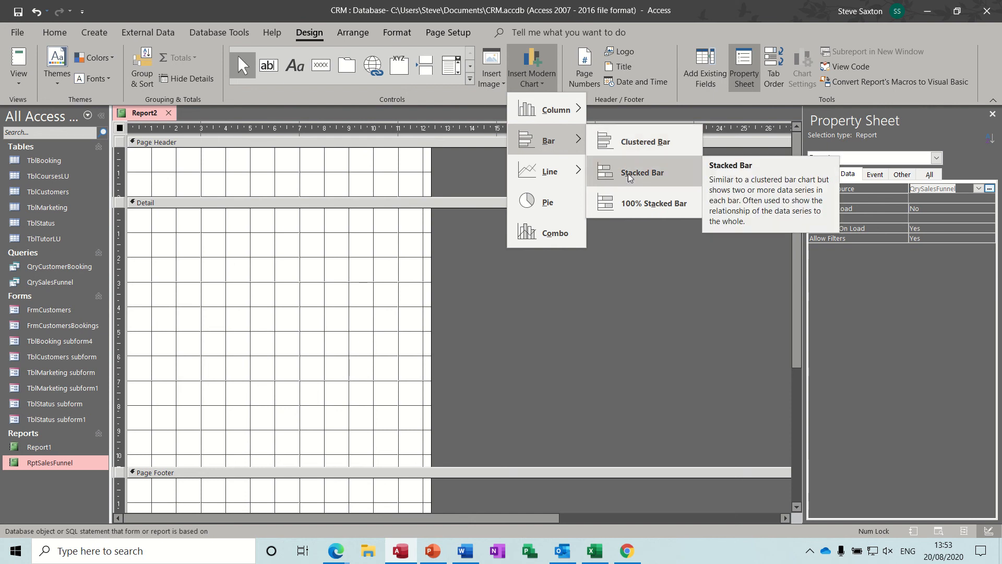
- Insert a stacked bar chart in the Detail section with QrySalesFunnel as data source
click(642, 172)
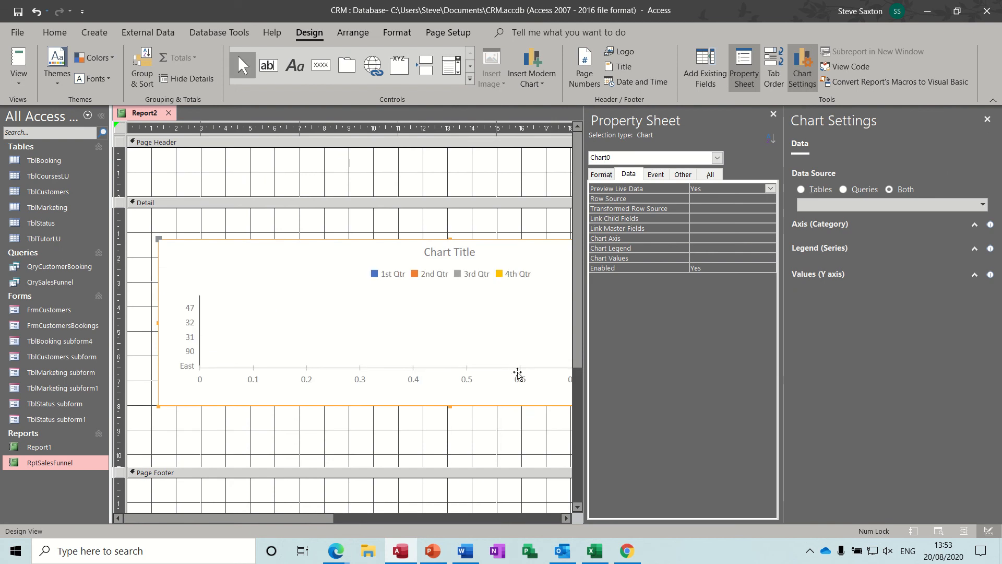
mouse_move(771, 208)
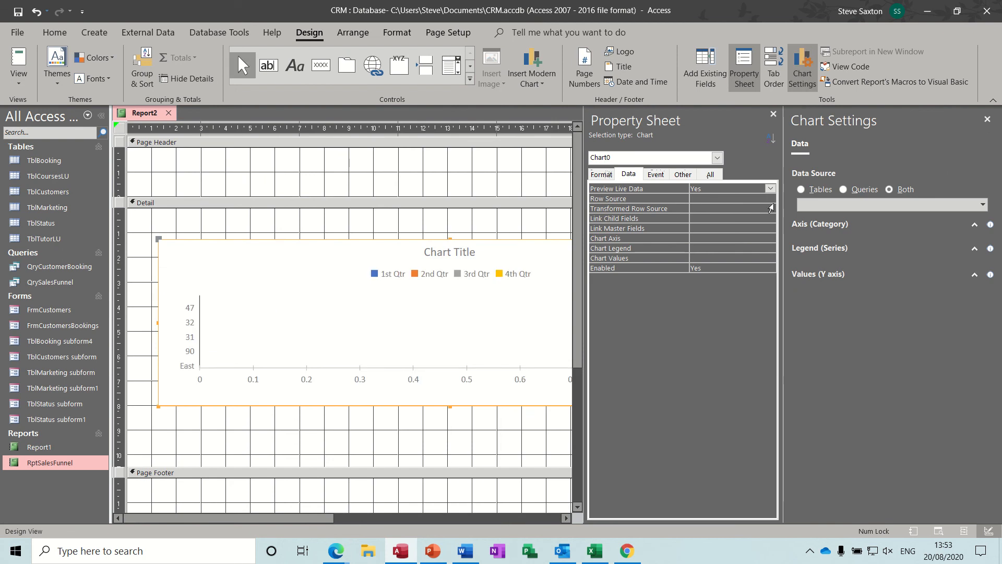
mouse_move(871, 220)
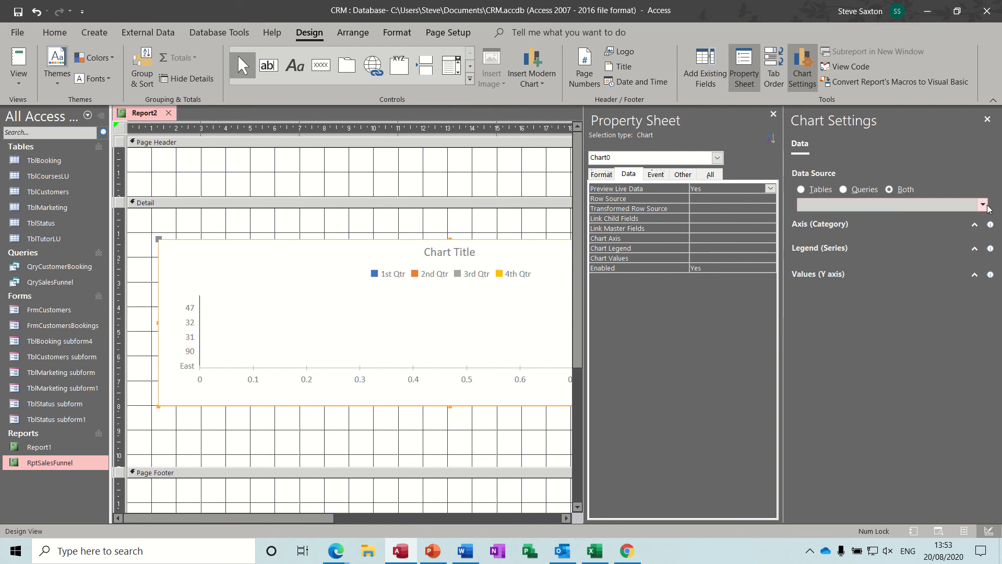
click(982, 205)
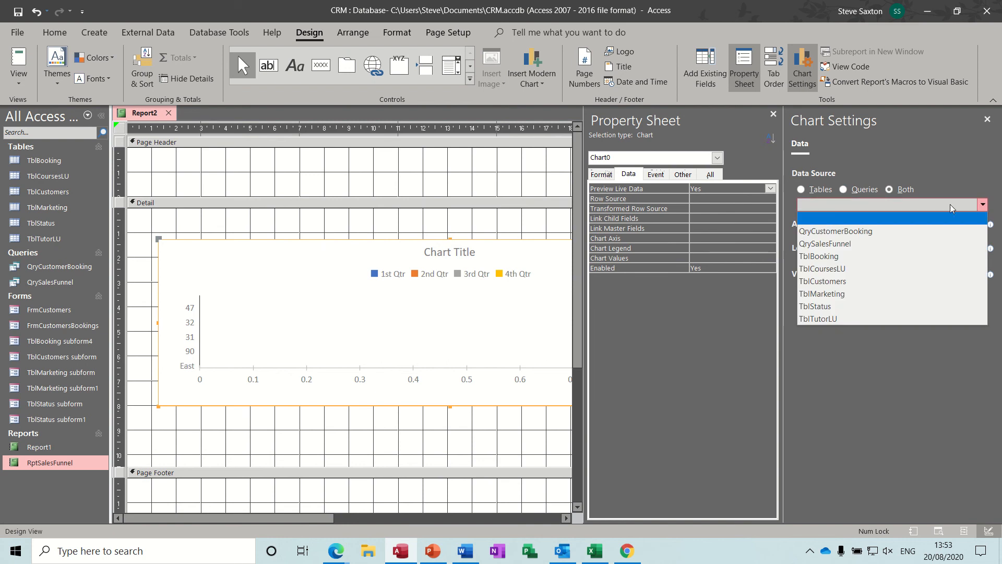
mouse_move(837, 256)
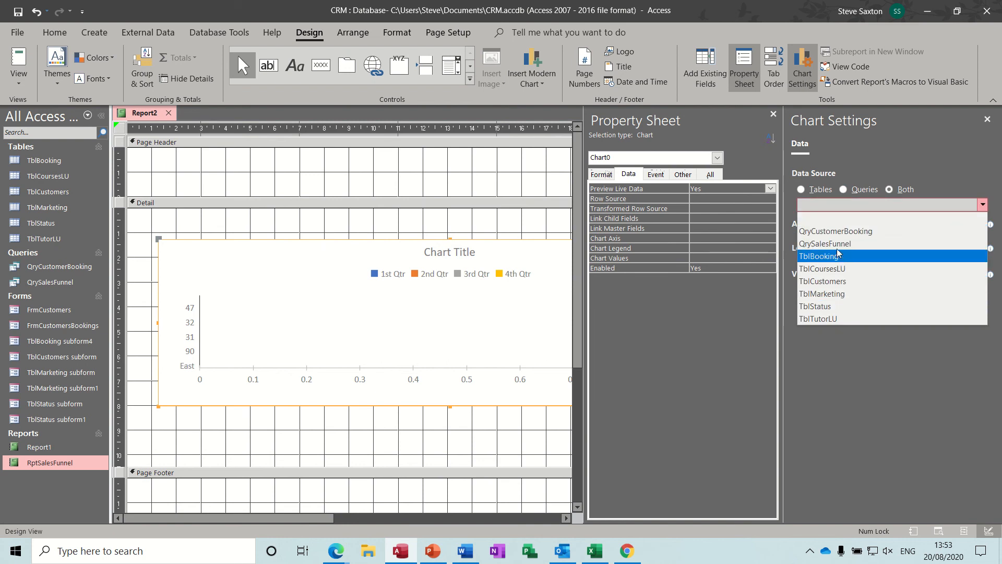
click(826, 243)
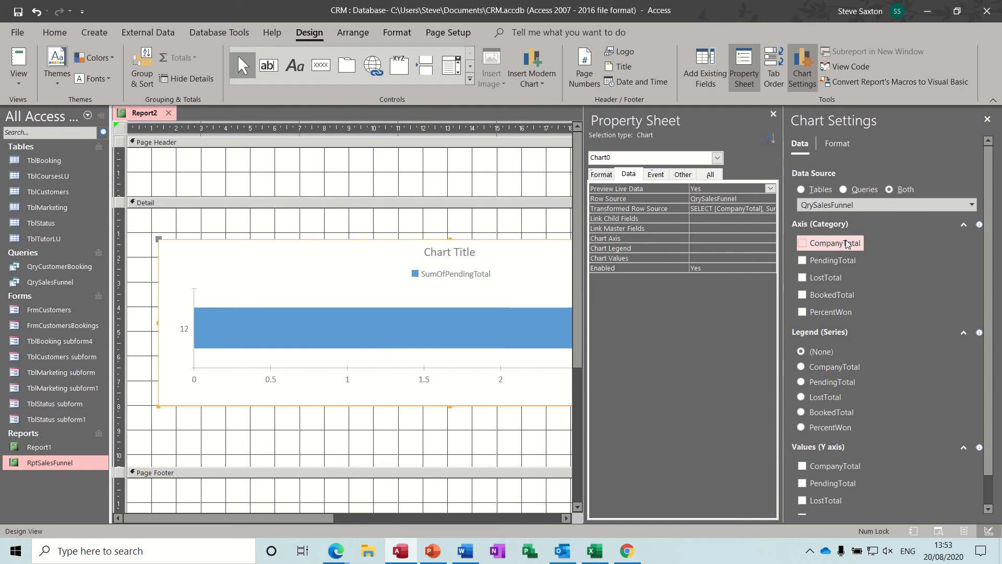
- Tick CompanyTotal, PendingTotal, LostTotal and BookedTotal under the chart's Values (Y axis)
click(803, 243)
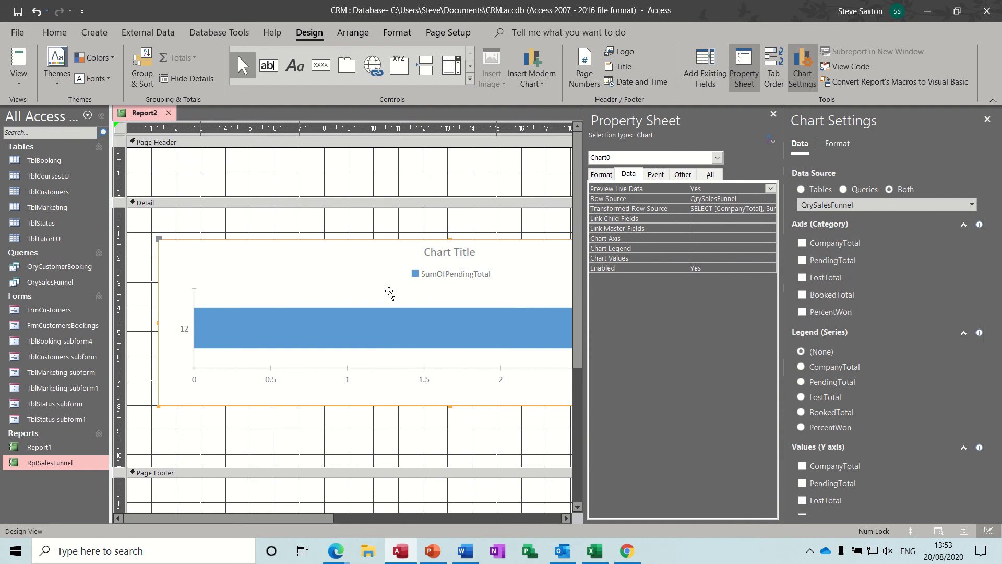
mouse_move(727, 345)
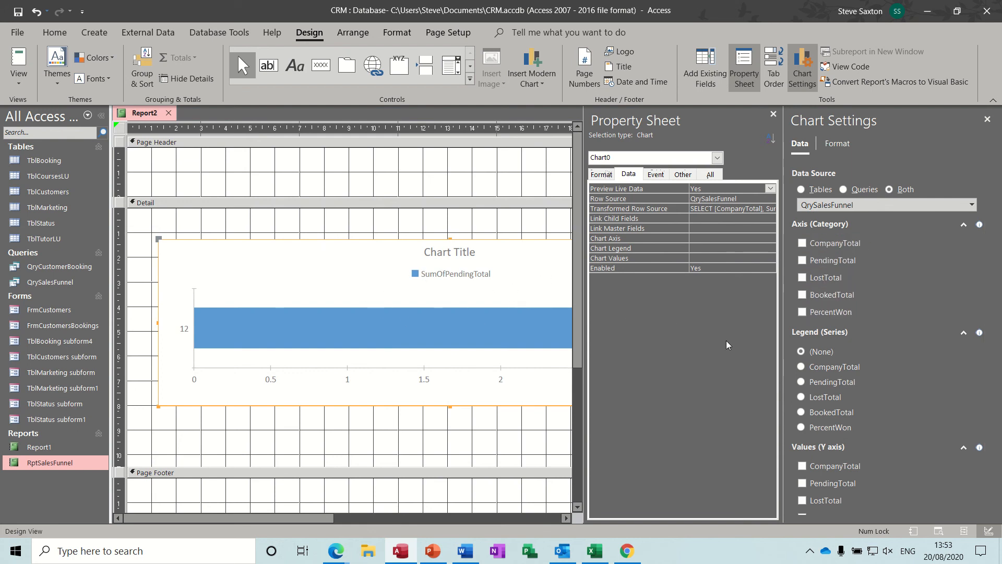
click(800, 397)
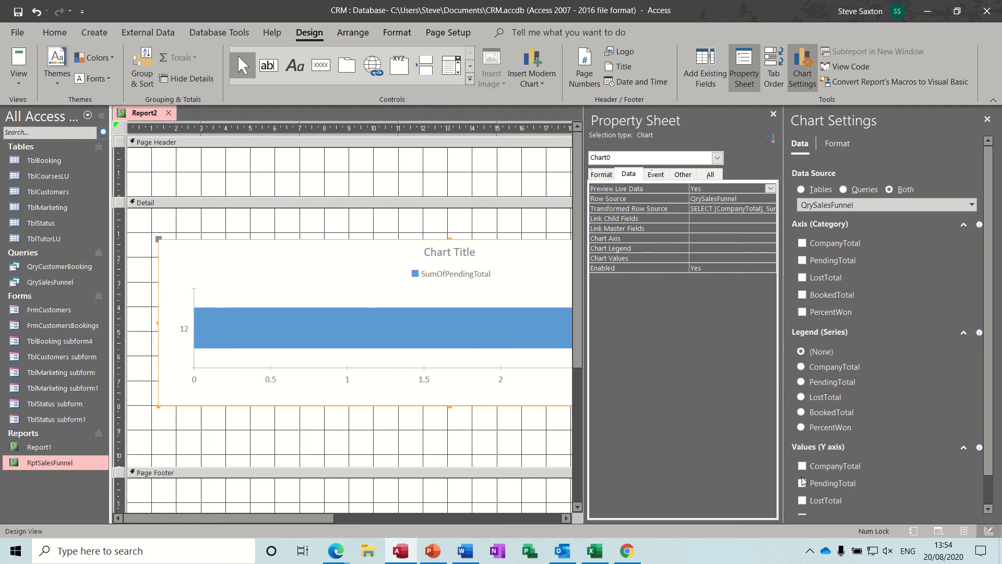
mouse_move(989, 314)
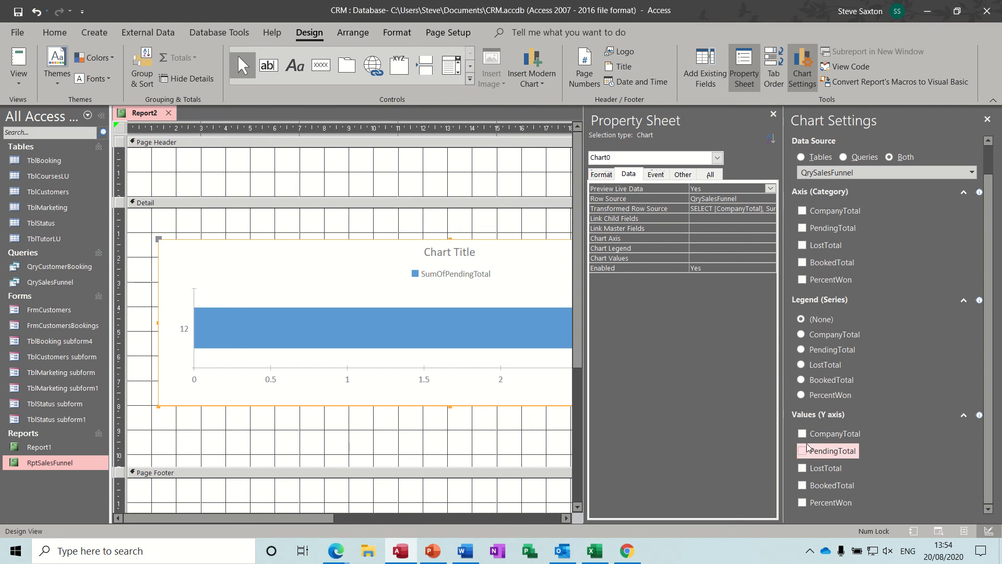
click(803, 433)
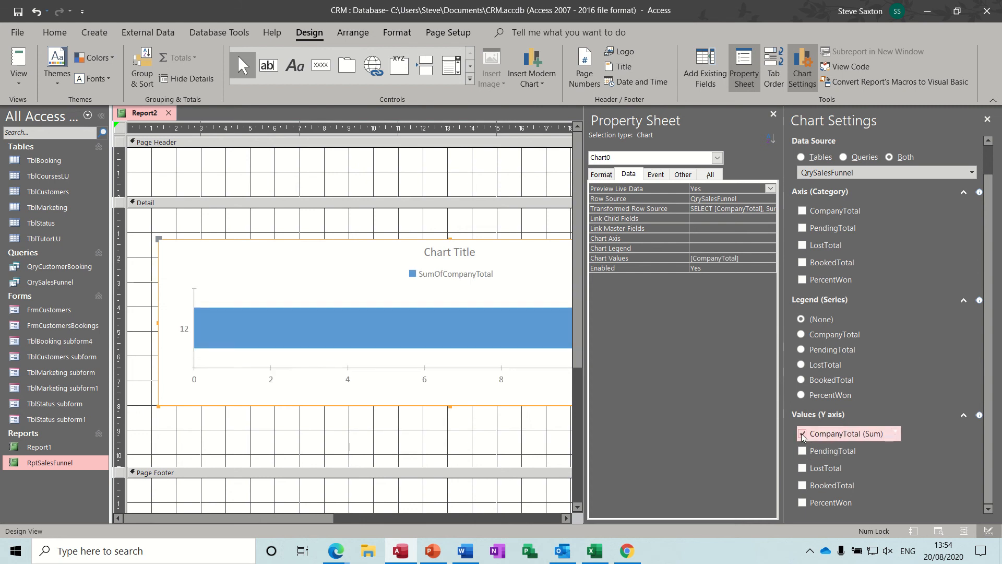
click(802, 433)
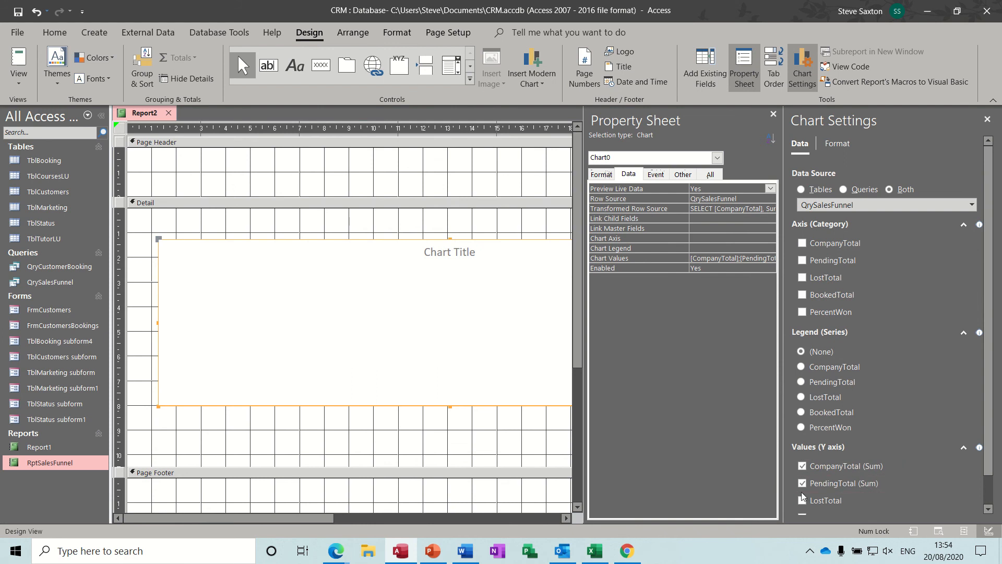
click(803, 500)
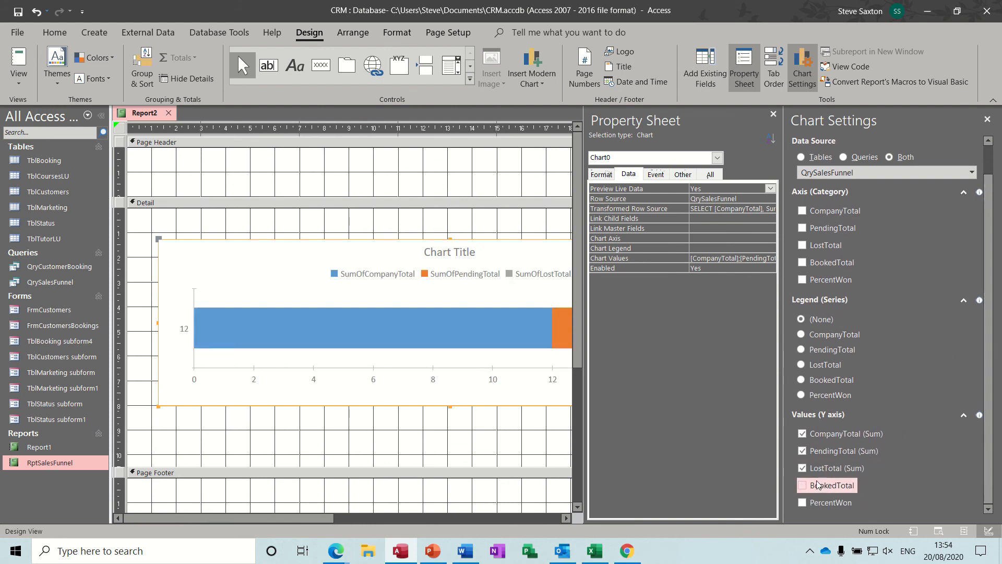
click(803, 484)
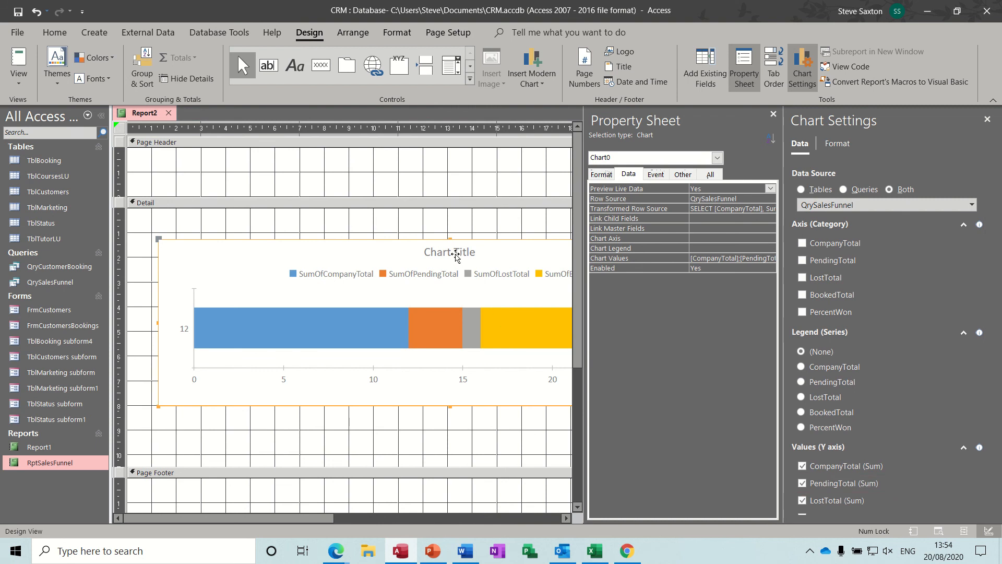
mouse_move(530, 256)
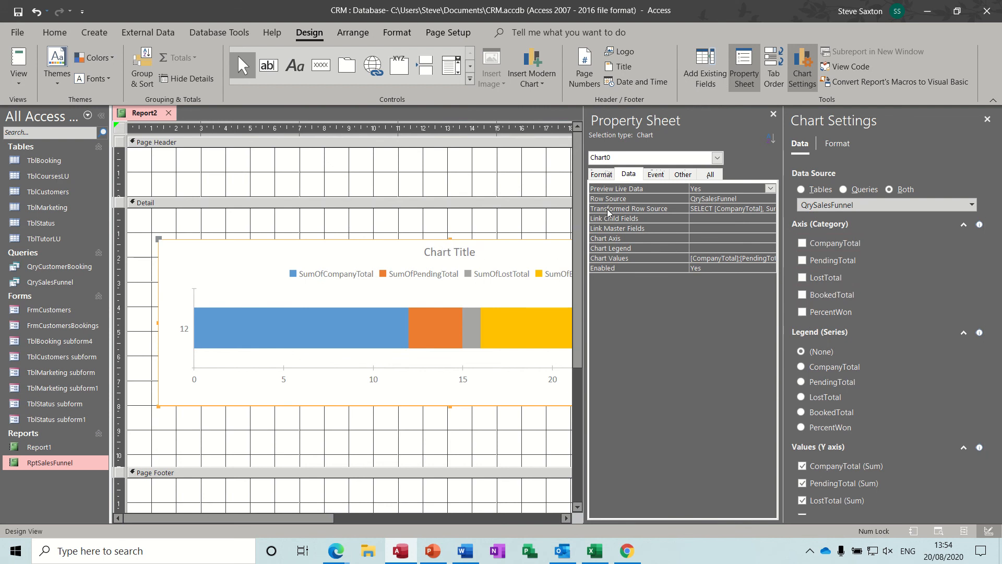
- Set the chart title to 'Sales Funnel'
click(600, 174)
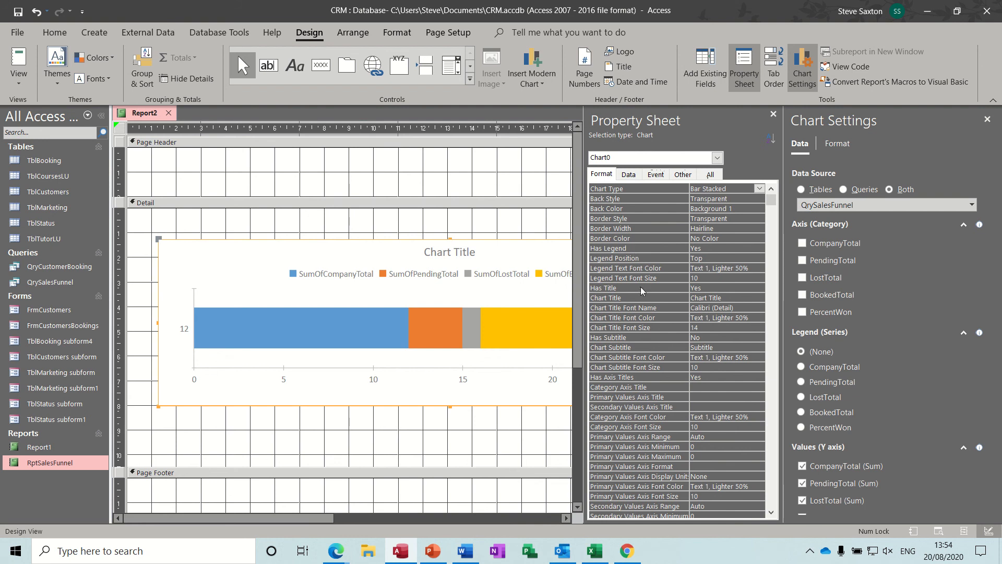
click(726, 297)
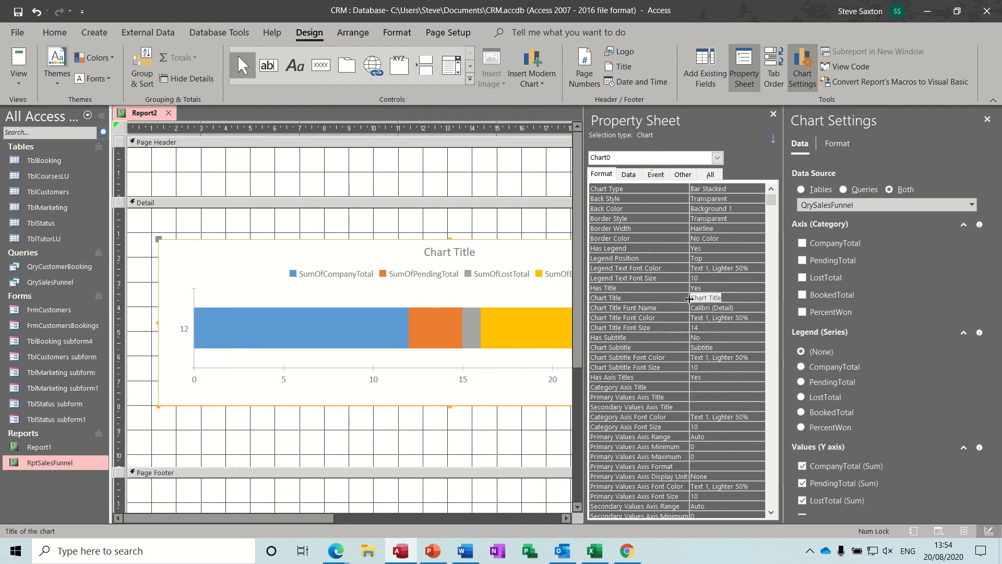
text(Sales Funnel)
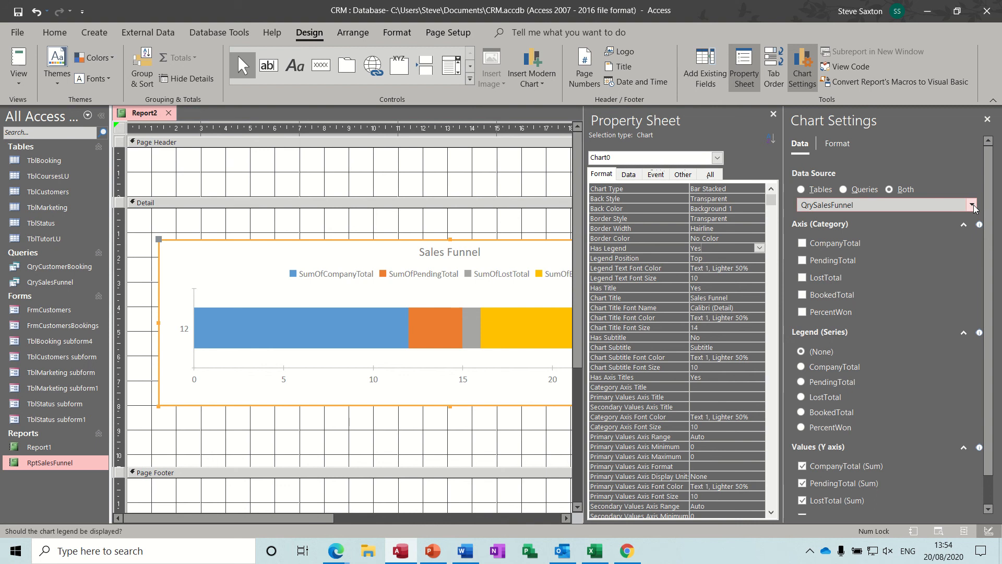
- Keep QrySalesFunnel as the chart source and re-tick CompanyTotal under Values
click(971, 204)
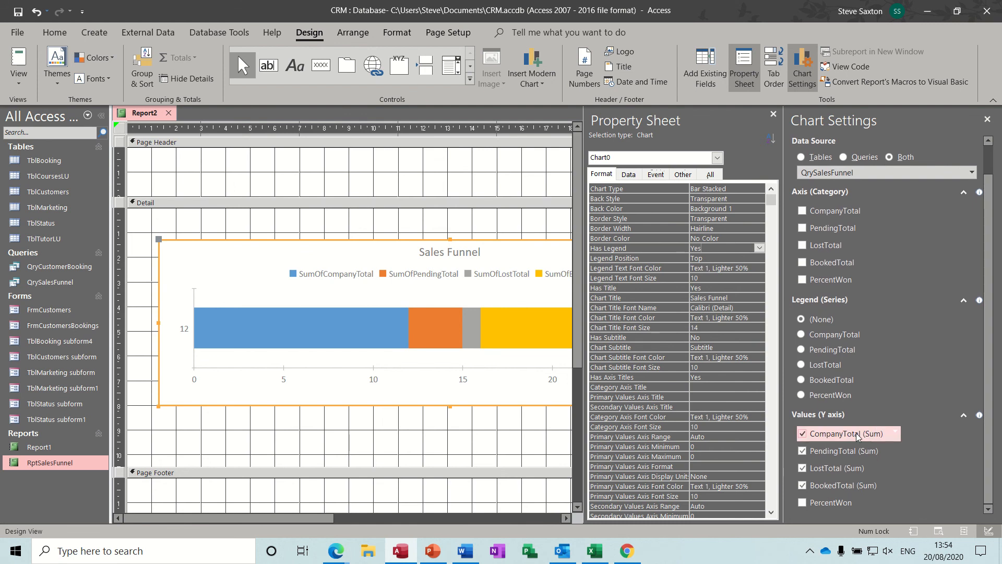
click(802, 433)
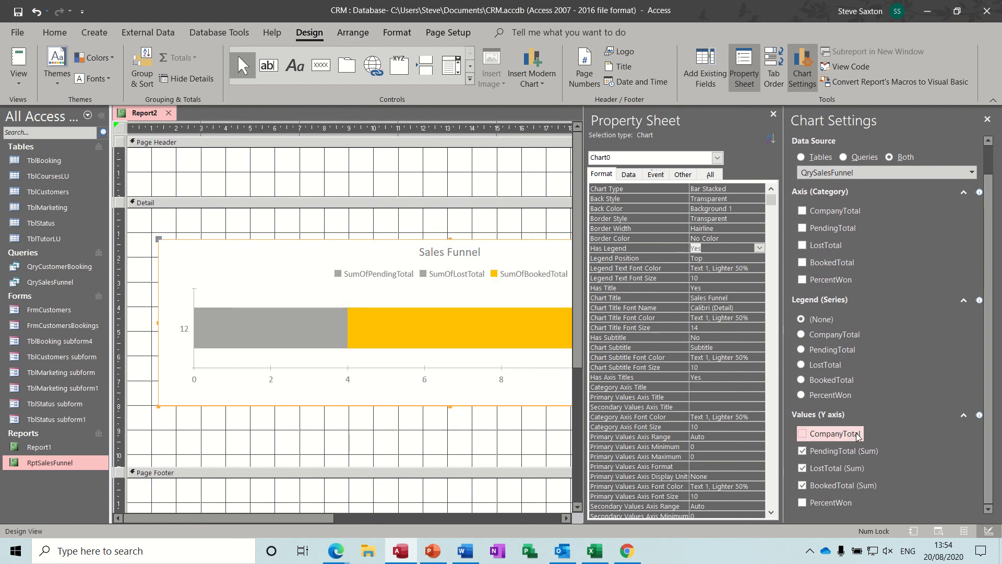
click(803, 433)
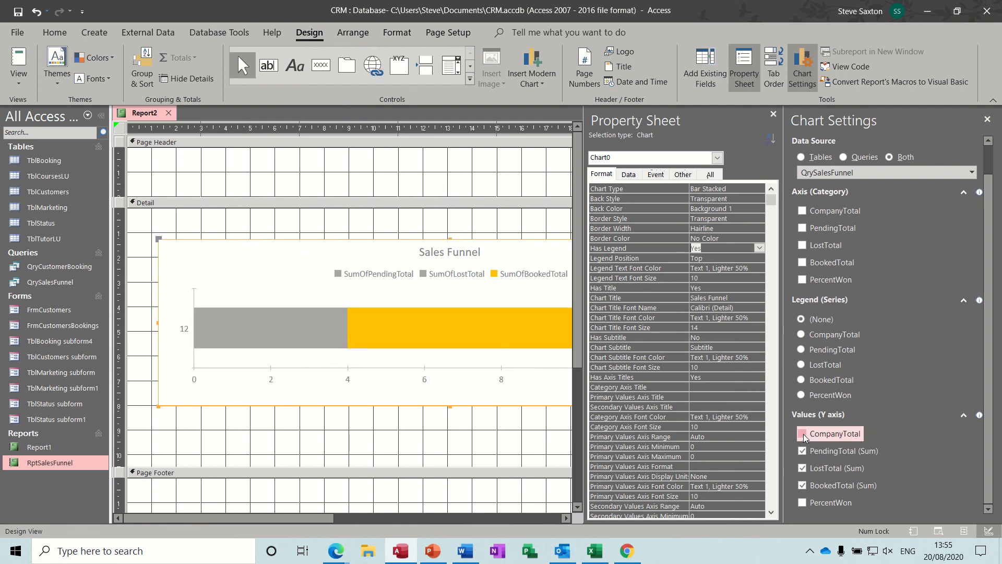
click(803, 433)
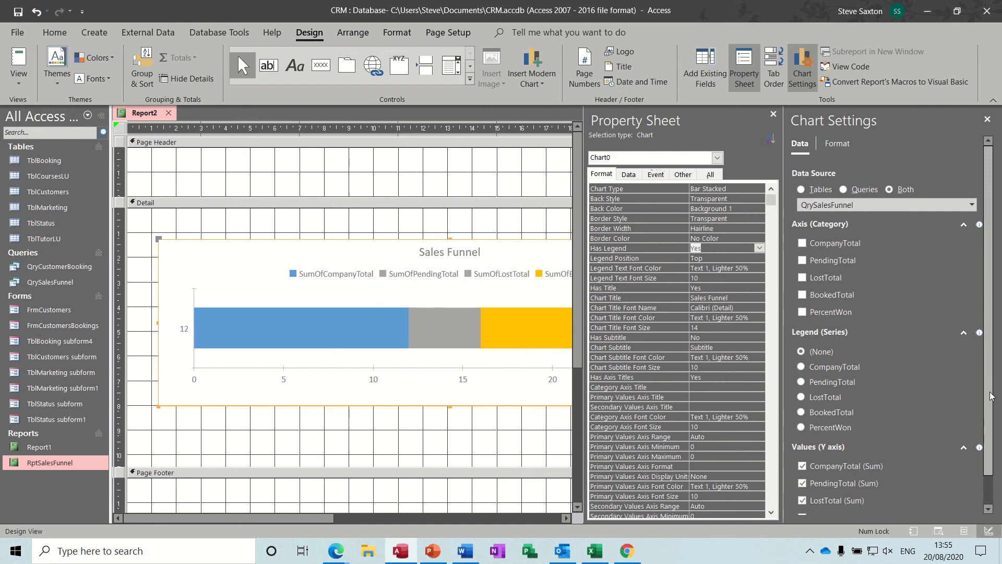
- Rename the series display names to Pending Total and Lost Total, then check Booked and Company Total
click(838, 143)
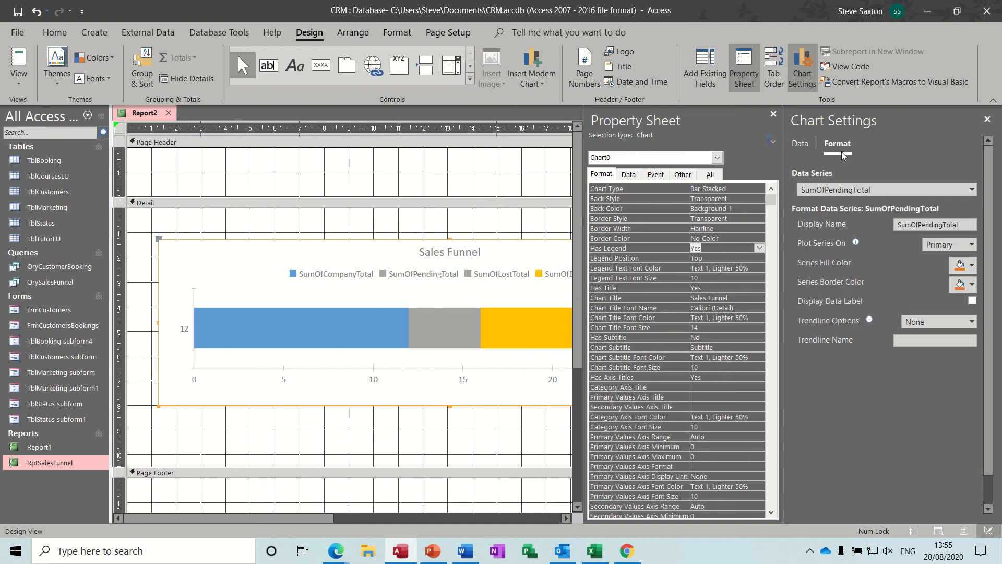
mouse_move(946, 206)
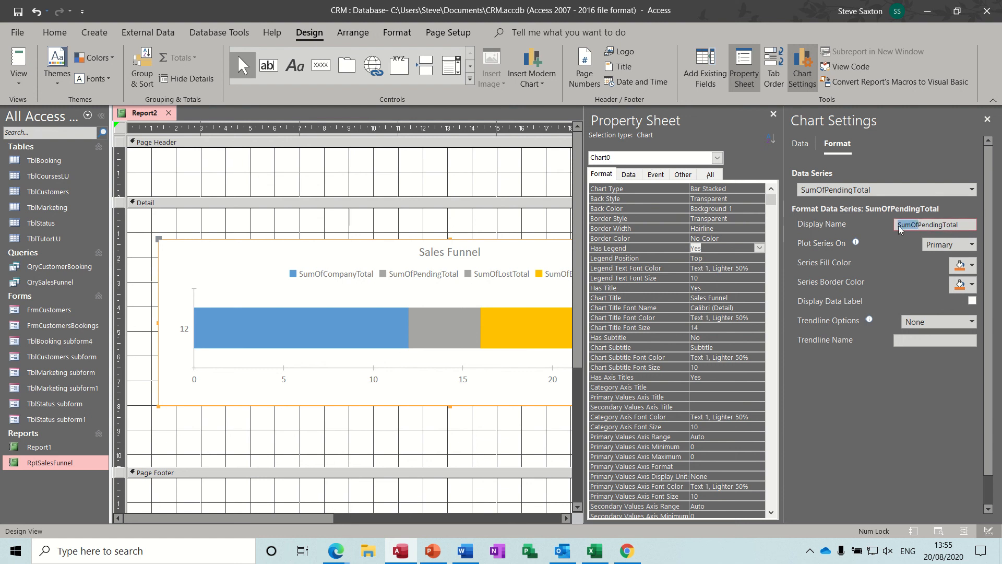
text(PendingTotal)
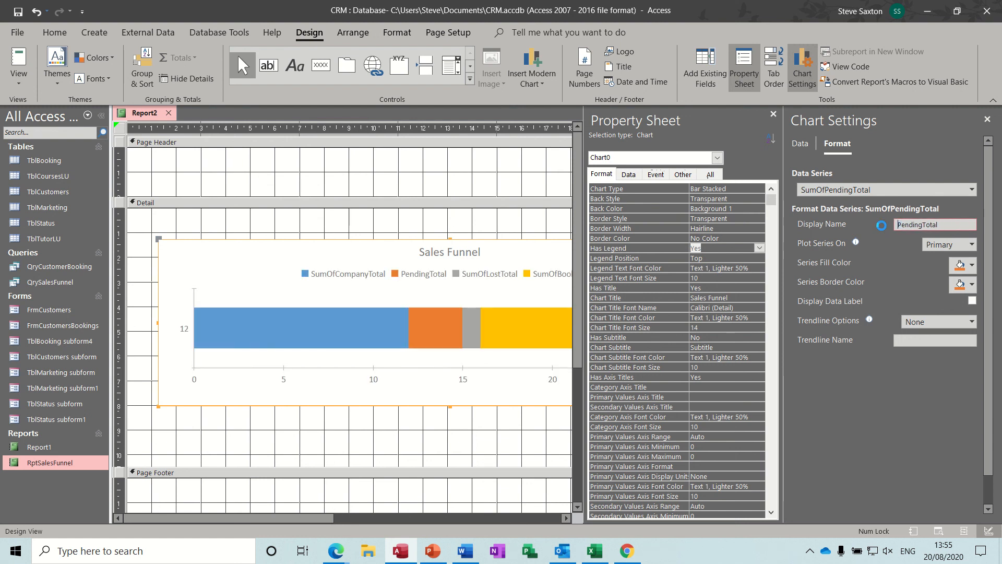
click(934, 224)
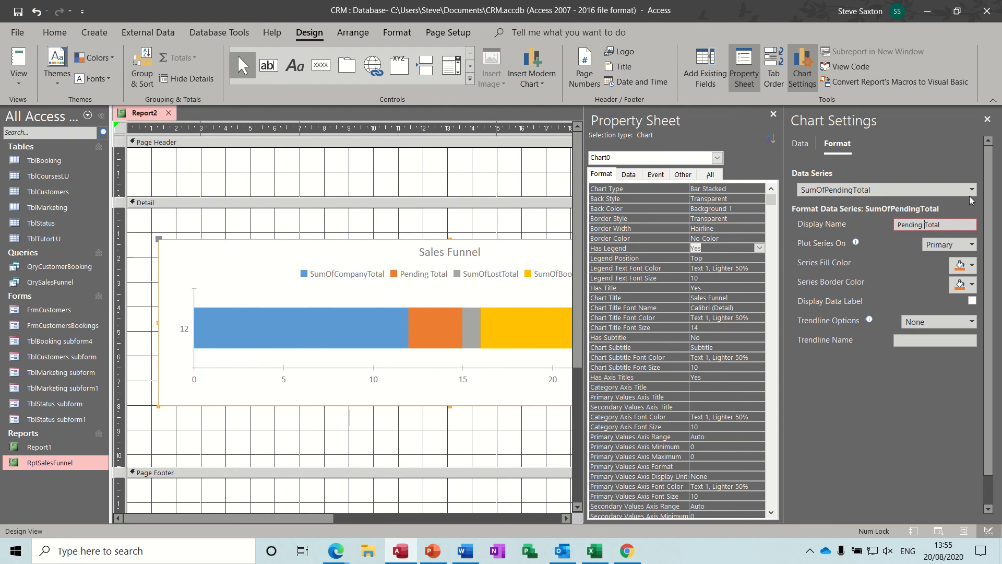
click(971, 189)
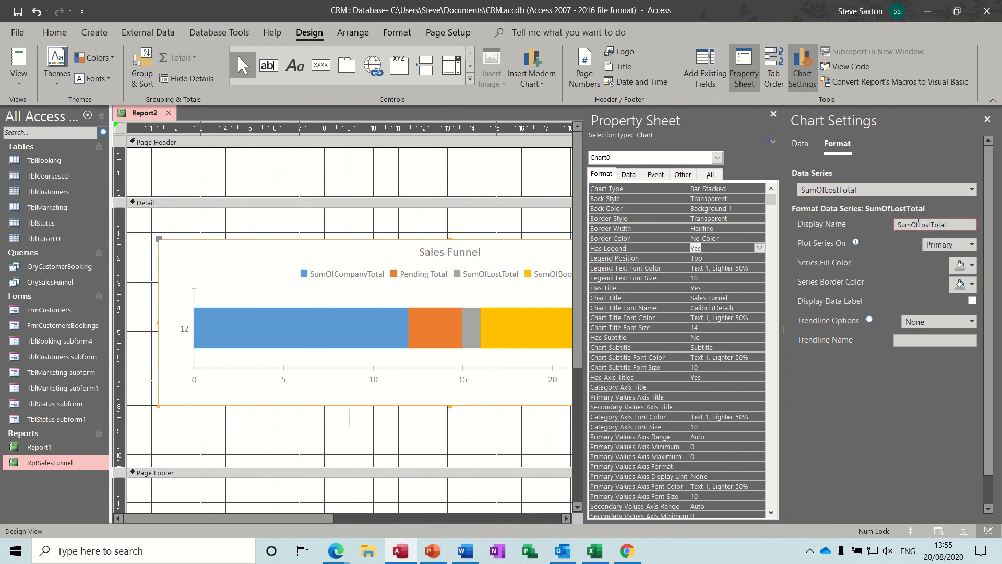
text(LostTotal)
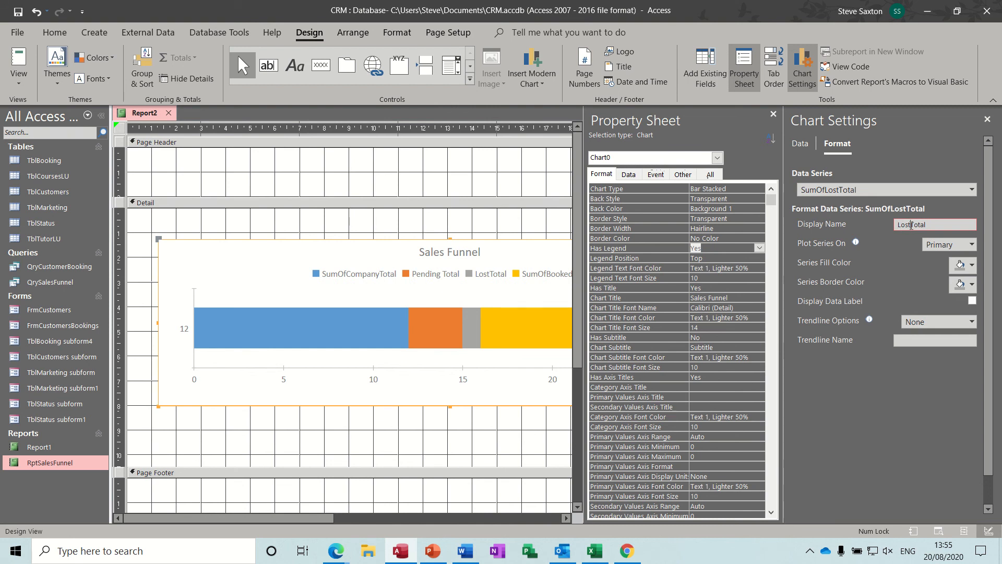
click(970, 190)
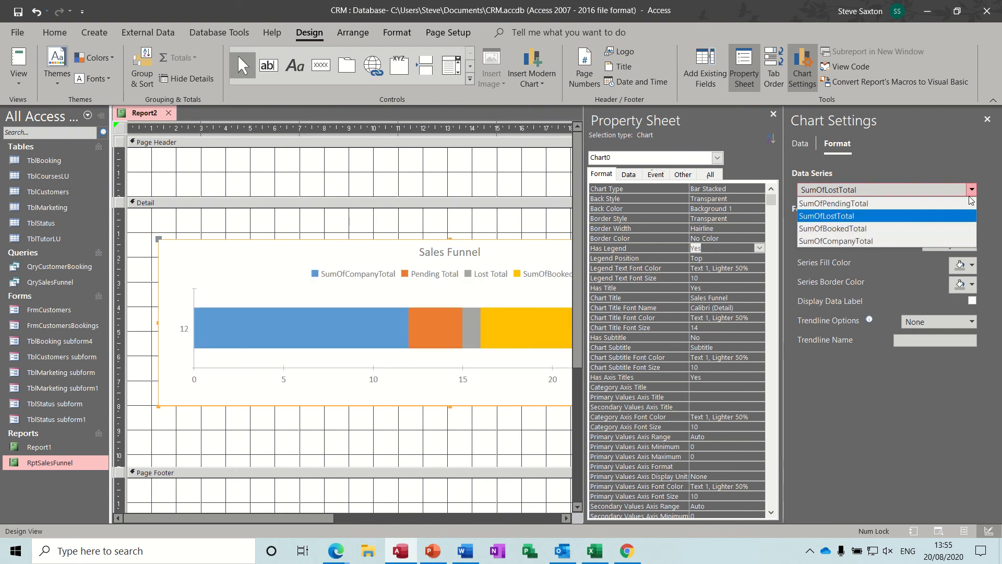
click(832, 228)
text(BookedTotal)
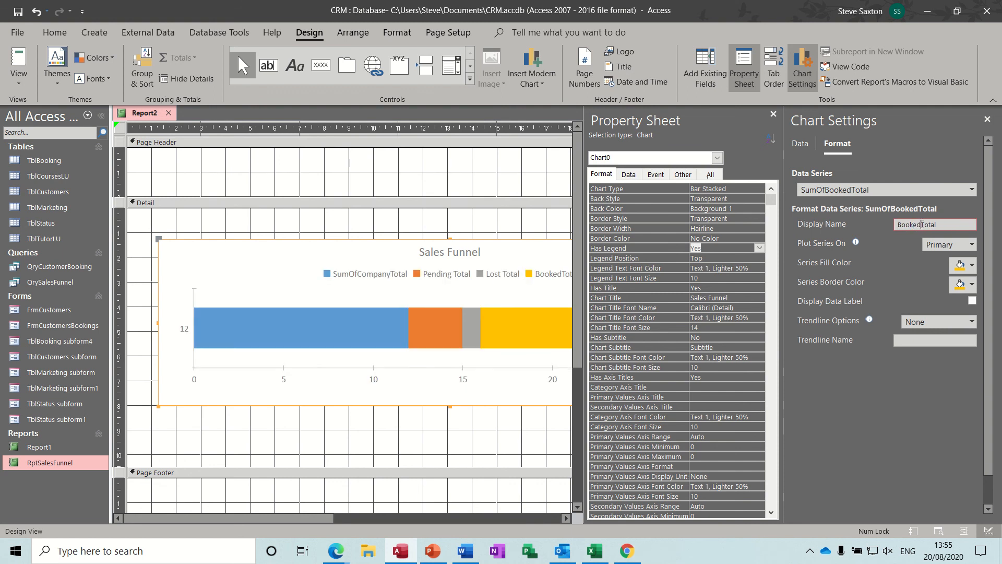
click(972, 190)
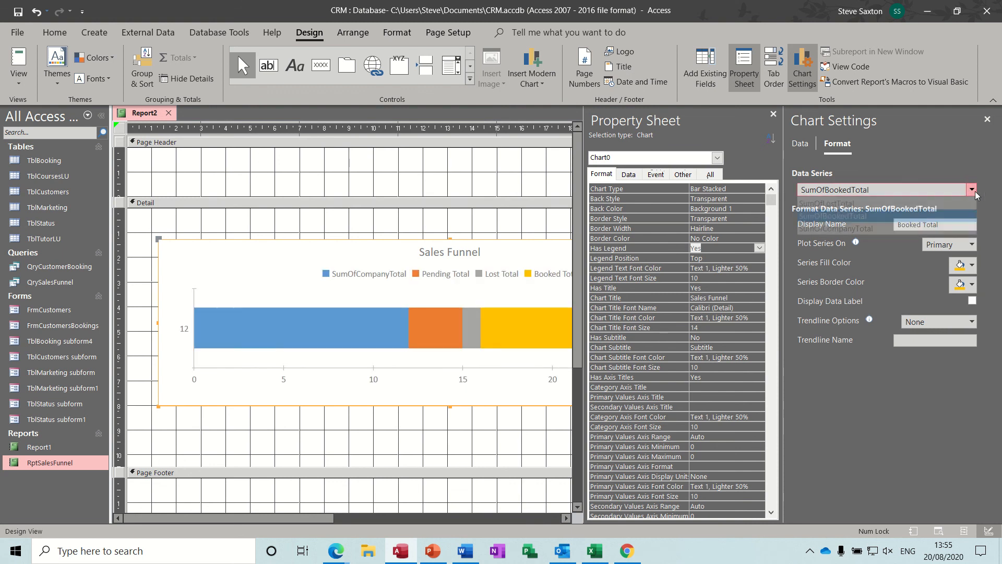
click(835, 229)
text(Company Total)
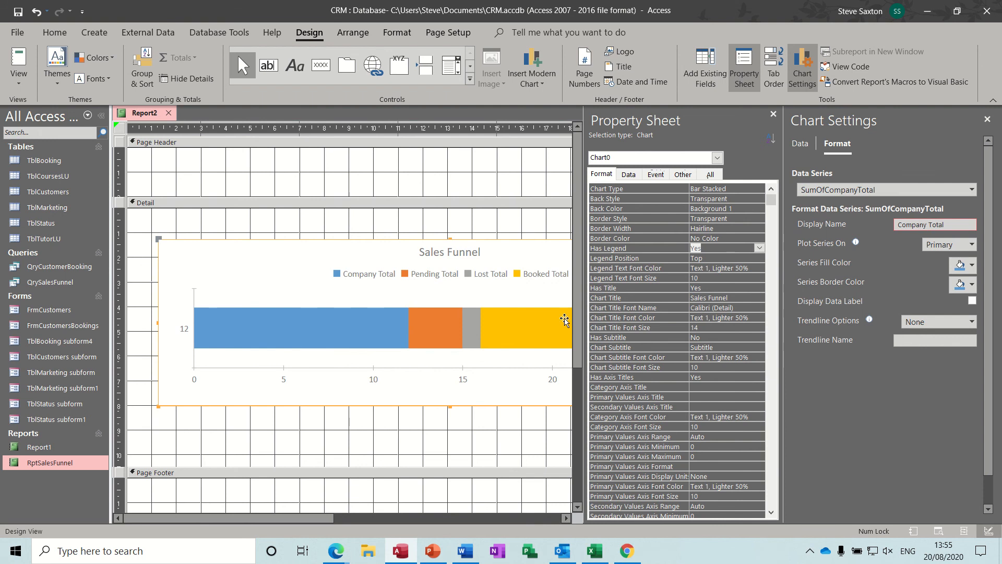
mouse_move(875, 287)
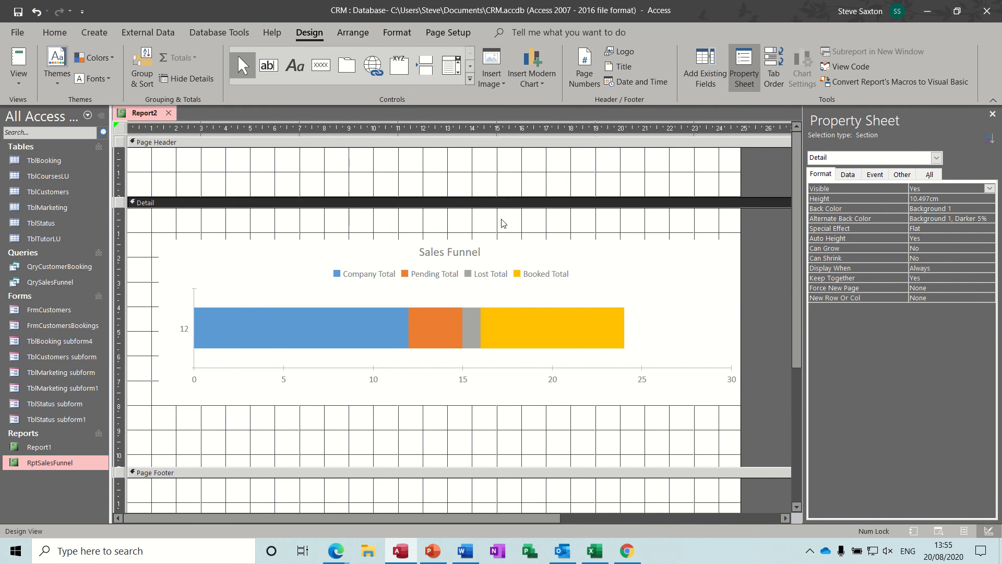
- Drag PercentWon into the Page Header and set its value text to 20 point
click(704, 66)
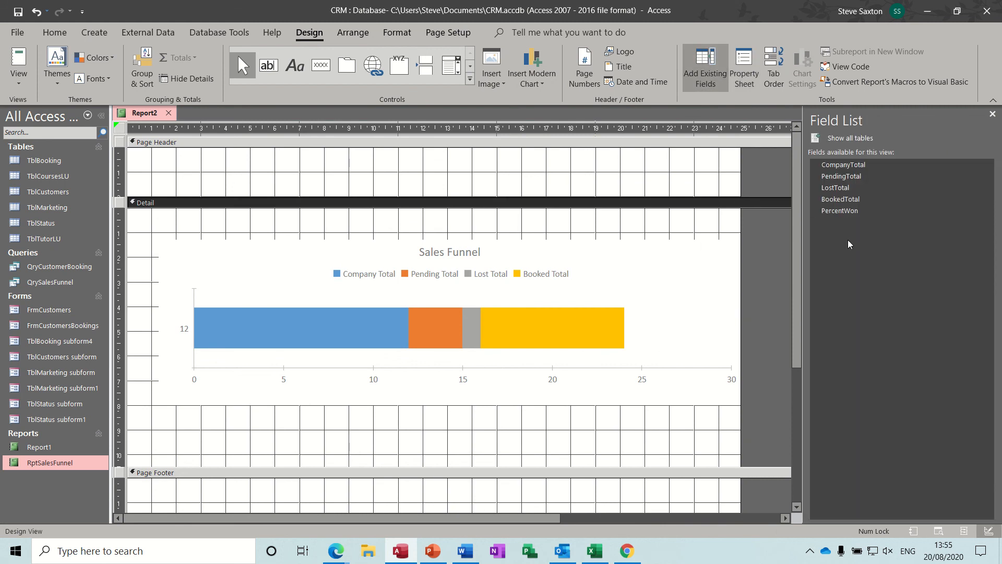
mouse_move(840, 210)
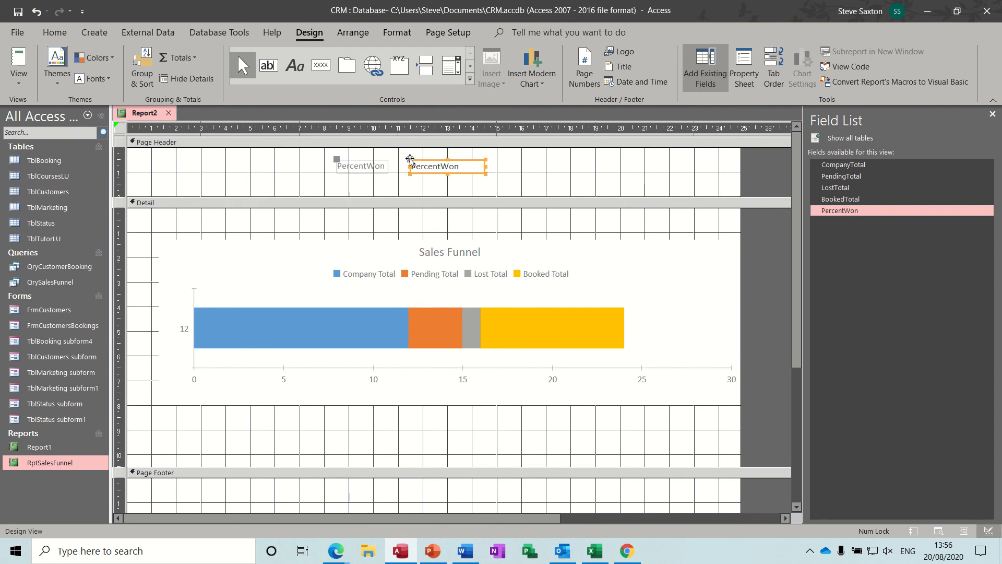
drag(438, 166, 438, 177)
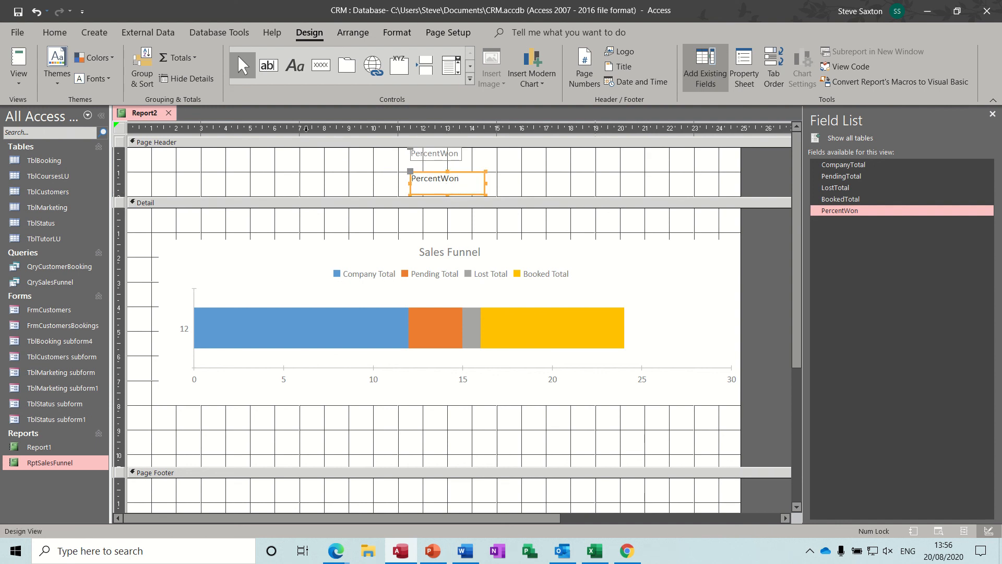
click(396, 32)
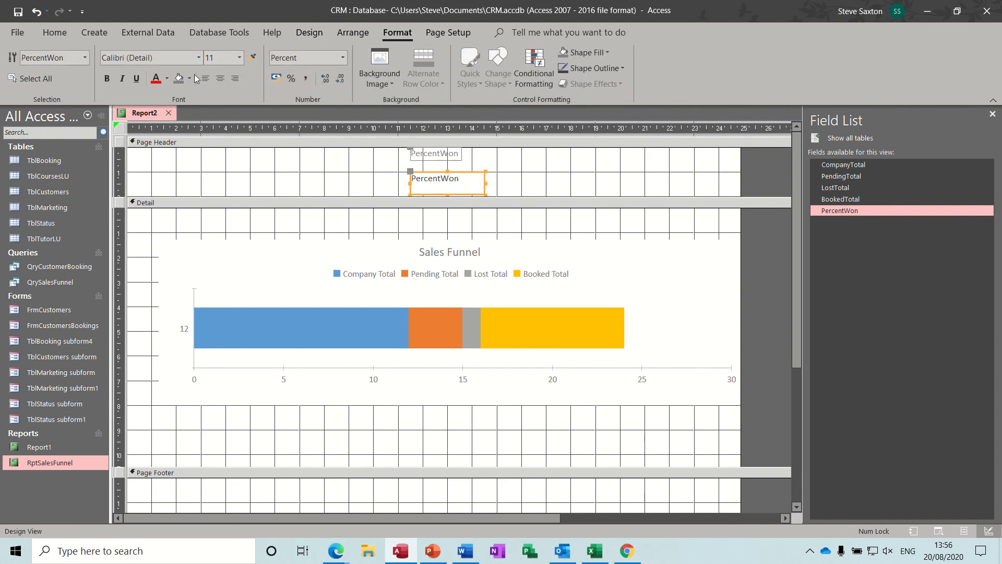
click(239, 57)
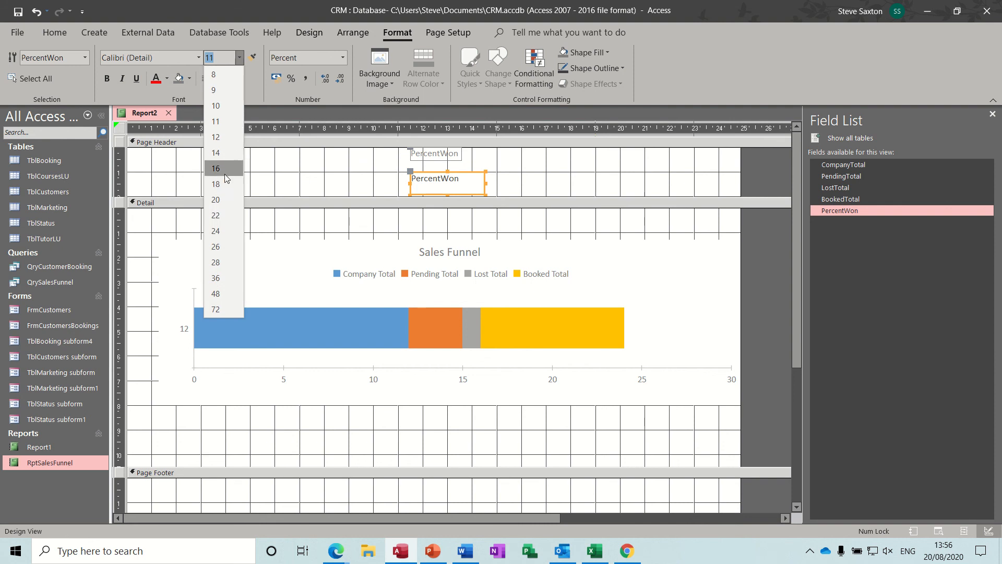
click(216, 184)
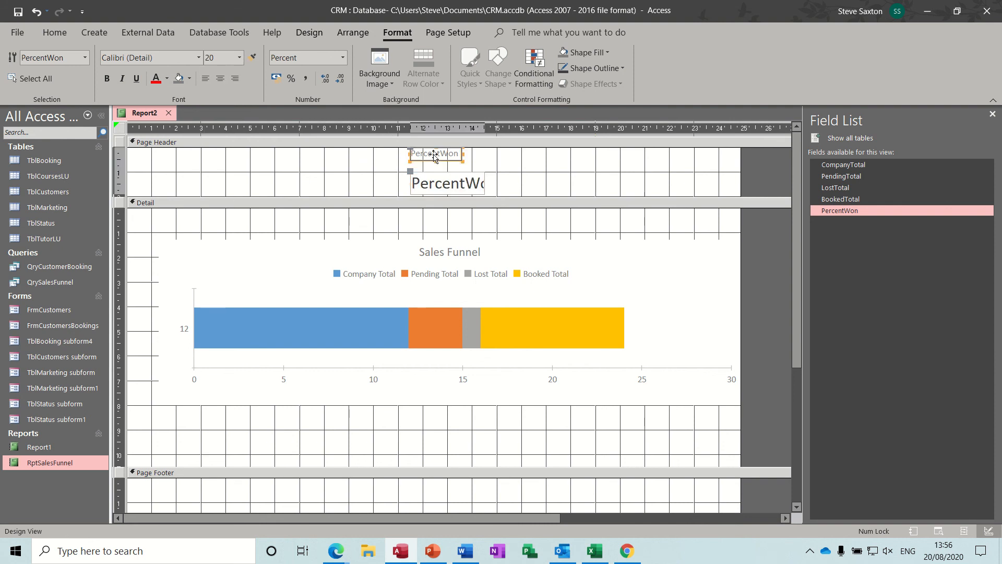
- Enlarge the PercentWon label to 20 point and make the header text bold
click(435, 154)
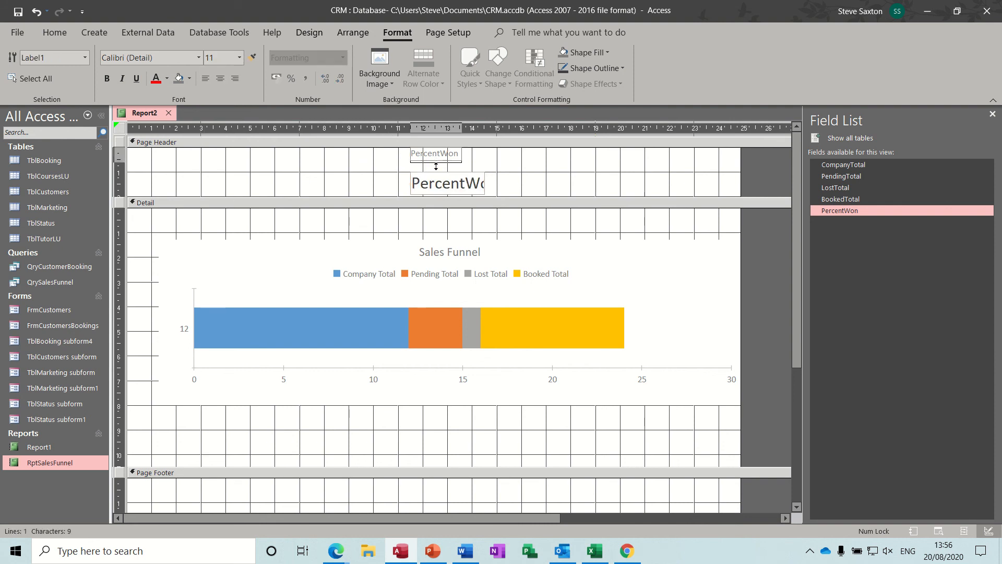
click(436, 153)
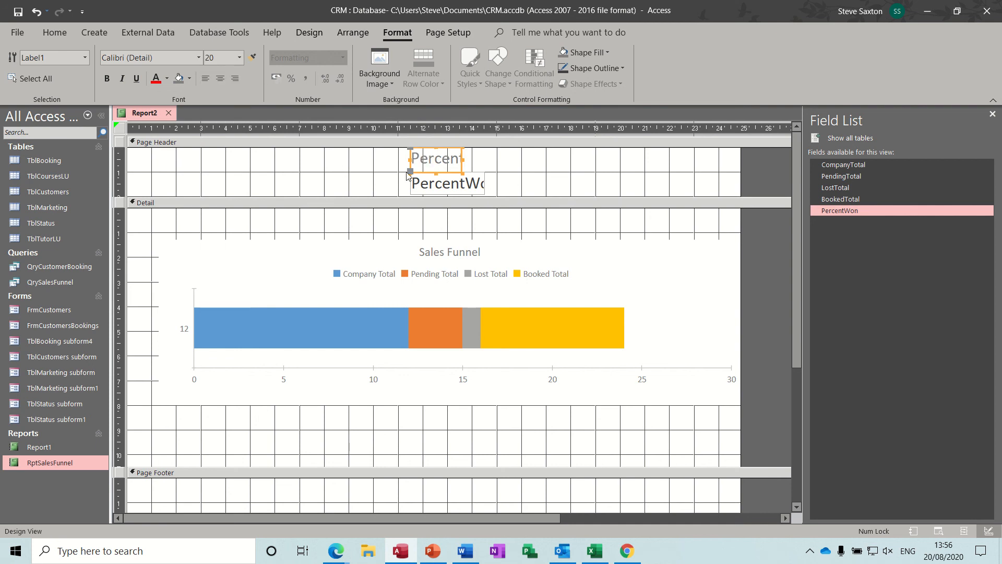
click(106, 78)
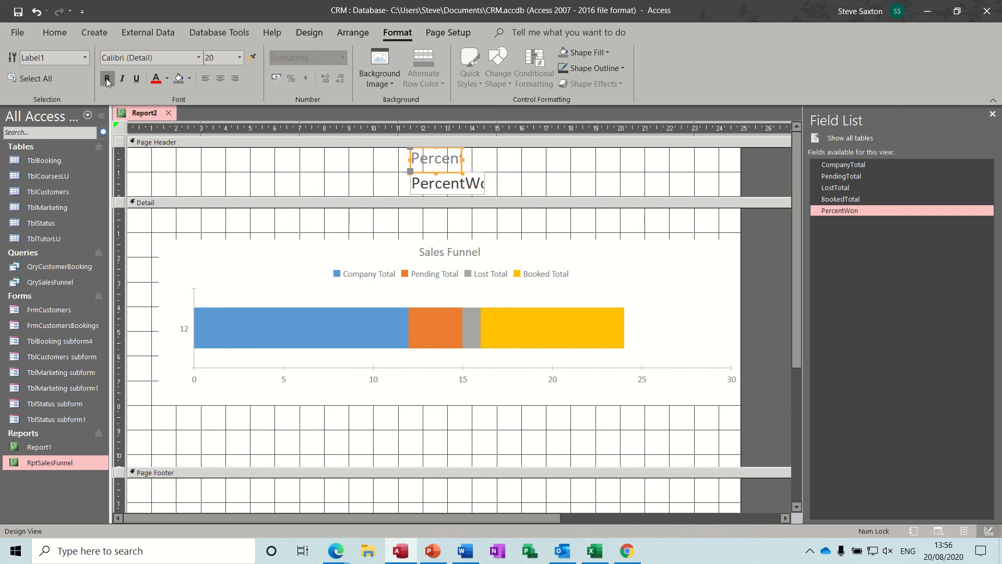
click(447, 184)
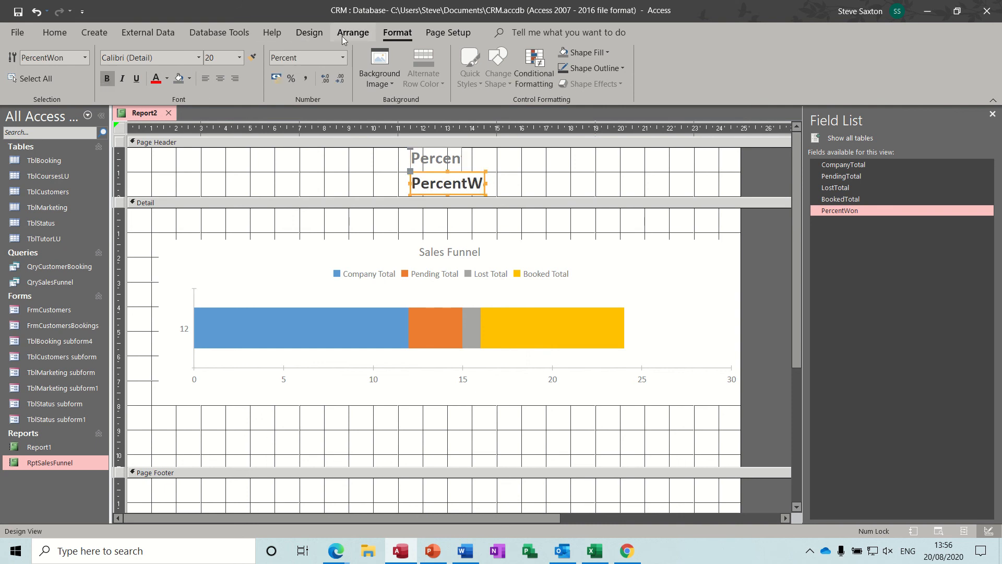
click(308, 32)
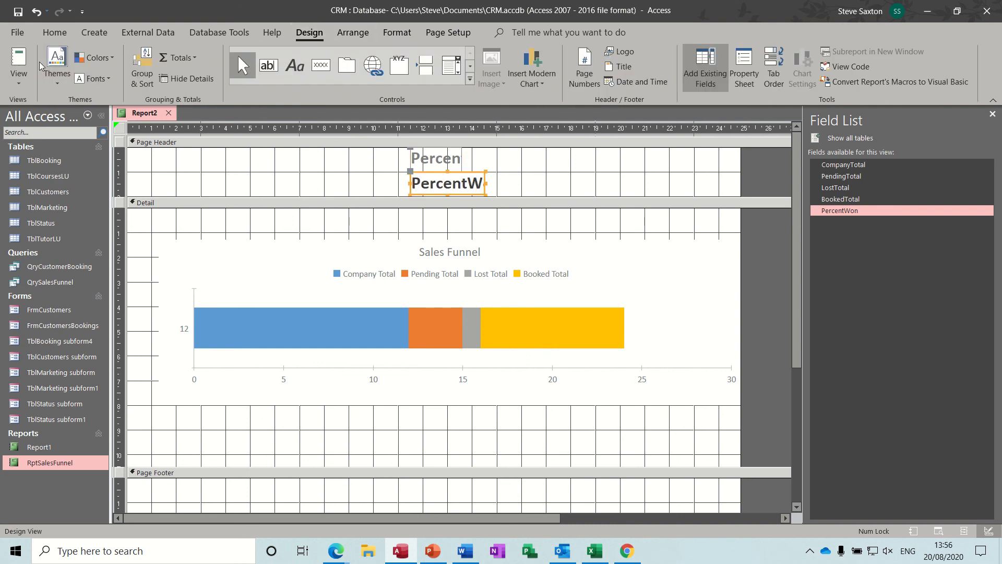
- Preview Report2 showing the 66.67% win rate, then return to Design View
click(19, 60)
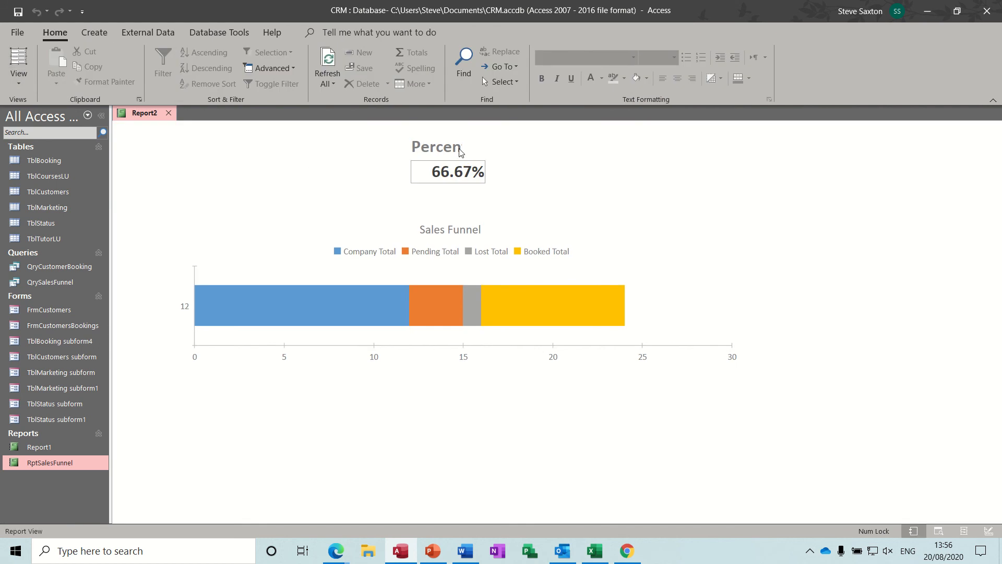
mouse_move(427, 321)
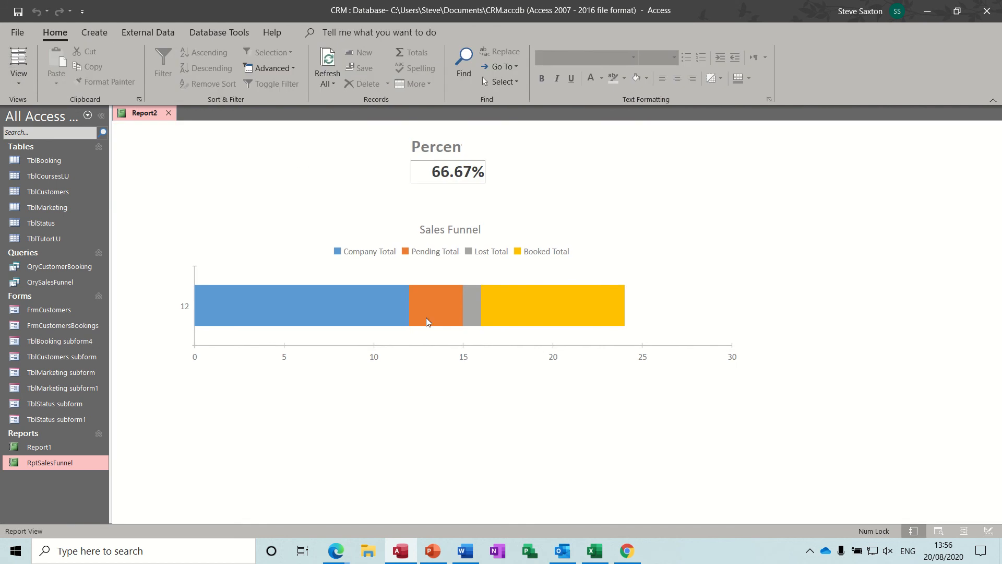
mouse_move(442, 312)
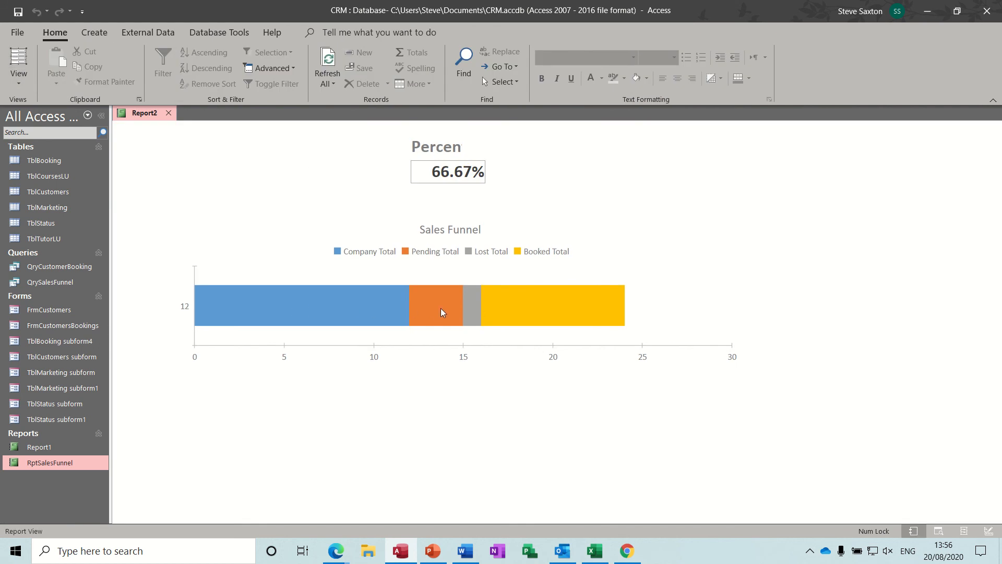
mouse_move(465, 311)
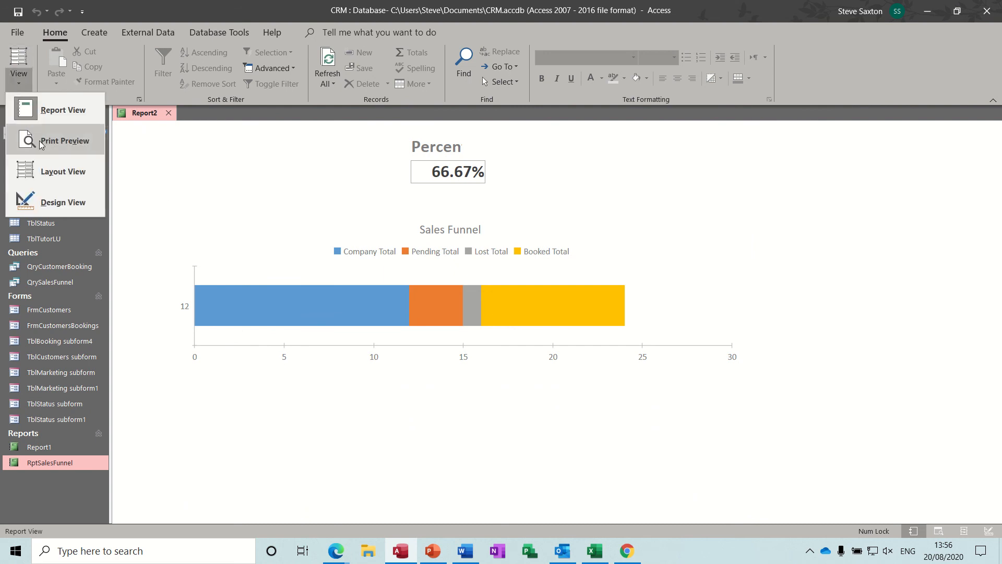
click(62, 202)
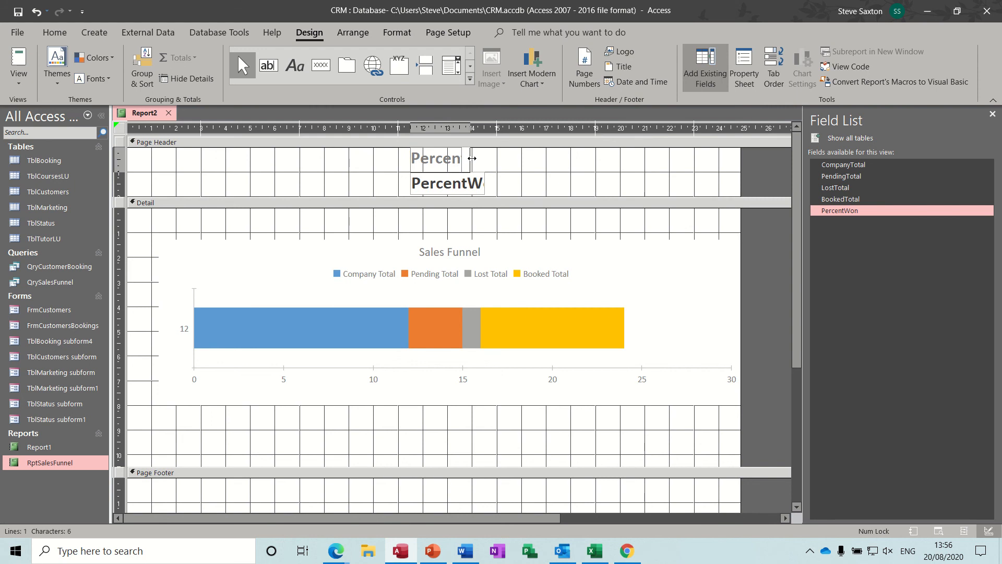
- Turn on data labels for the Lost, Booked, Pending and Company Total series, then view the report
click(801, 67)
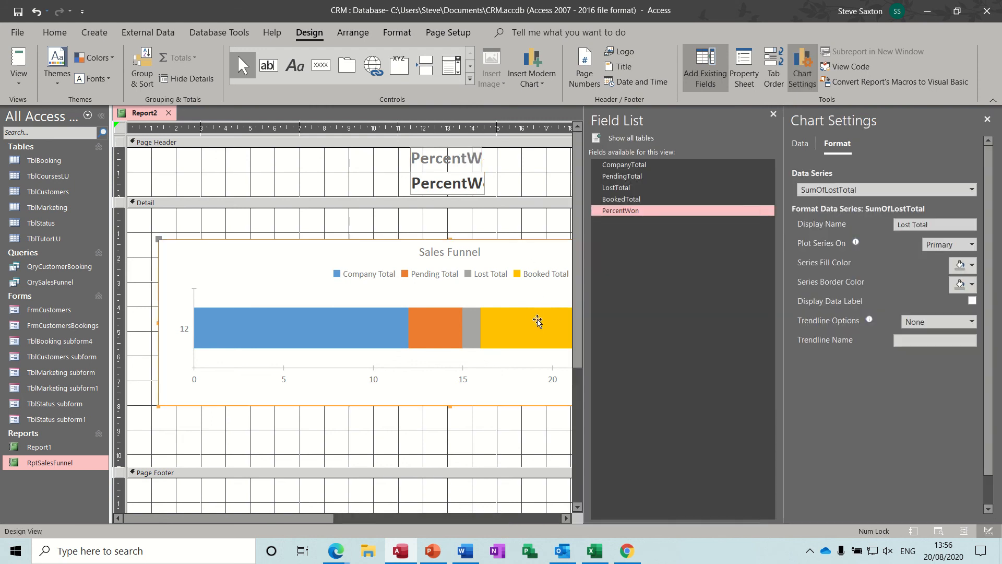
mouse_move(851, 307)
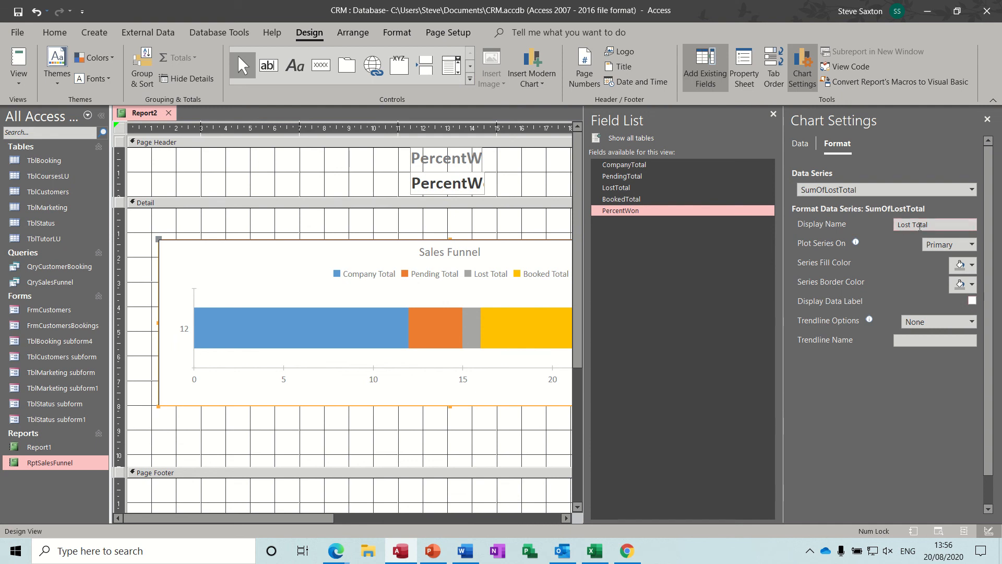
click(972, 301)
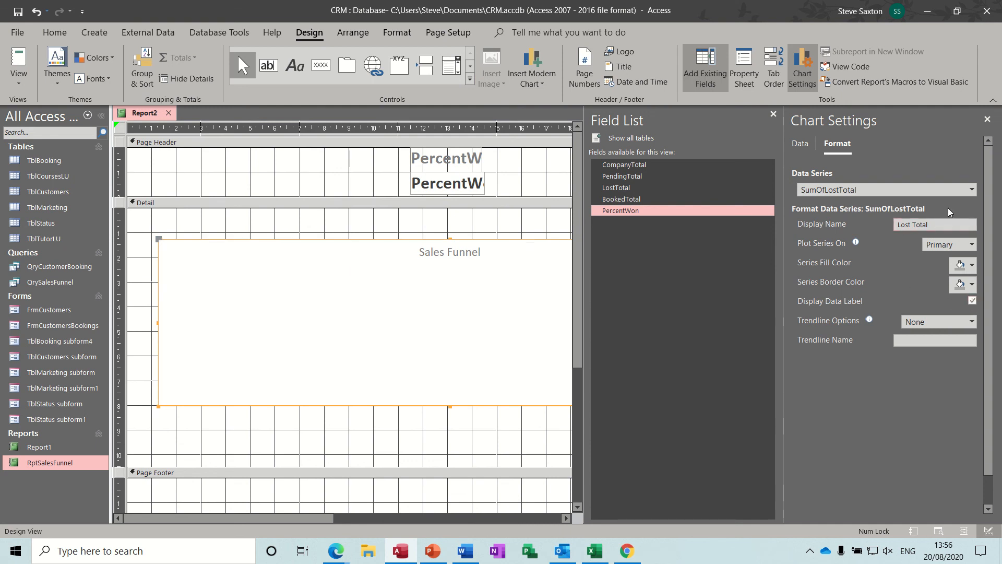
click(970, 189)
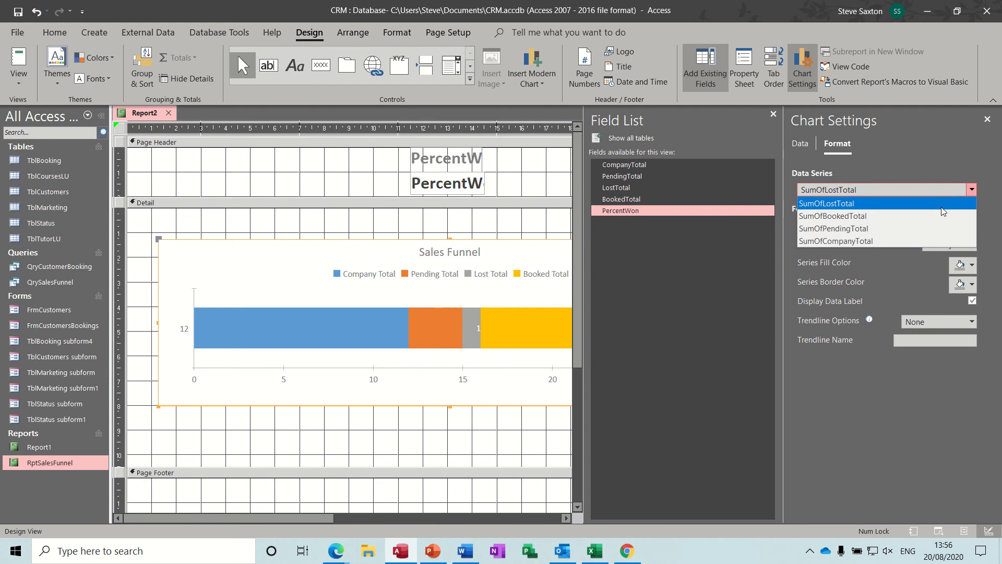
click(833, 216)
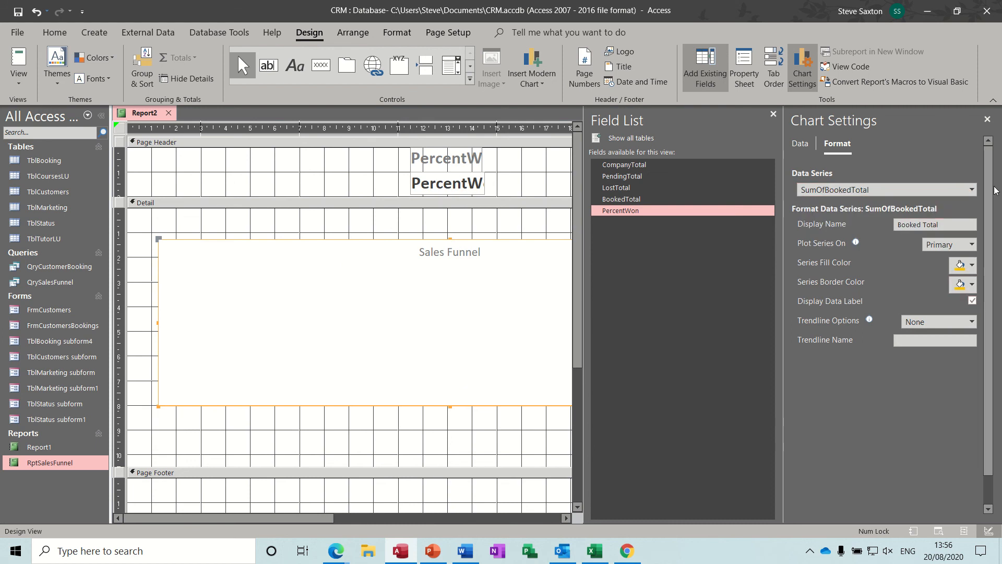
click(971, 189)
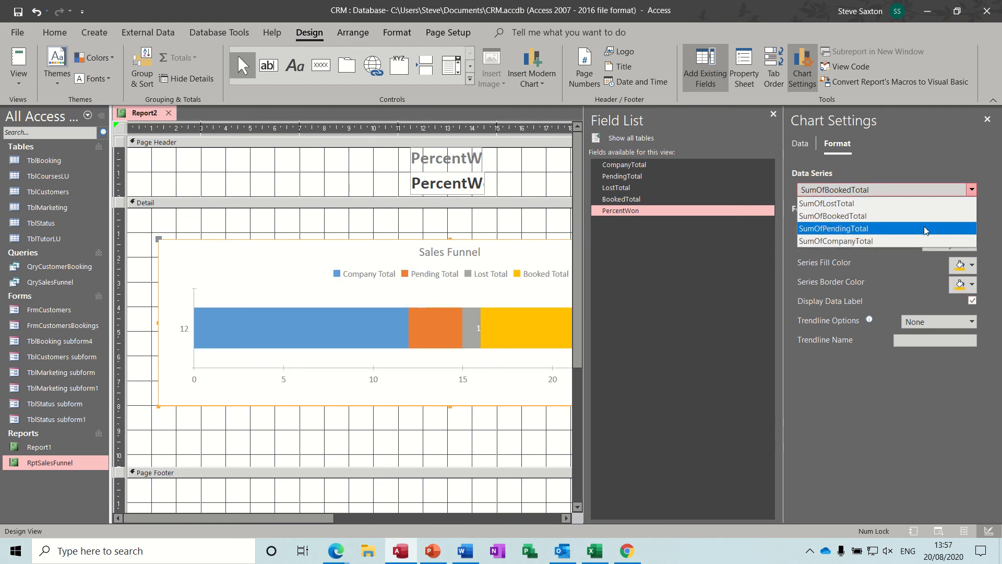
click(833, 228)
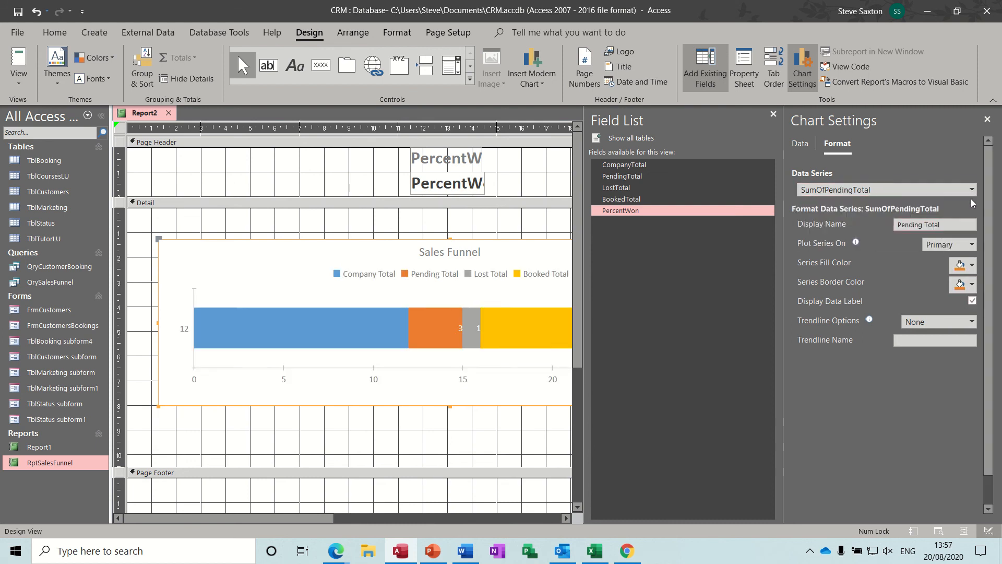
click(885, 189)
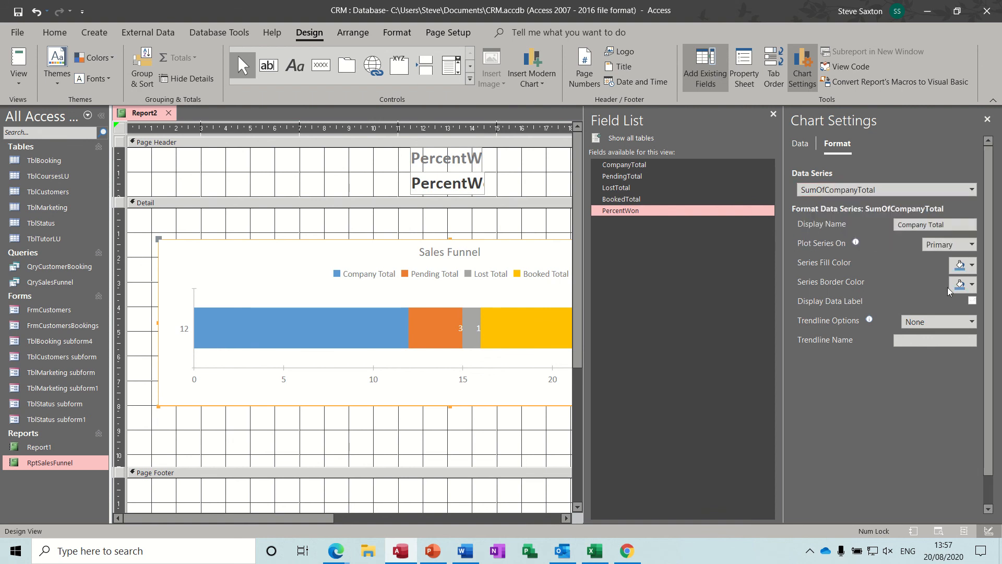
click(972, 301)
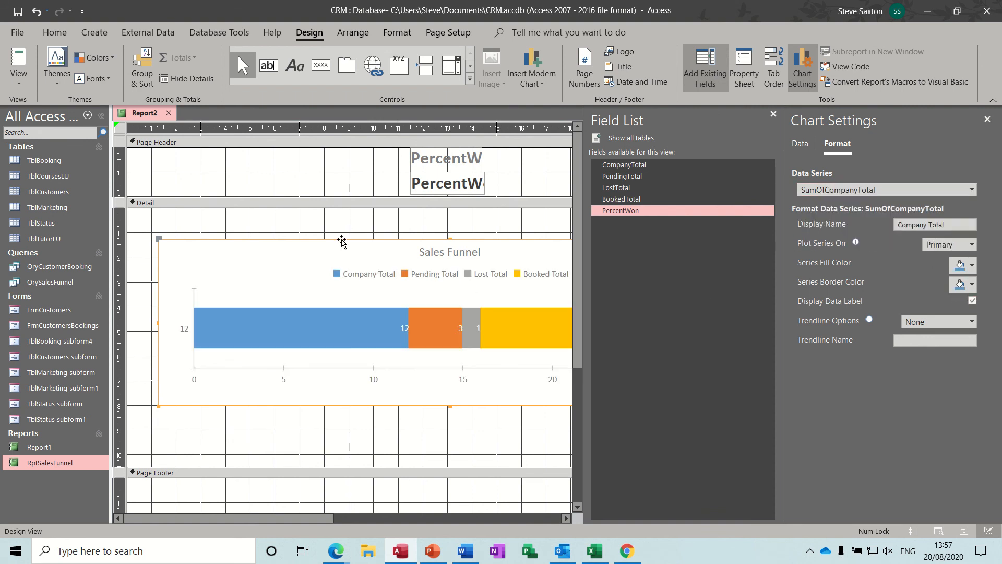
click(19, 60)
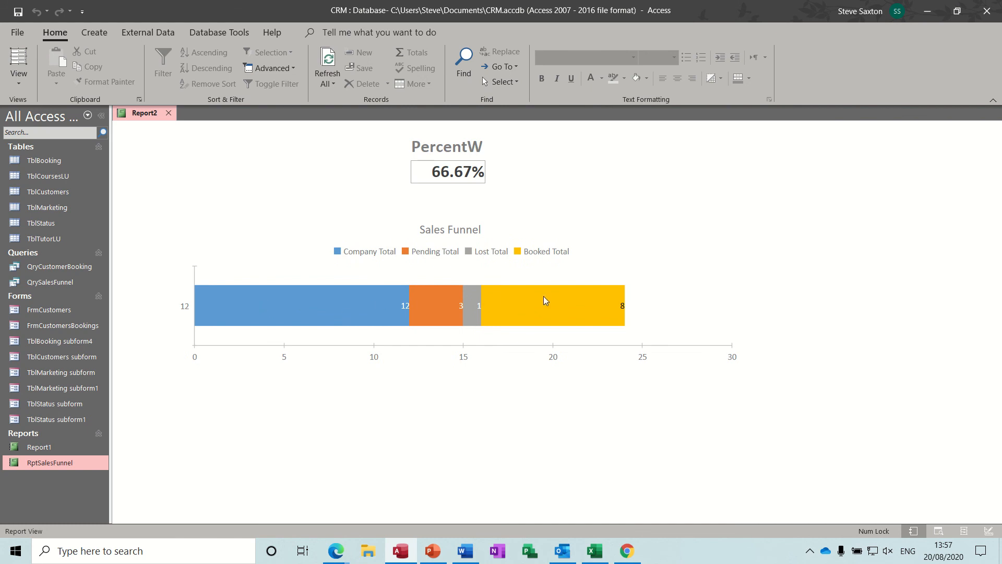
mouse_move(314, 207)
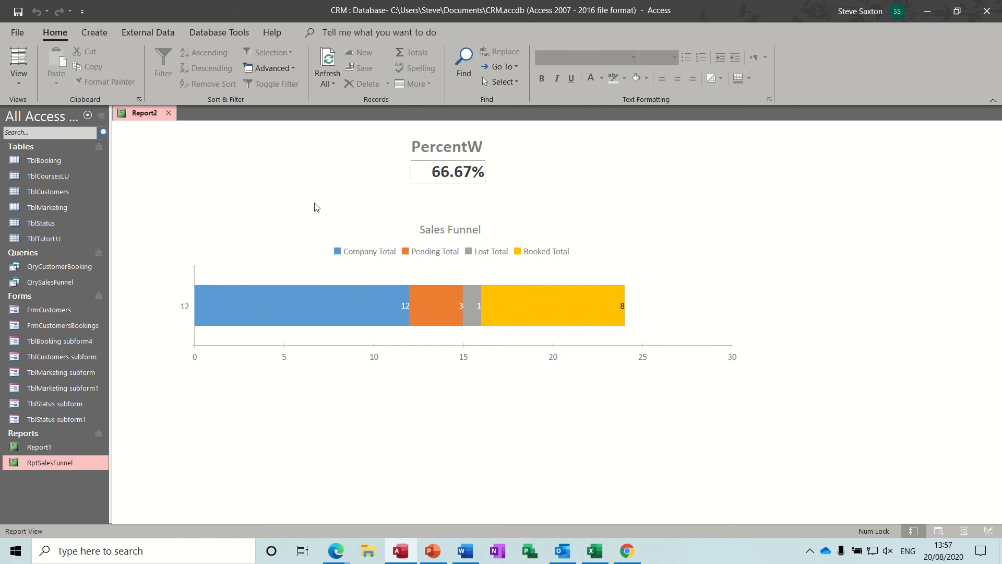
mouse_move(463, 158)
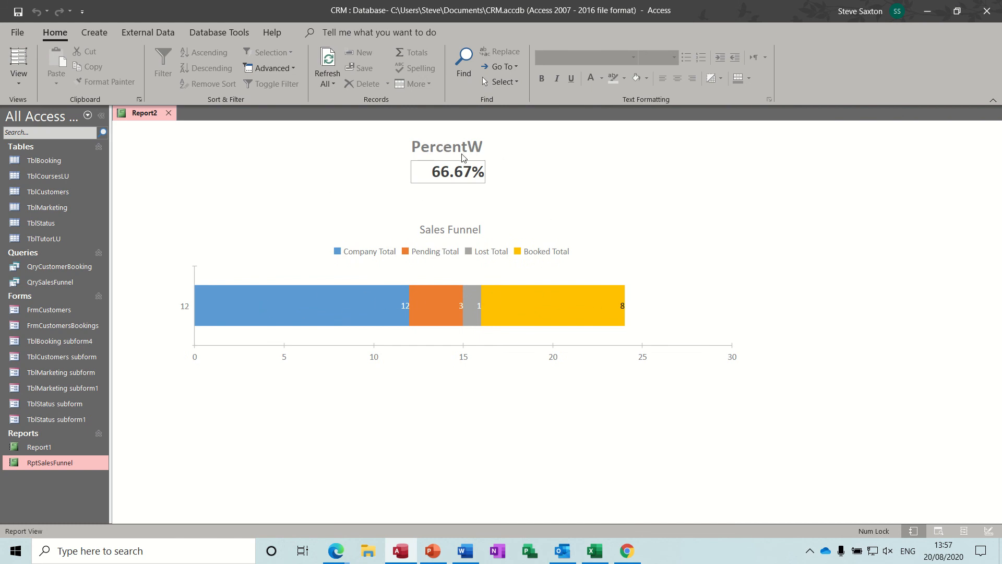
- Open the Home tab's View dropdown on the labelled Report2
click(19, 64)
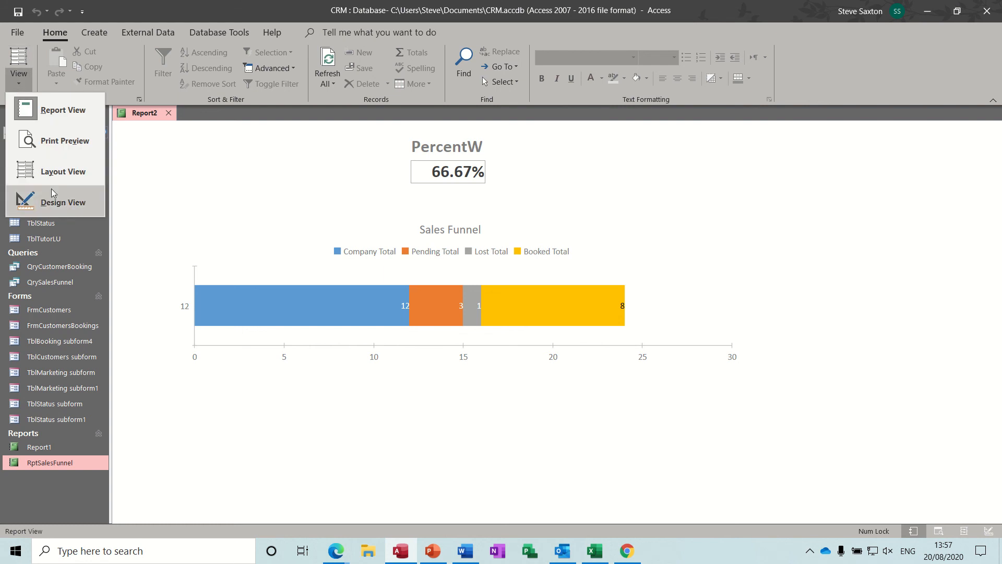
- In Design View, change the report header label's caption to 'Percent Won' and widen it
click(63, 202)
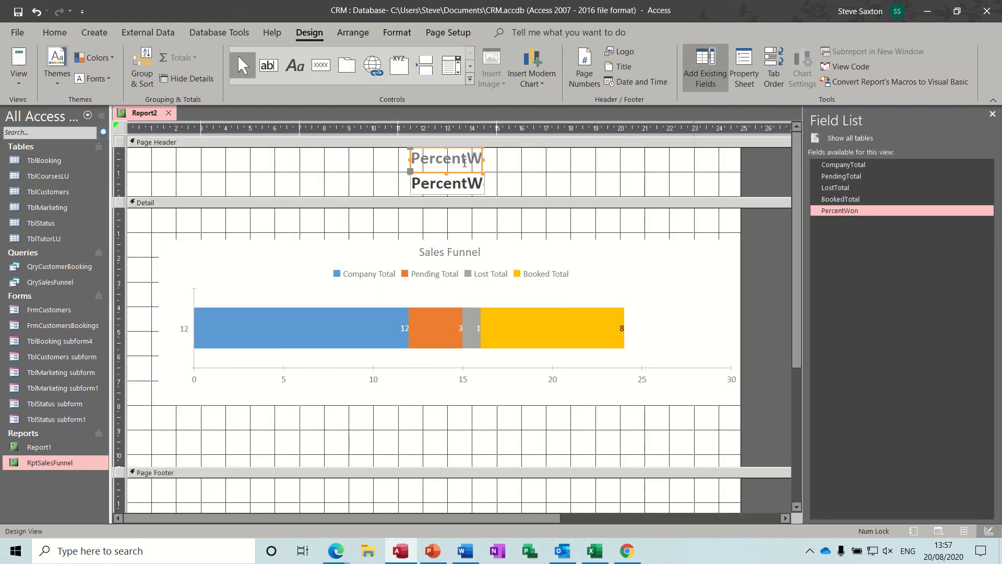
mouse_move(484, 162)
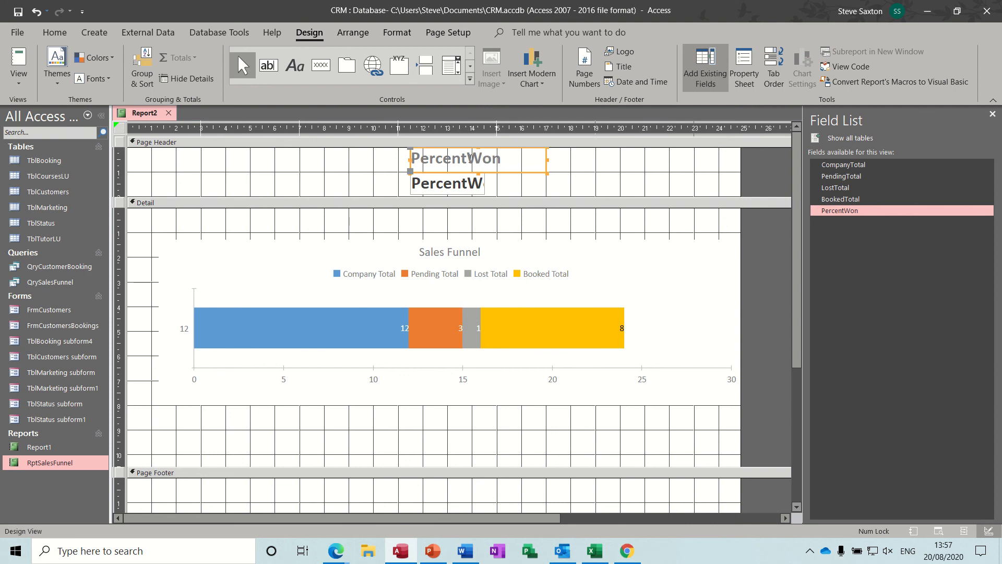
click(366, 173)
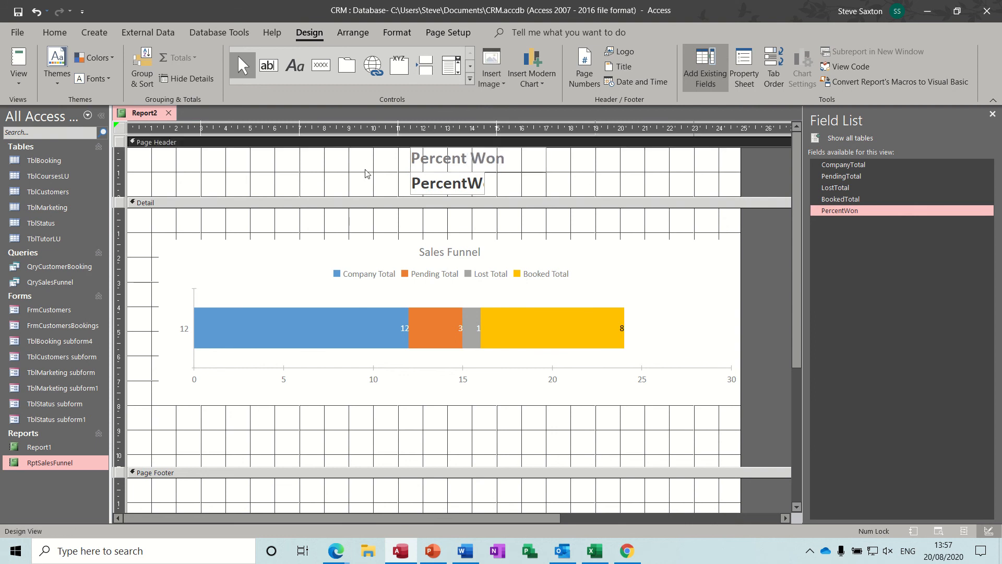
click(17, 64)
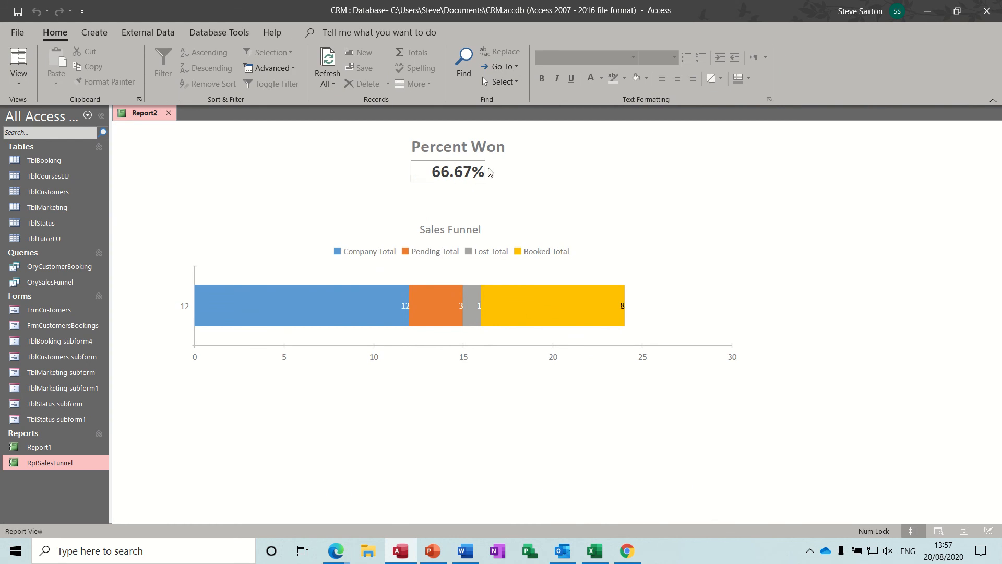
mouse_move(660, 302)
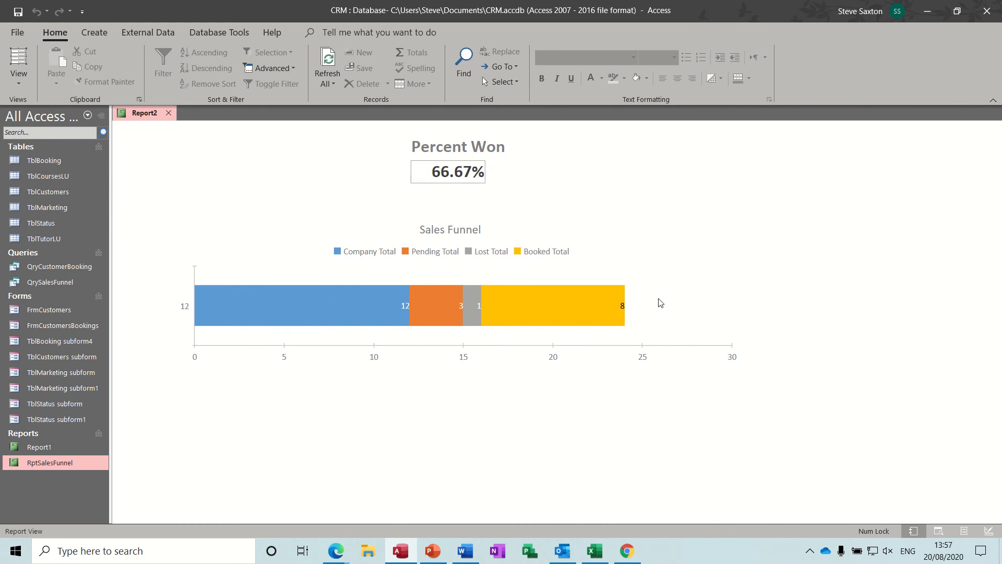
mouse_move(309, 335)
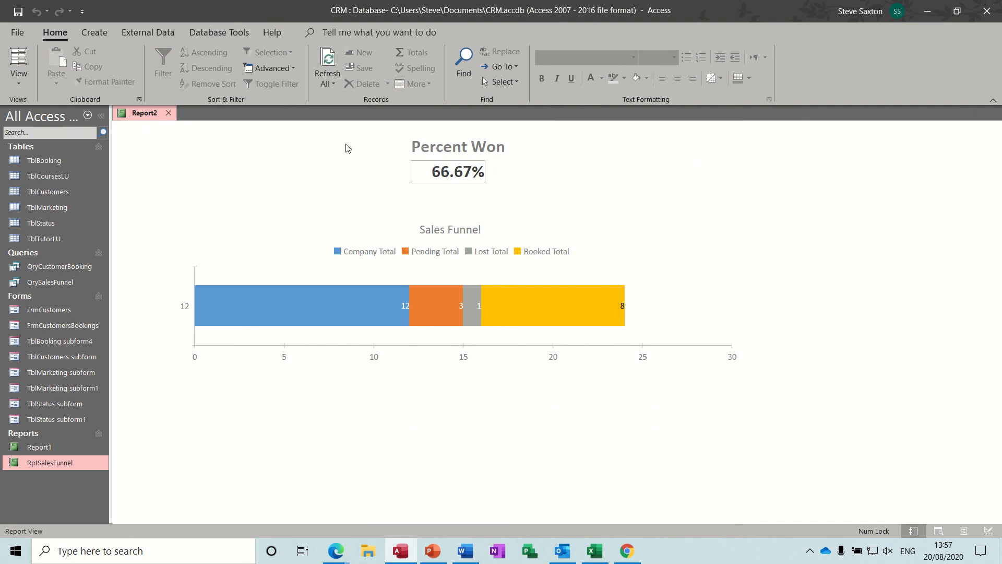
mouse_move(374, 170)
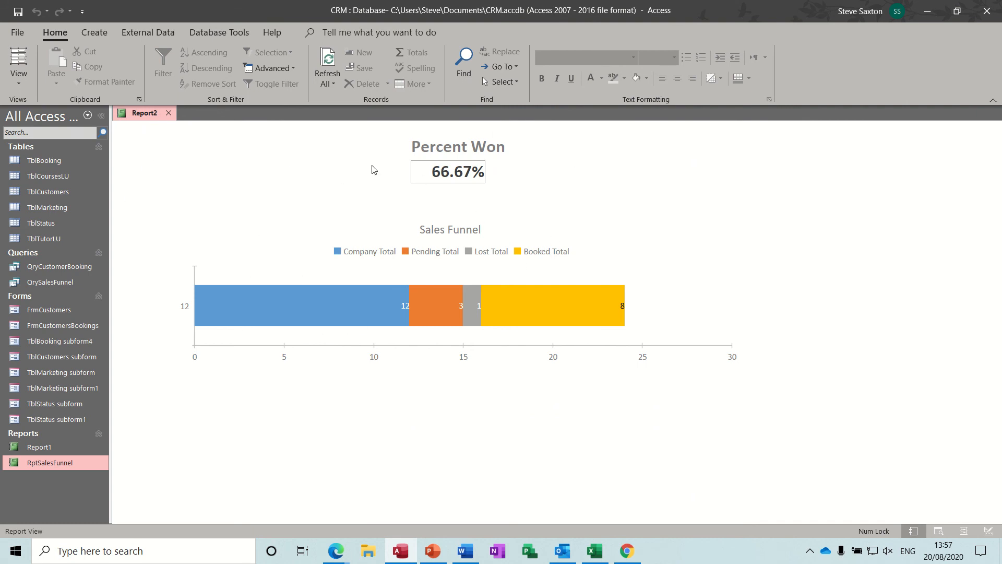
mouse_move(318, 240)
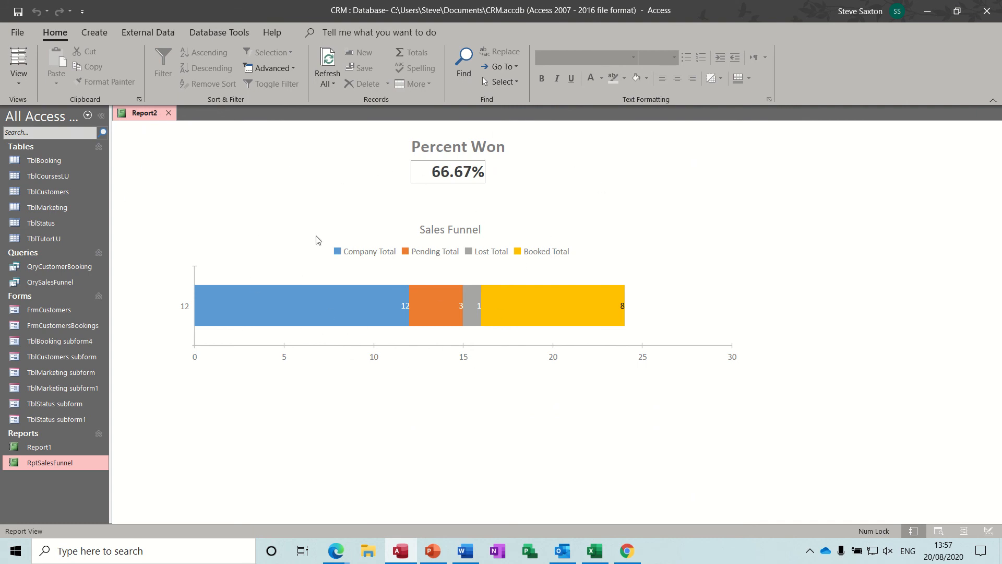
mouse_move(249, 208)
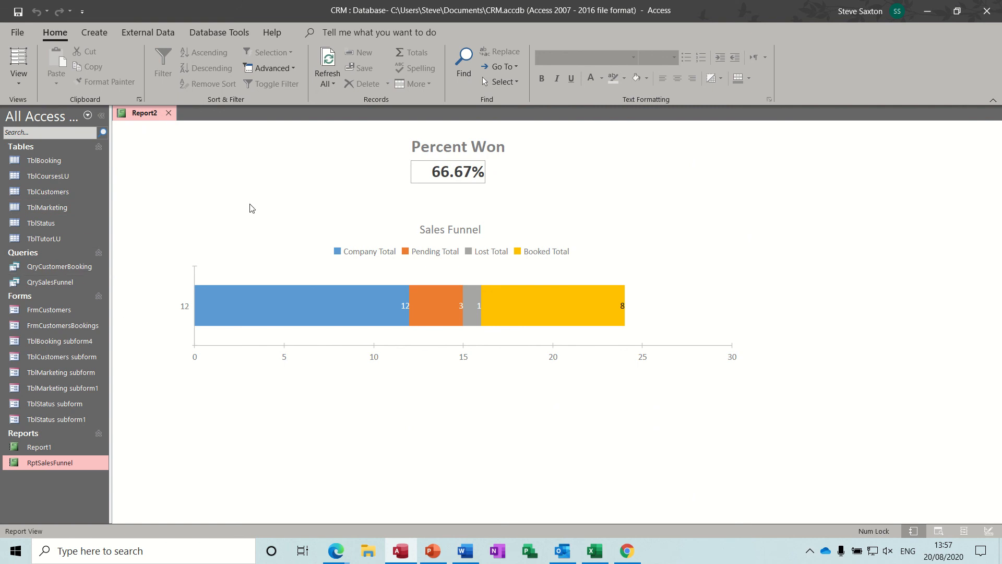
mouse_move(733, 239)
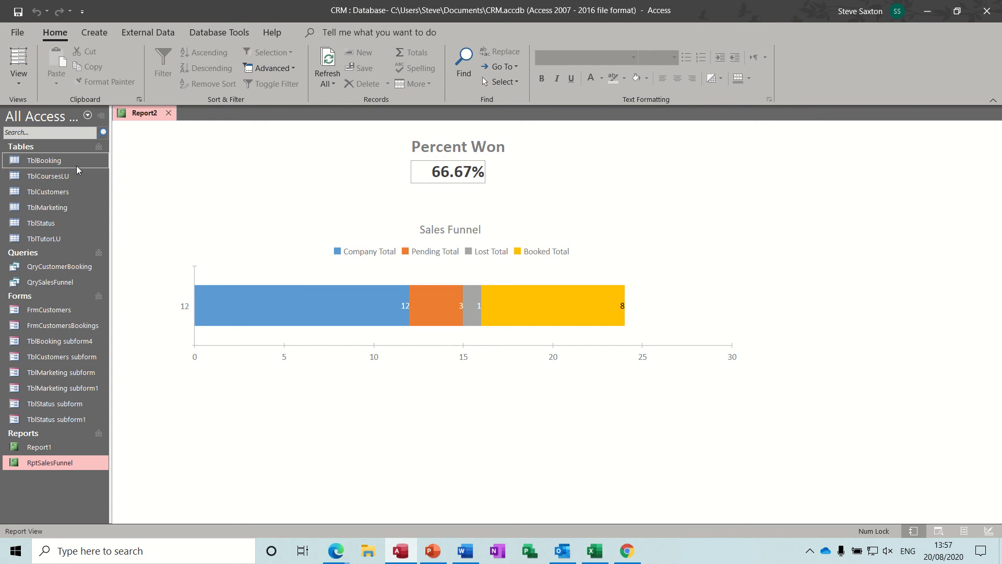
mouse_move(295, 233)
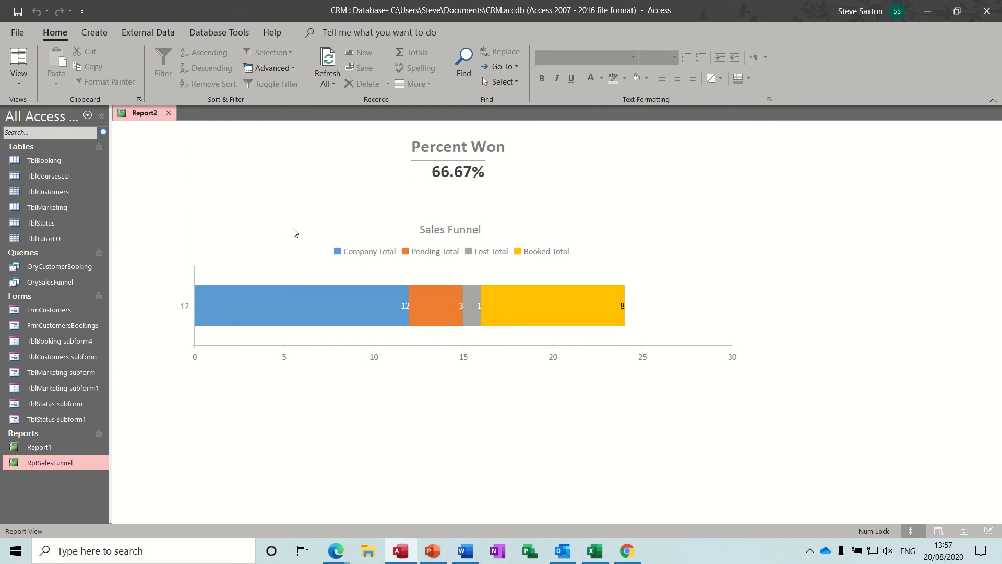